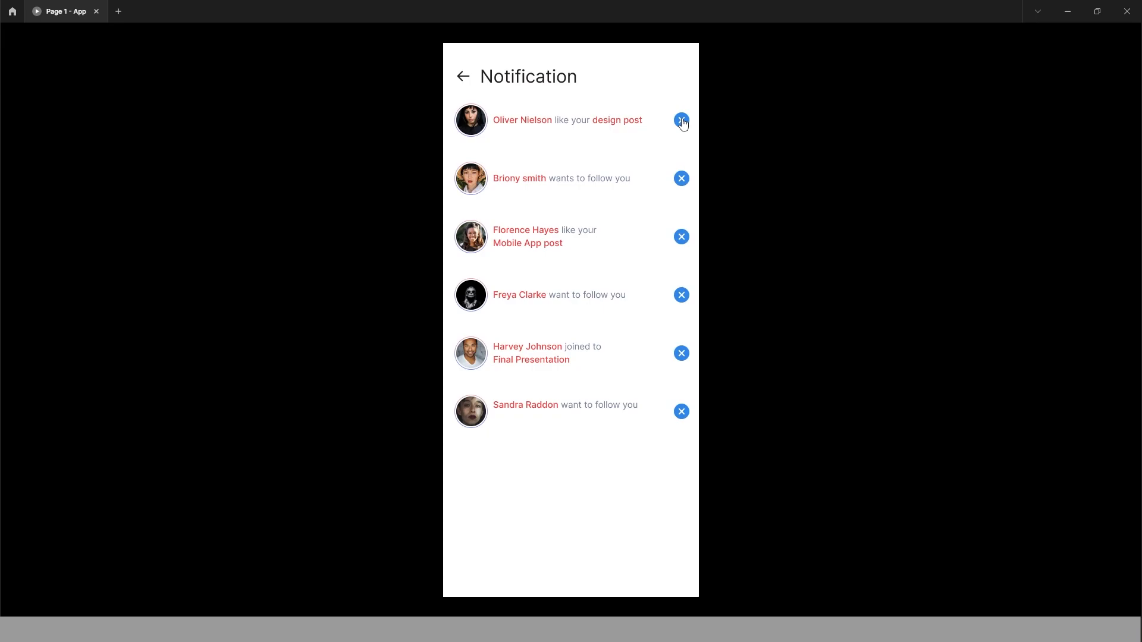
Step: Dismiss the Oliver Nielson and then Briony Smith notifications in the prototype preview
{"action": "left_click", "coordinate": [681, 121]}
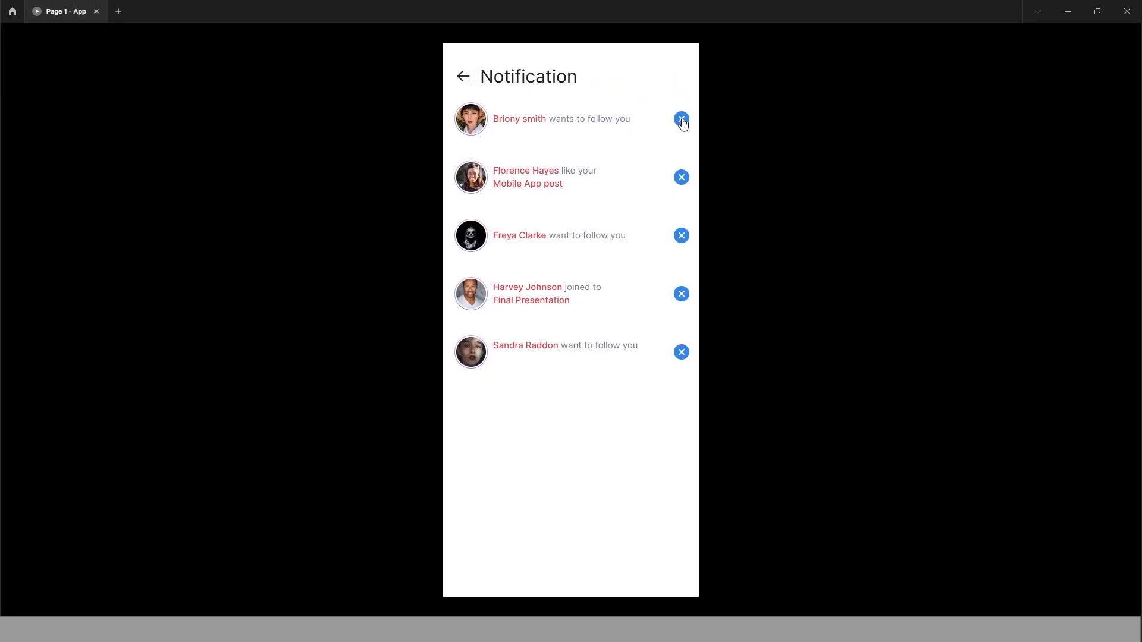
{"action": "left_click", "coordinate": [681, 121]}
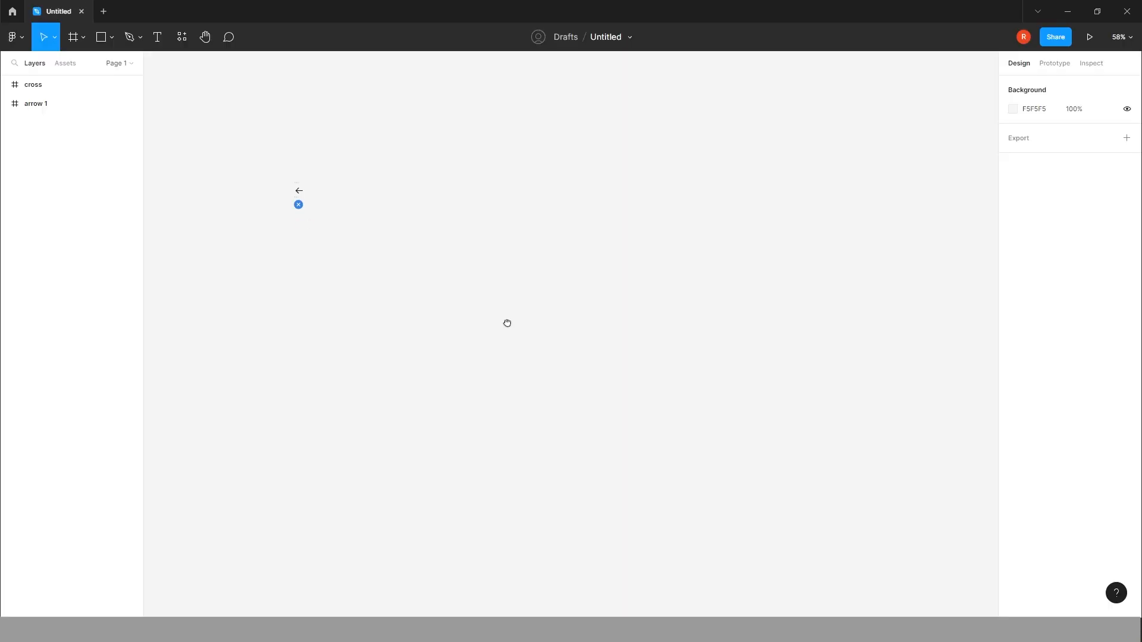
Step: Create an iPhone 14 Pro Max frame and place the pasted back arrow at its top-left
{"action": "left_click", "coordinate": [73, 37]}
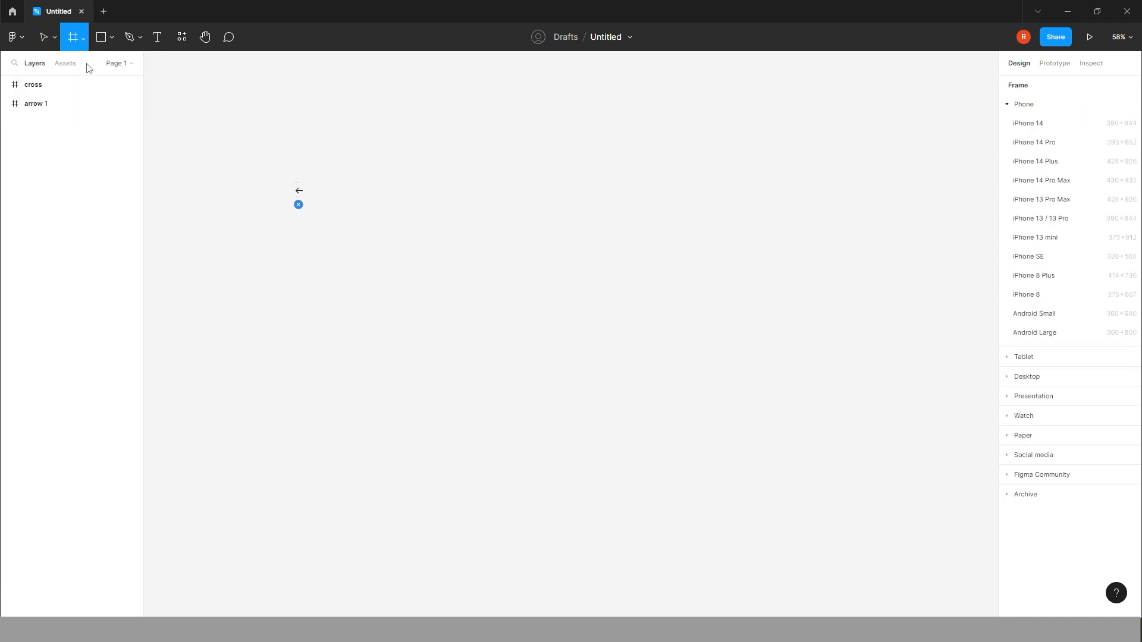
{"action": "mouse_move", "coordinate": [1050, 180]}
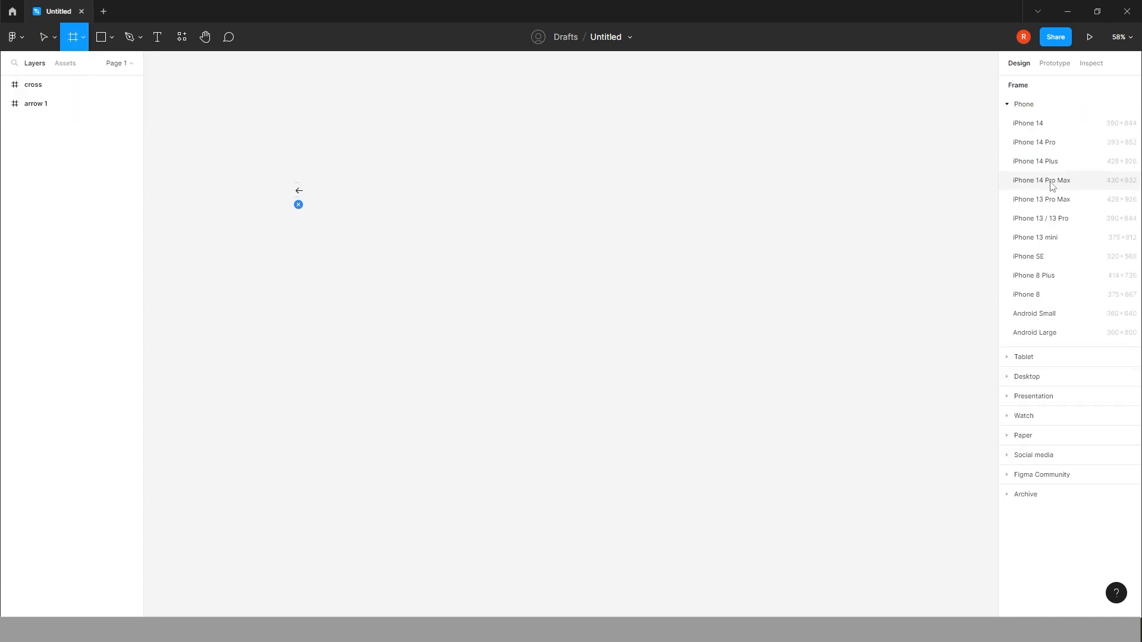
{"action": "left_click", "coordinate": [1041, 180]}
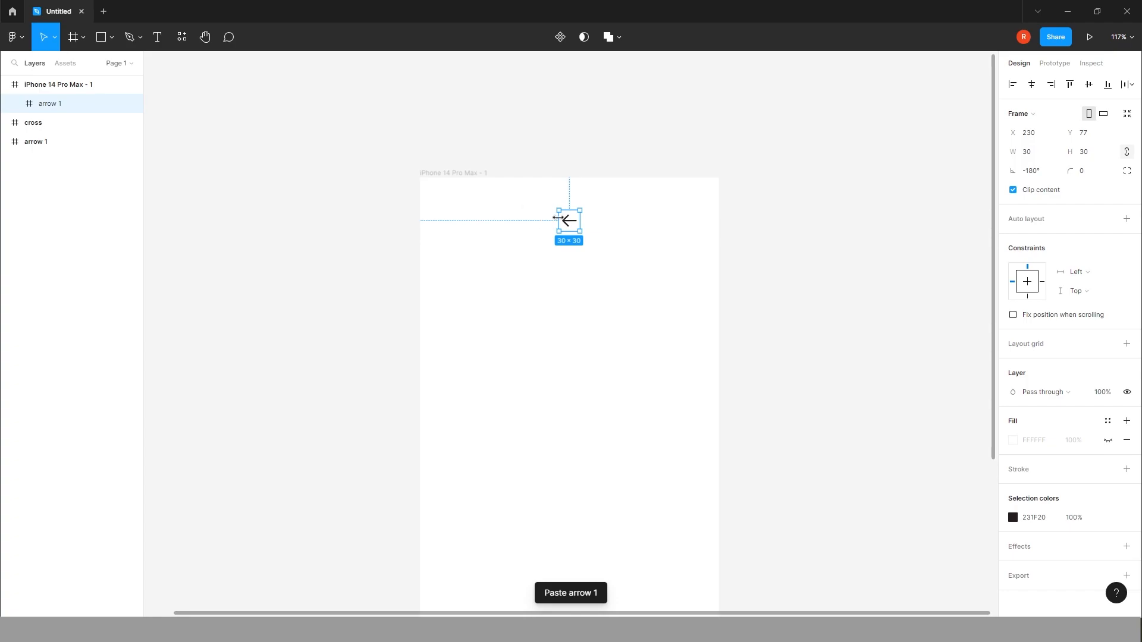
{"action": "left_click_drag", "start_coordinate": [568, 220], "coordinate": [446, 223]}
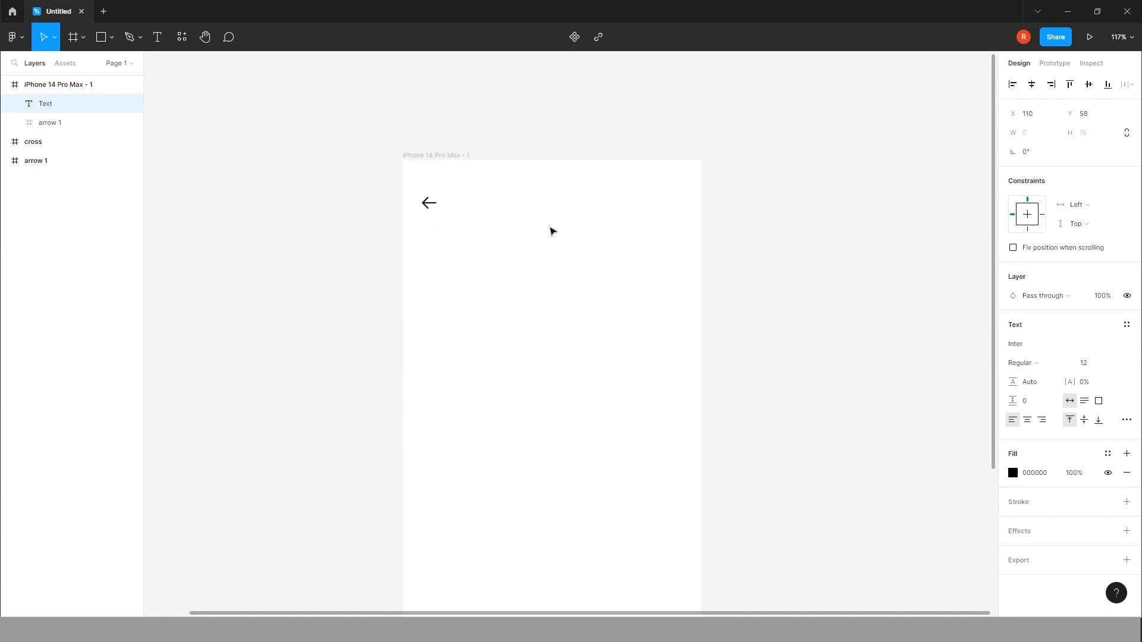
Step: Add a 'Notification' heading at font size 30 lined up beside the back arrow
{"action": "type", "text": "Notification"}
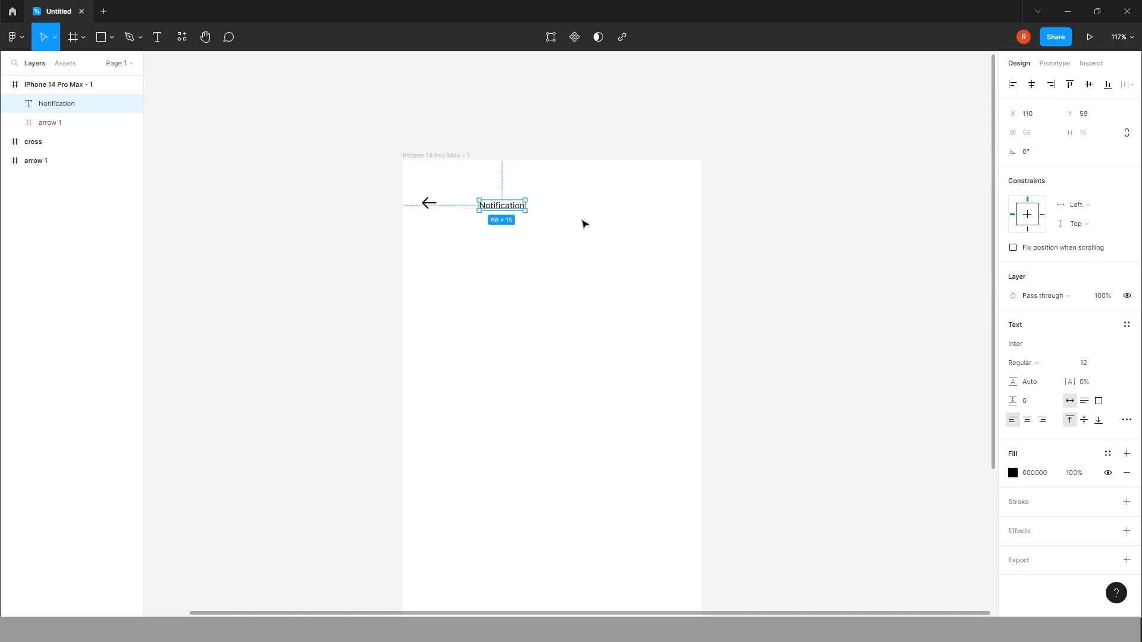
{"action": "left_click", "coordinate": [1085, 363]}
{"action": "type", "text": "21"}
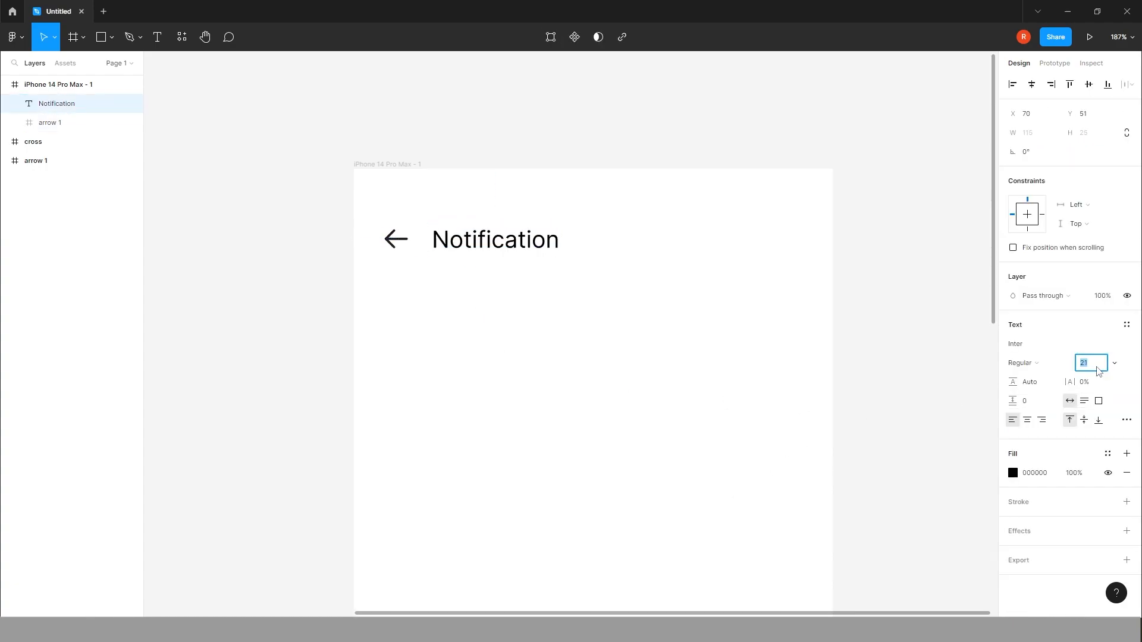
{"action": "type", "text": "27"}
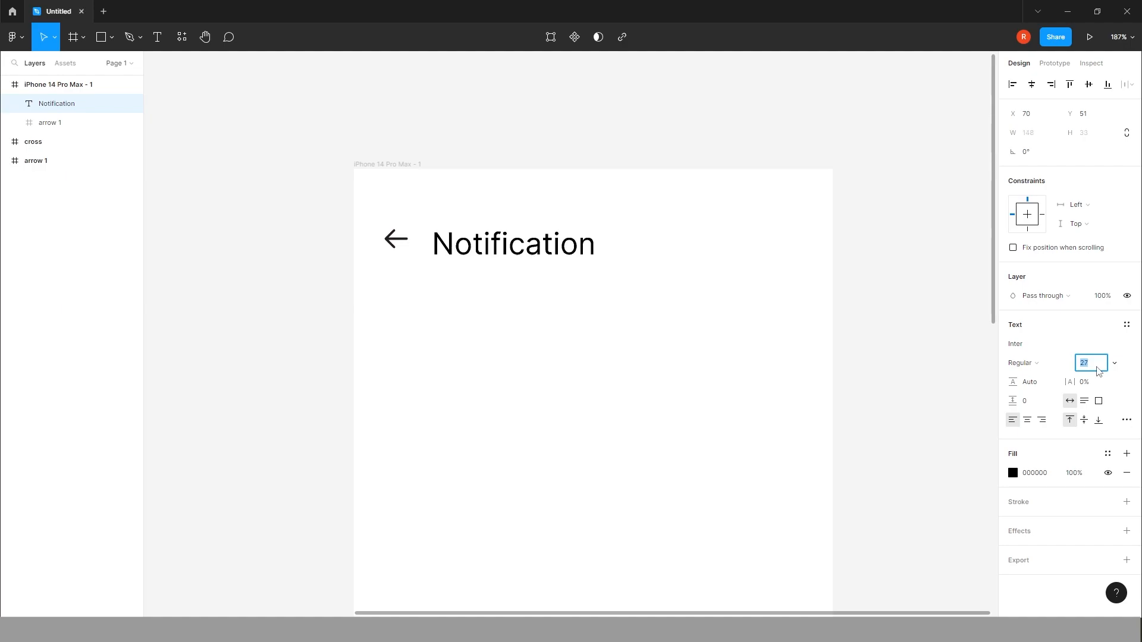
{"action": "type", "text": "30"}
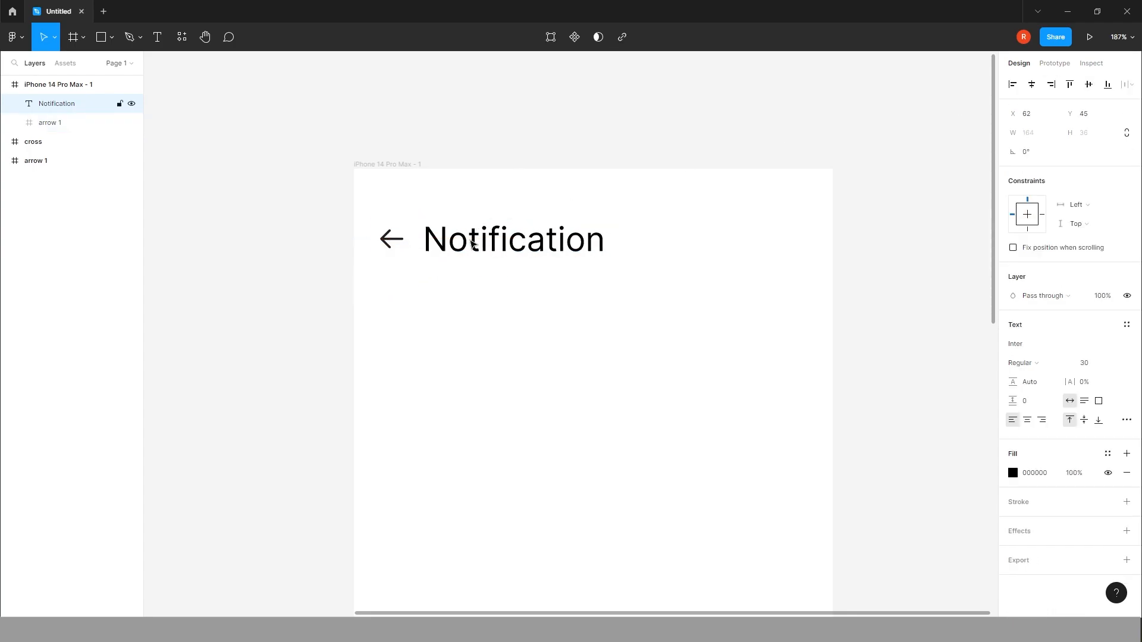
{"action": "left_click", "coordinate": [513, 239]}
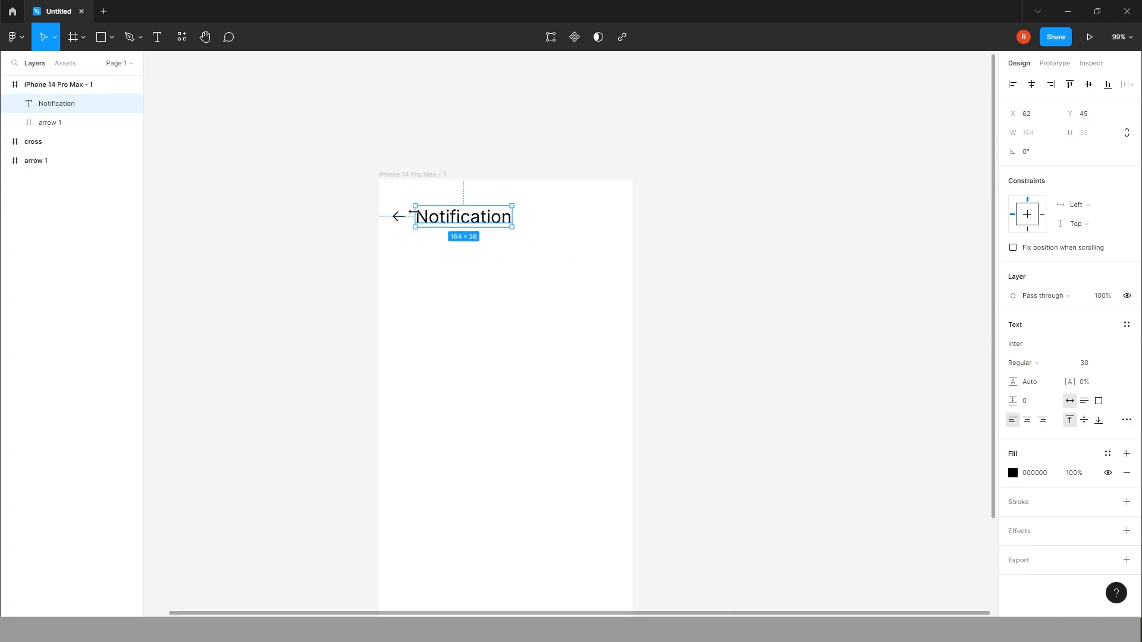
{"action": "scroll", "scroll_direction": "down", "scroll_amount": 3}
{"action": "type", "text": "Notification screen"}
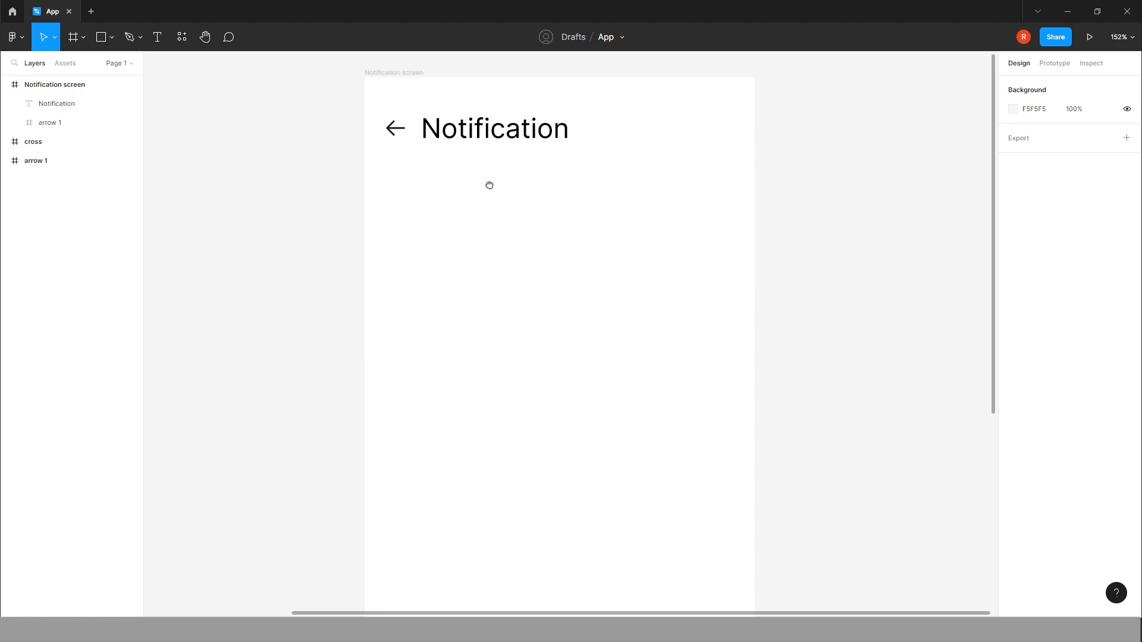
Step: Draw a 50×50 grey circle below the back arrow as the avatar placeholder
{"action": "left_click", "coordinate": [113, 37]}
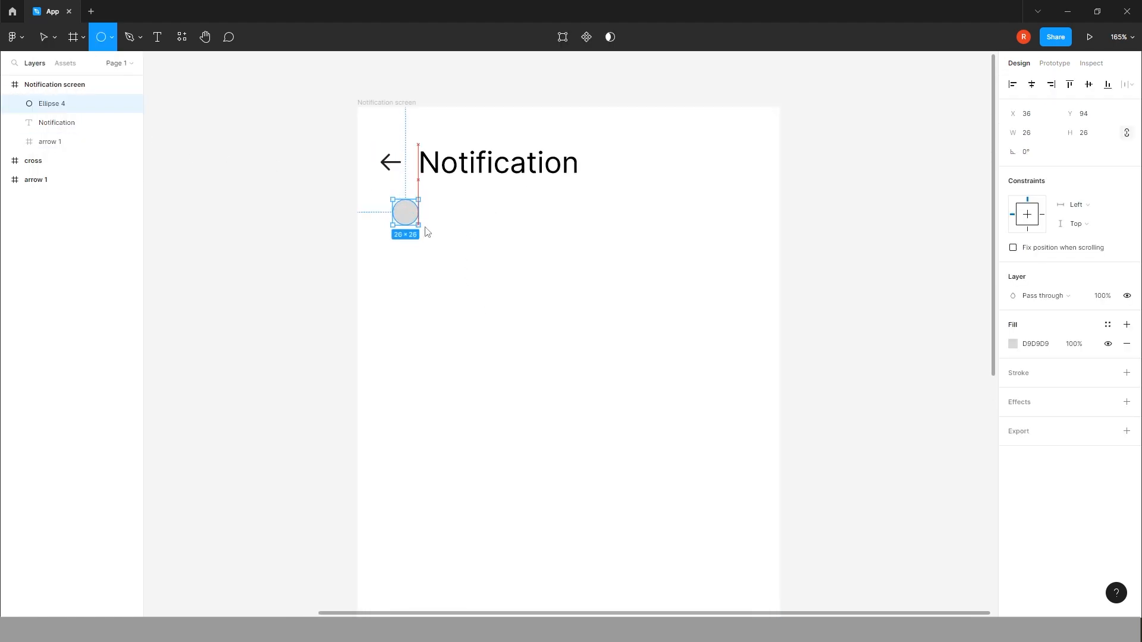
{"action": "left_click_drag", "start_coordinate": [418, 222], "coordinate": [449, 262]}
{"action": "type", "text": "50"}
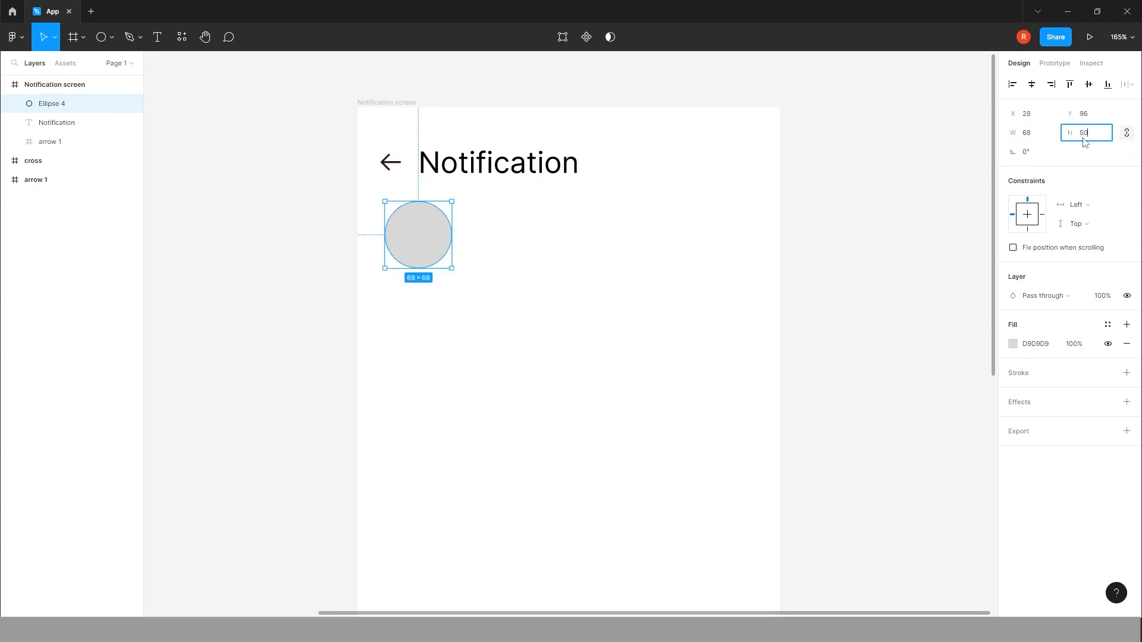
{"action": "key", "text": "Enter"}
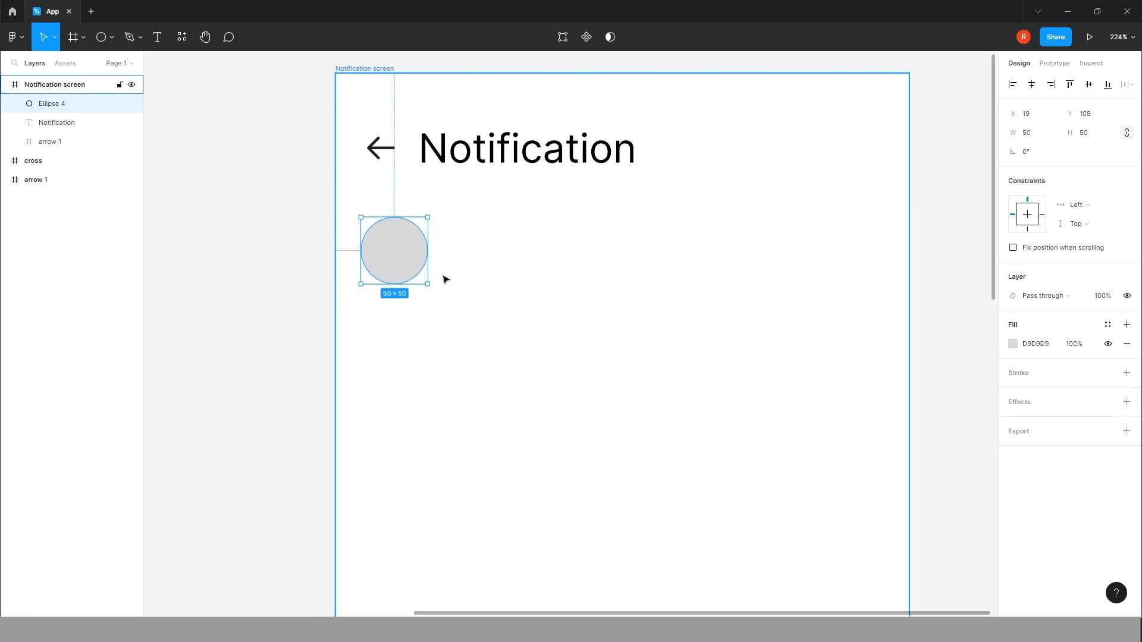
Step: Run the UI Faces plugin with Unsplash as the source to fill the circle with a face photo
{"action": "right_click", "coordinate": [393, 251]}
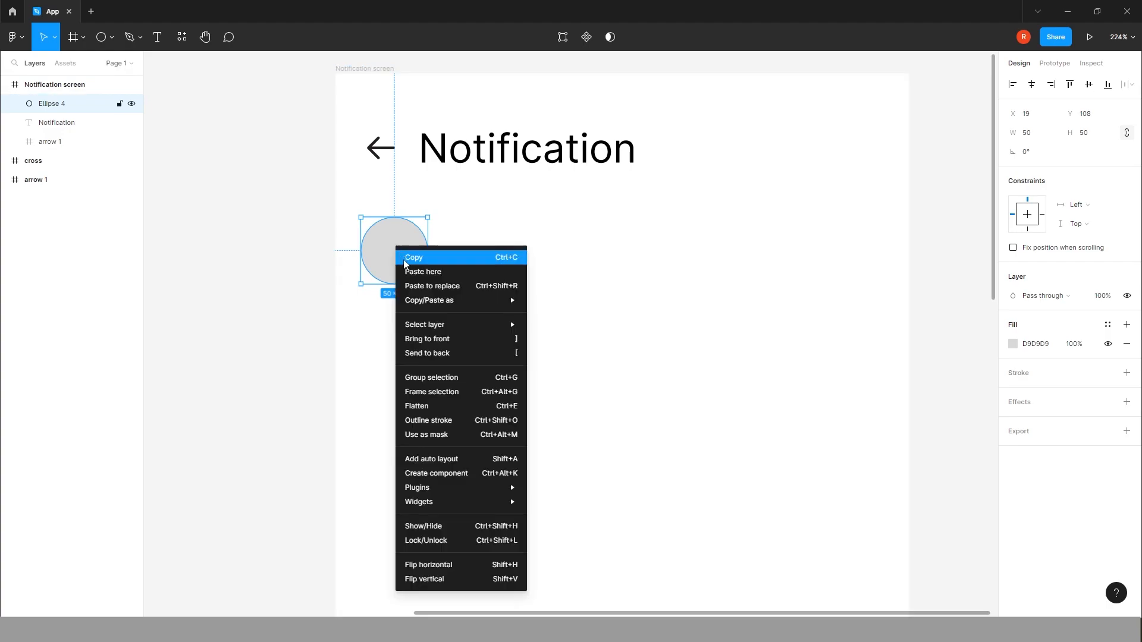
{"action": "mouse_move", "coordinate": [418, 488]}
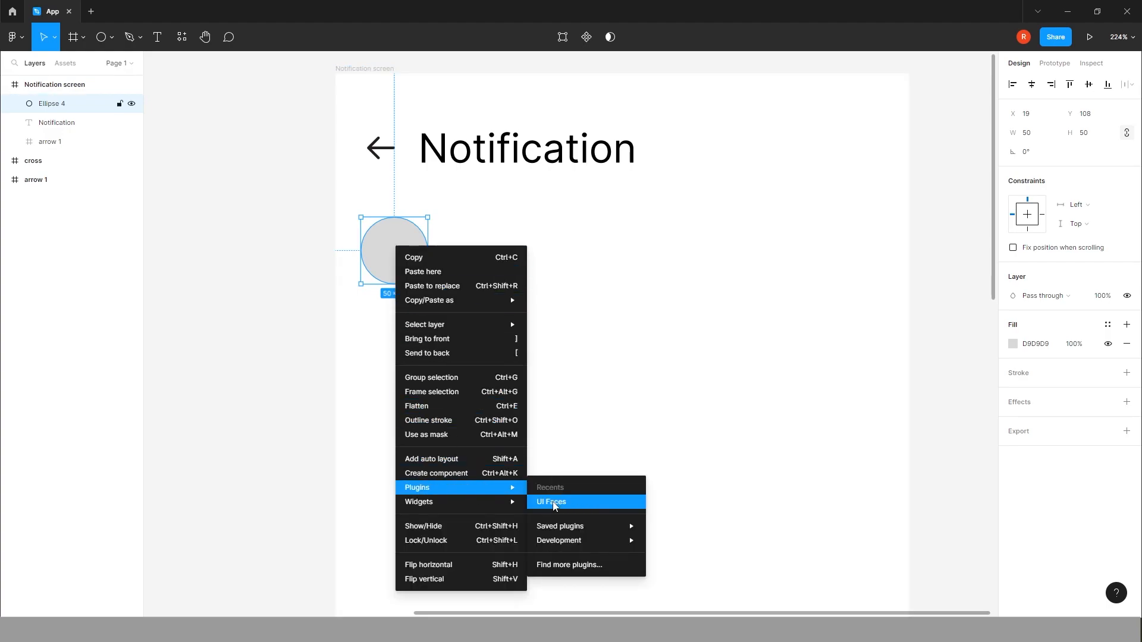
{"action": "left_click", "coordinate": [553, 502]}
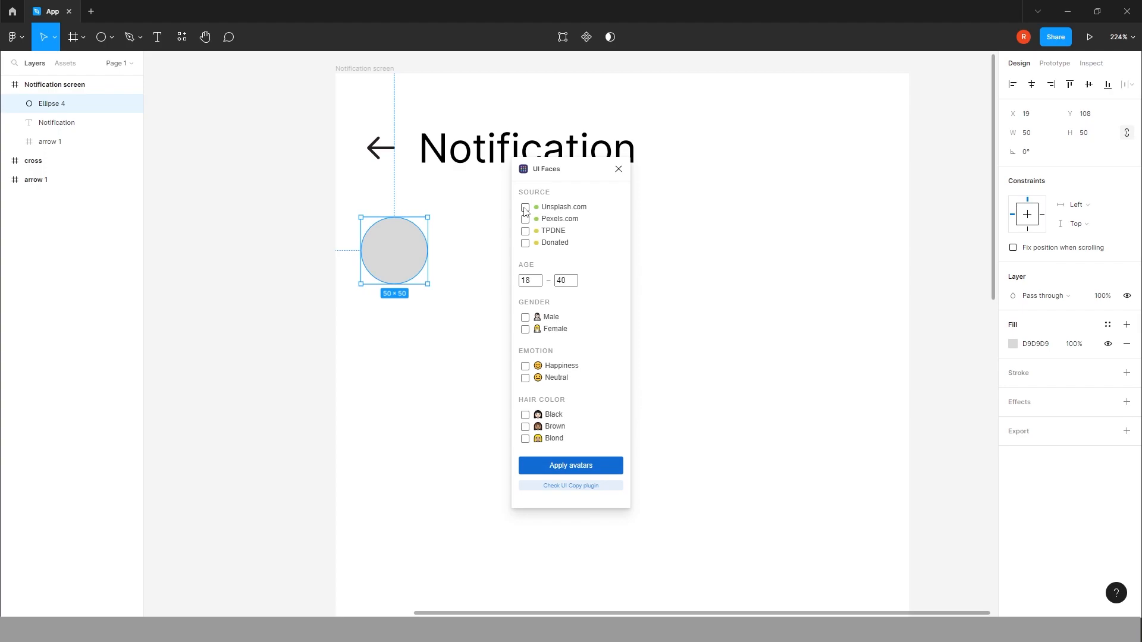
{"action": "left_click", "coordinate": [525, 207]}
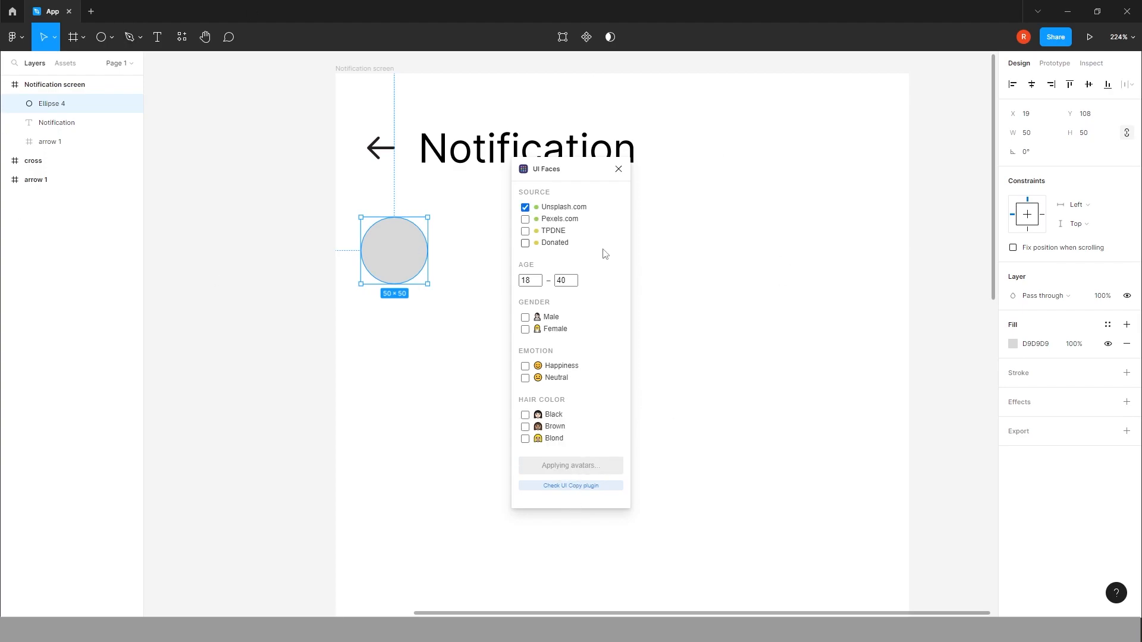
{"action": "left_click", "coordinate": [569, 465]}
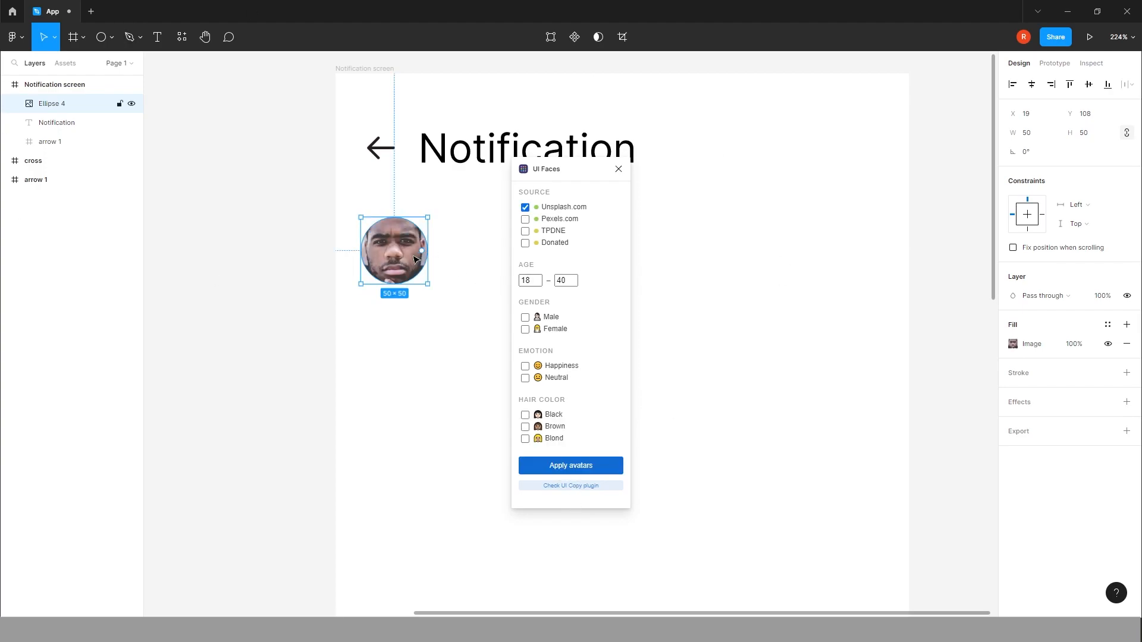
{"action": "mouse_move", "coordinate": [570, 465]}
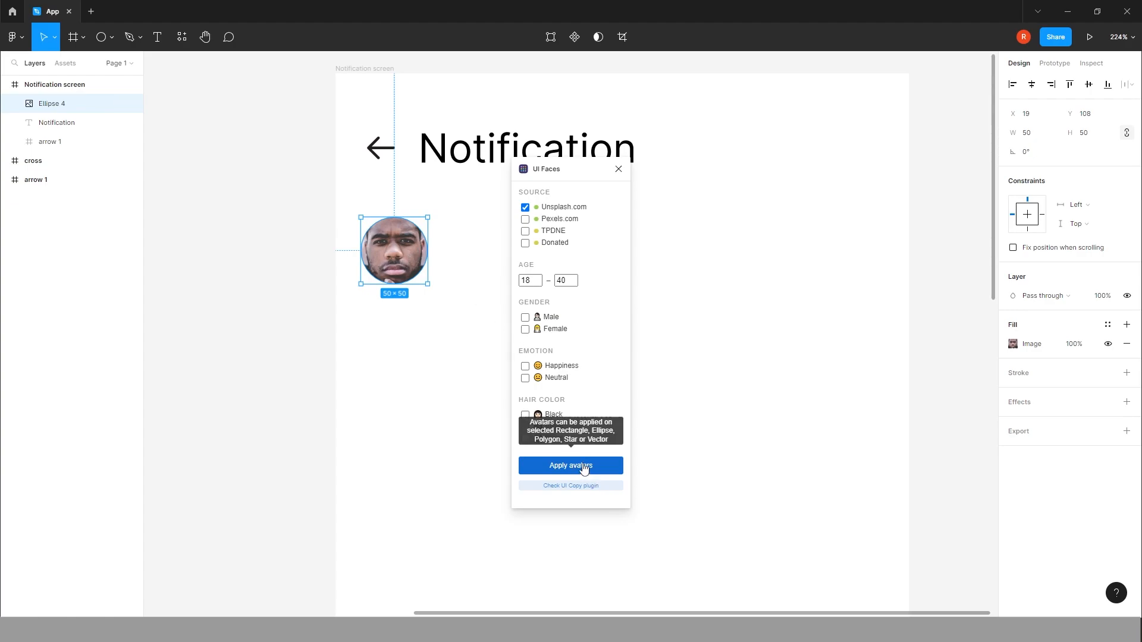
Step: Cycle through alternative face photos until satisfied and close the plugin
{"action": "left_click", "coordinate": [571, 468]}
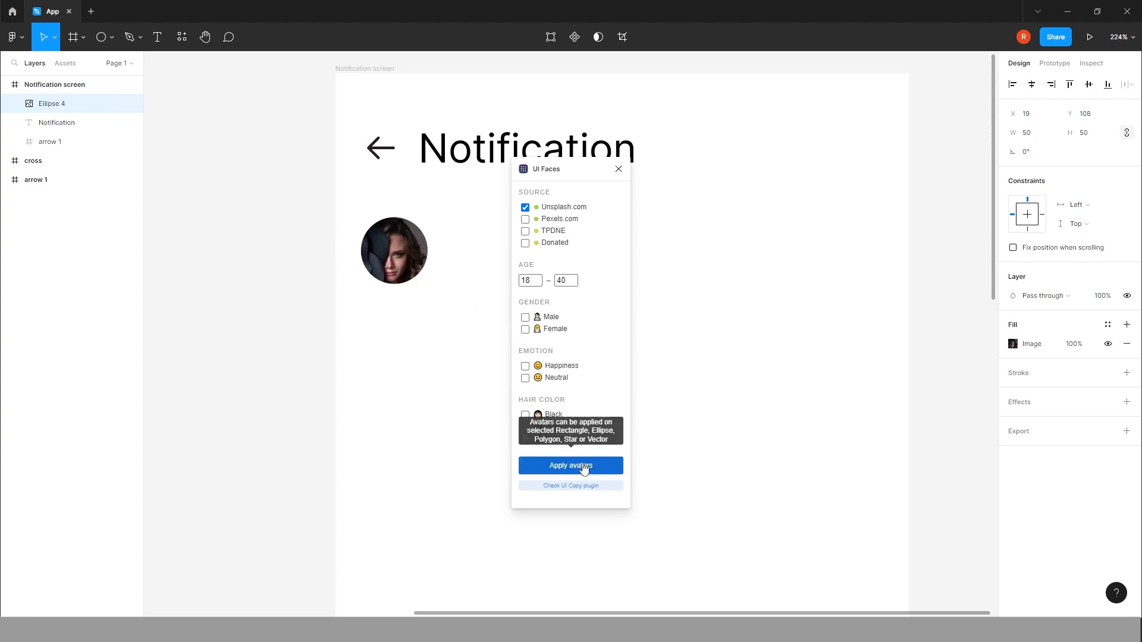
{"action": "left_click", "coordinate": [570, 466]}
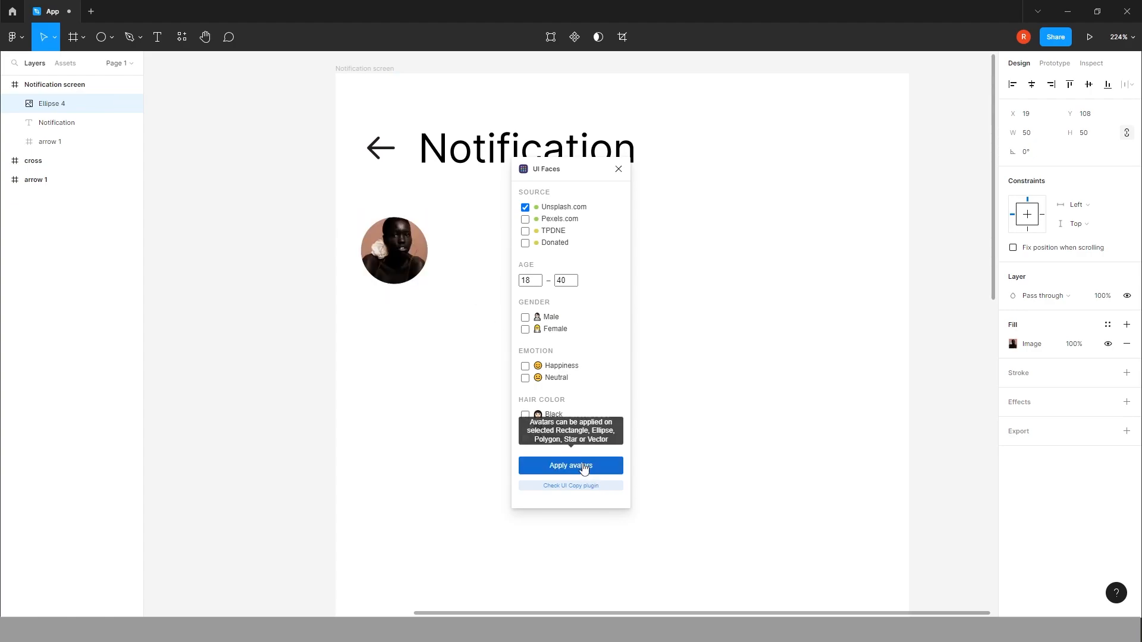
{"action": "left_click", "coordinate": [569, 465]}
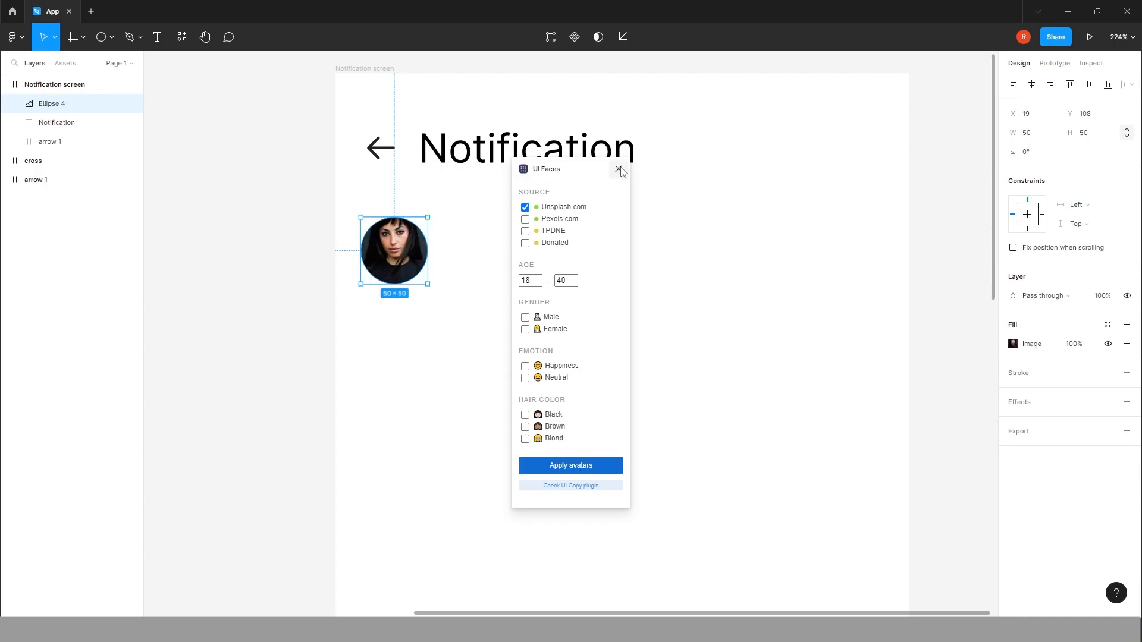
{"action": "left_click", "coordinate": [618, 169]}
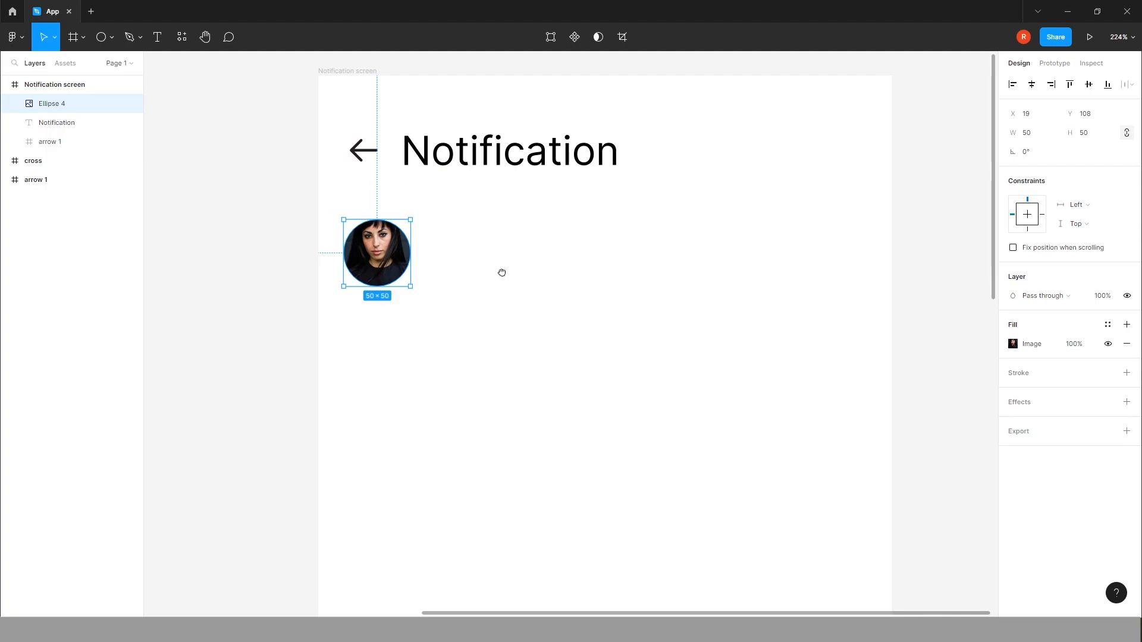
Step: Add the line 'Oliver Nielson like your design post' at size 16 beside the avatar photo
{"action": "left_click", "coordinate": [157, 37]}
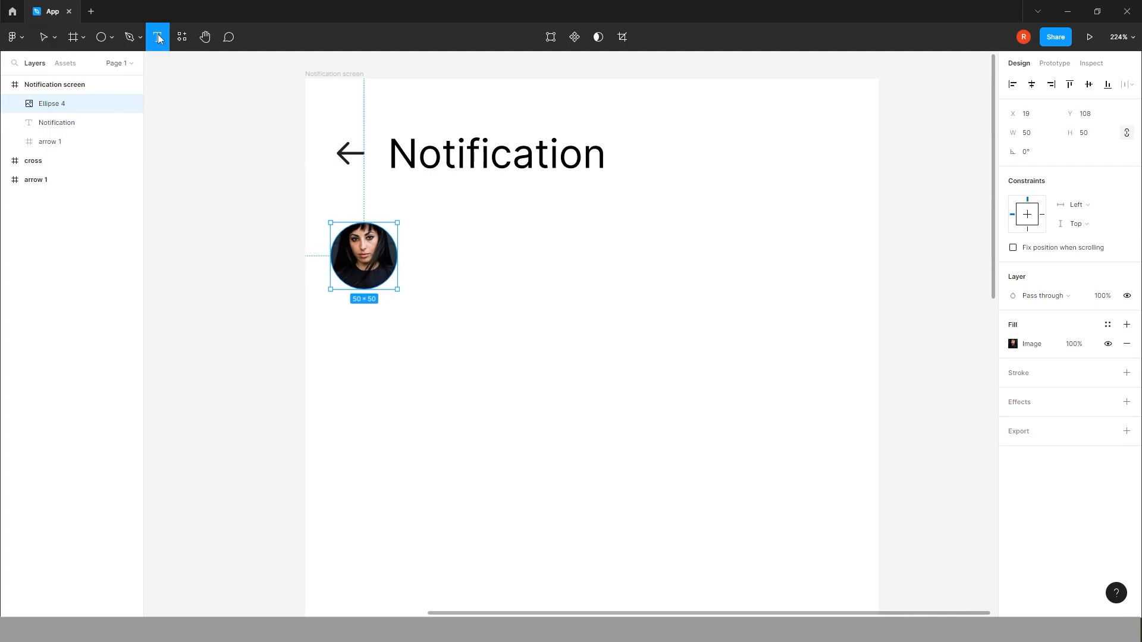
{"action": "type", "text": "Oliver Niel"}
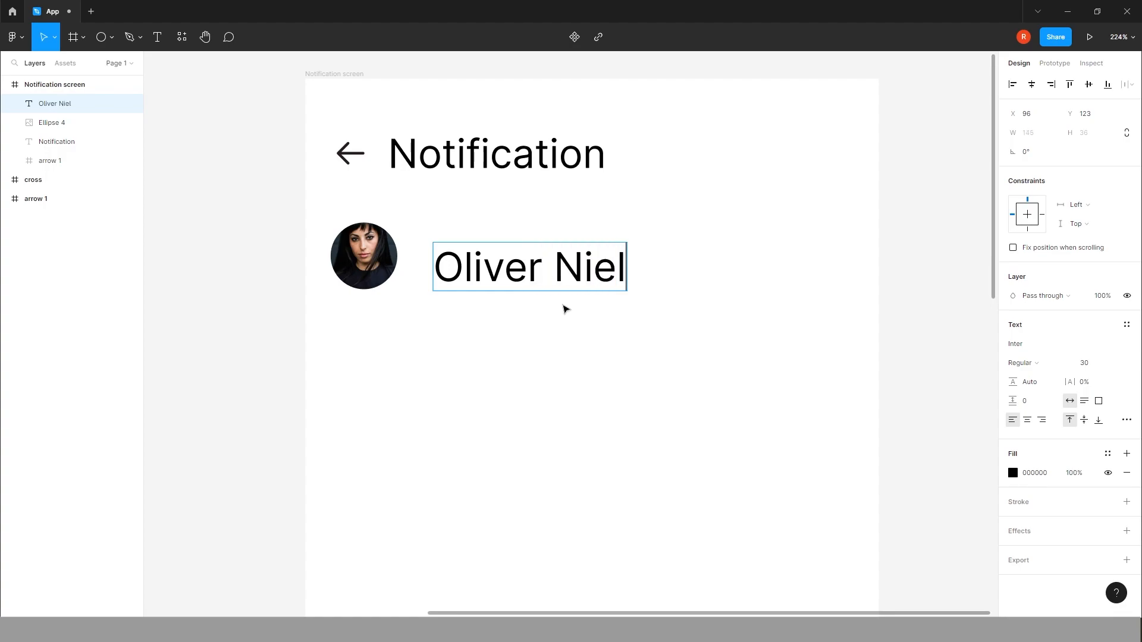
{"action": "type", "text": "son like"}
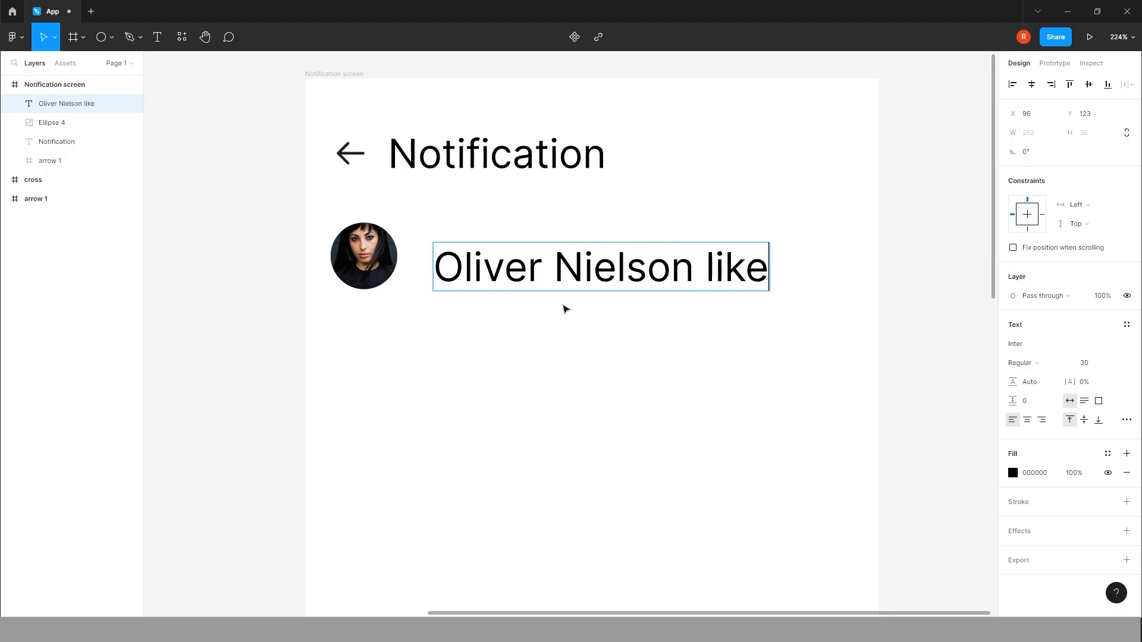
{"action": "type", "text": "your design"}
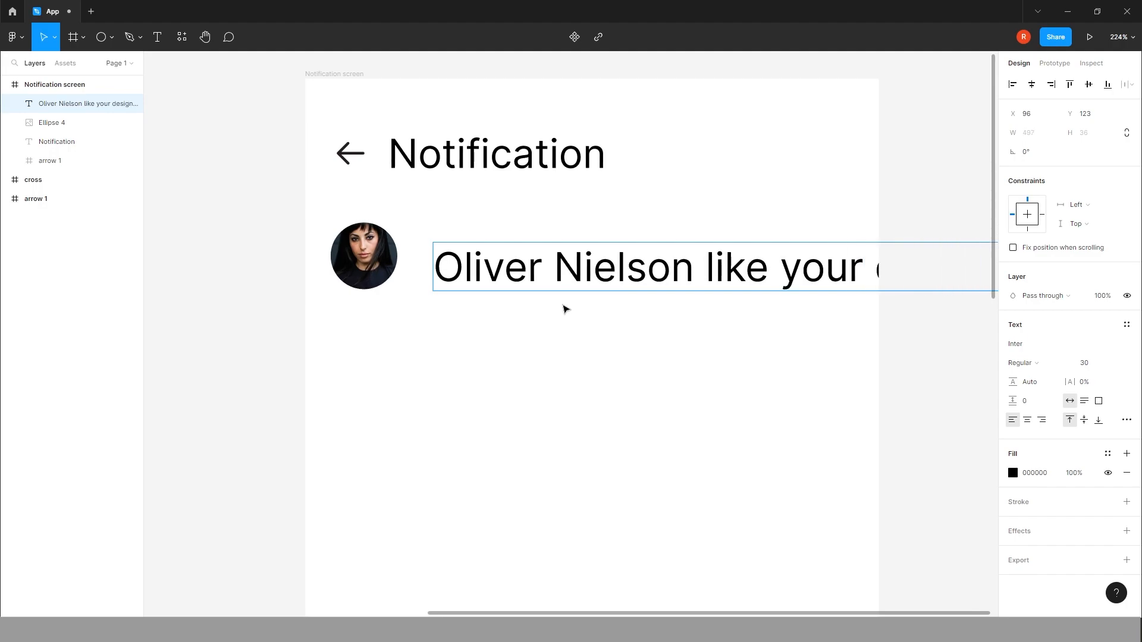
{"action": "left_click", "coordinate": [1091, 363]}
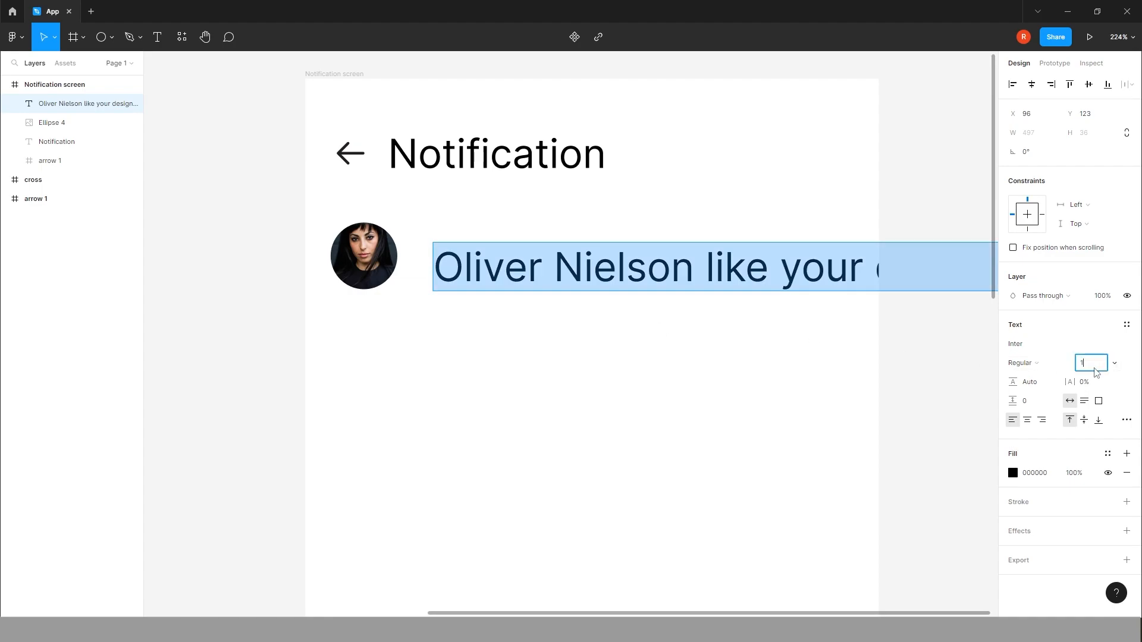
{"action": "type", "text": "16"}
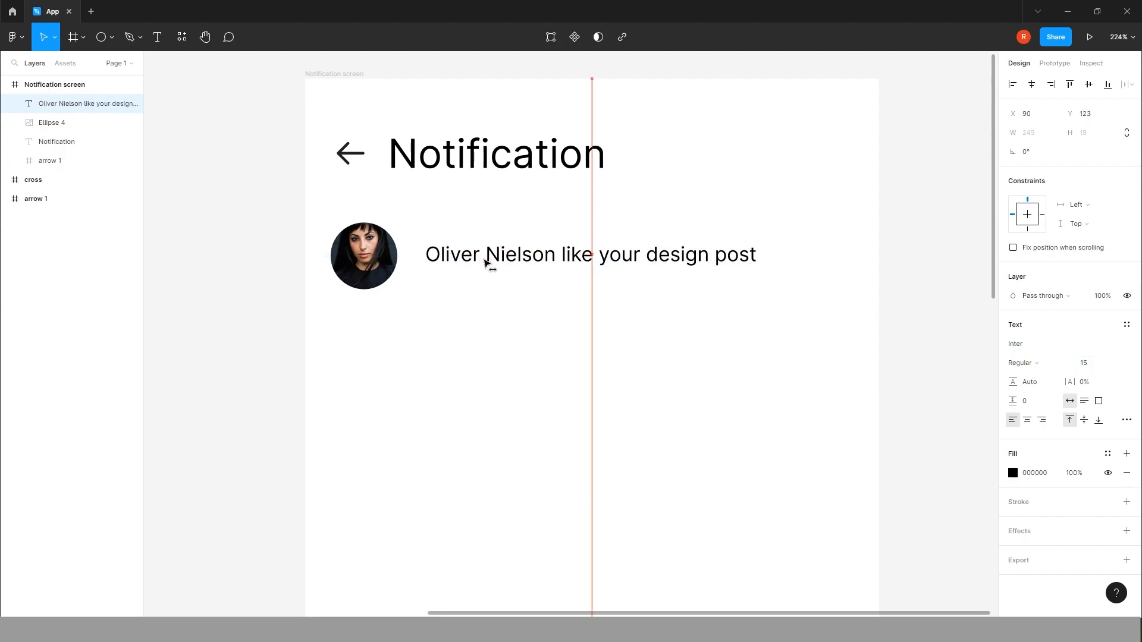
{"action": "left_click", "coordinate": [364, 255]}
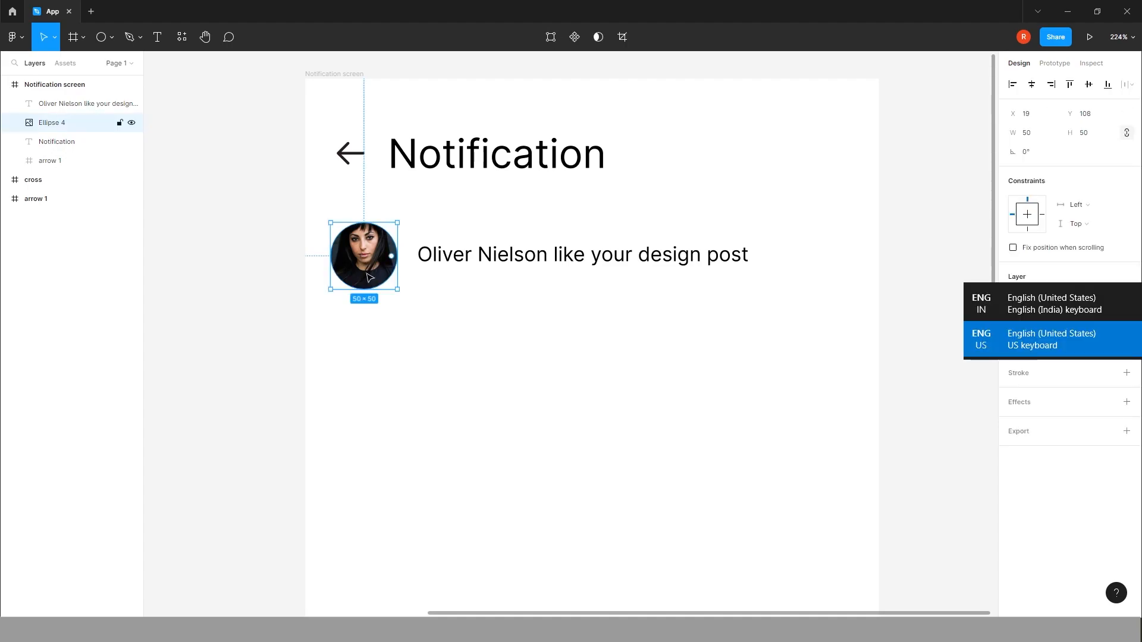
Step: Duplicate the avatar circle at 56×56 as a thin black ring and group it with the photo
{"action": "key", "text": "ctrl+v"}
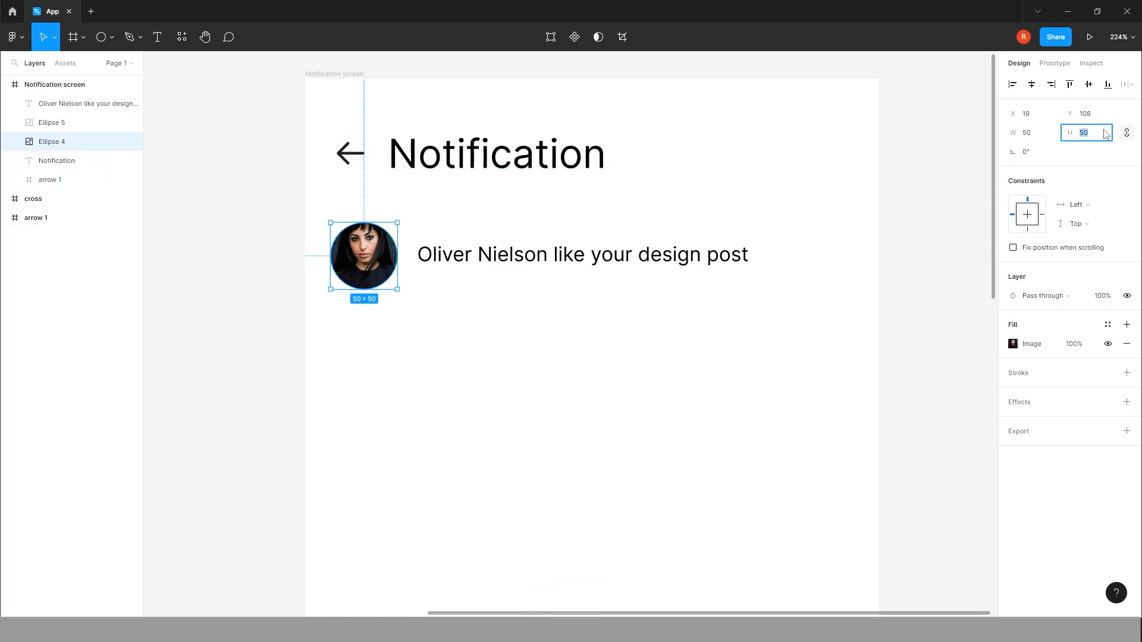
{"action": "type", "text": "56"}
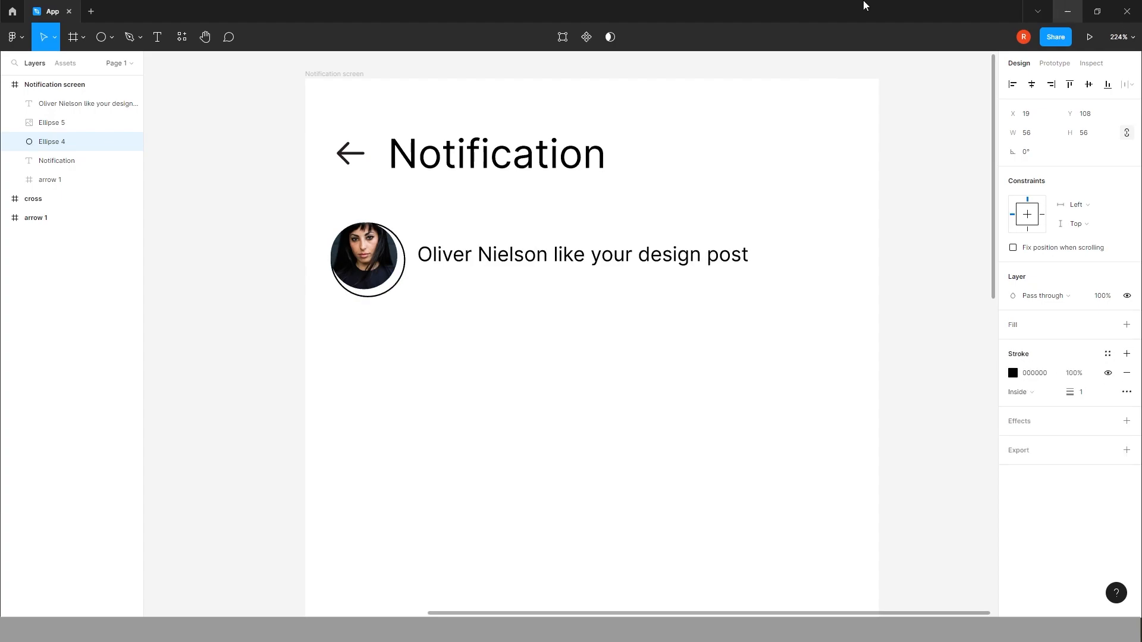
{"action": "left_click", "coordinate": [51, 122]}
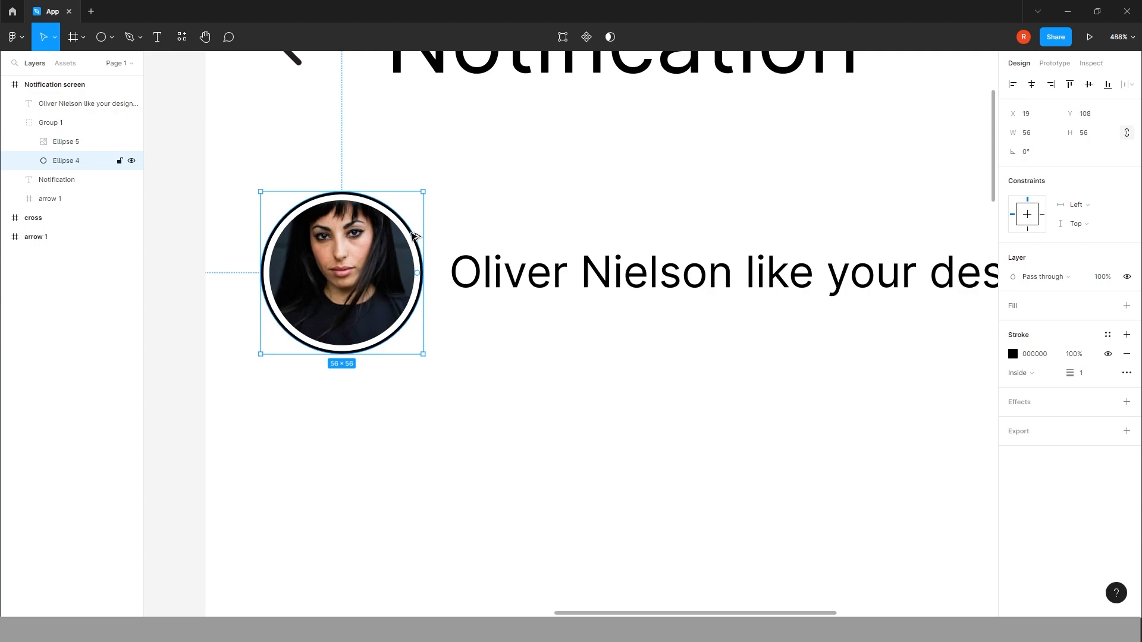
Step: Make the ring stroke a linear gradient with a pink F0A... team-library swatch as the first stop
{"action": "left_click", "coordinate": [1012, 354]}
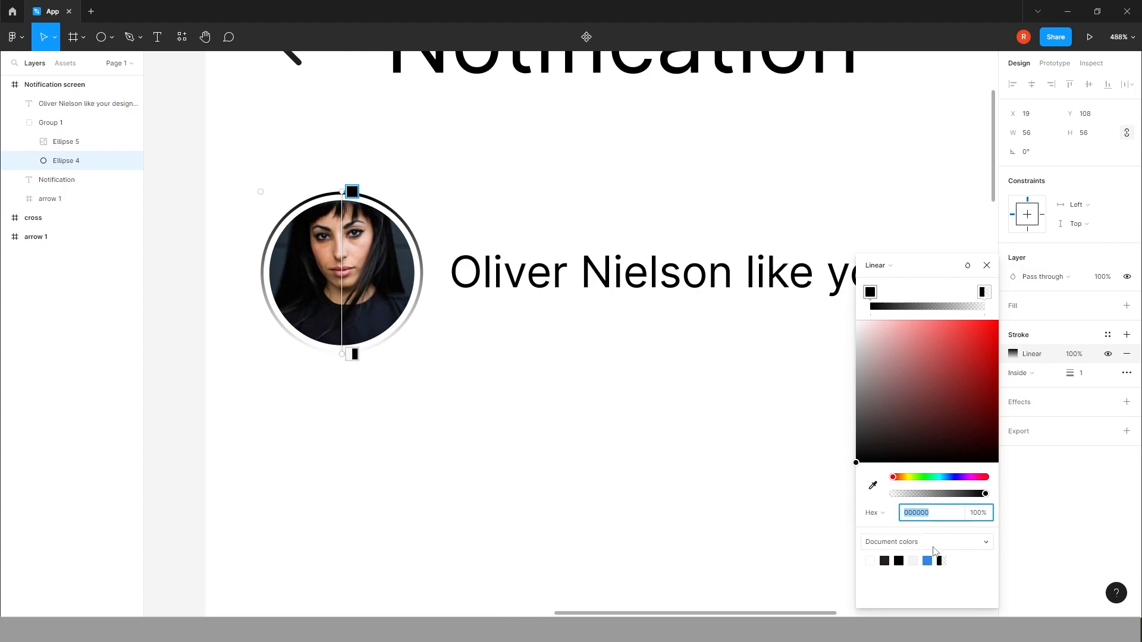
{"action": "left_click", "coordinate": [926, 541]}
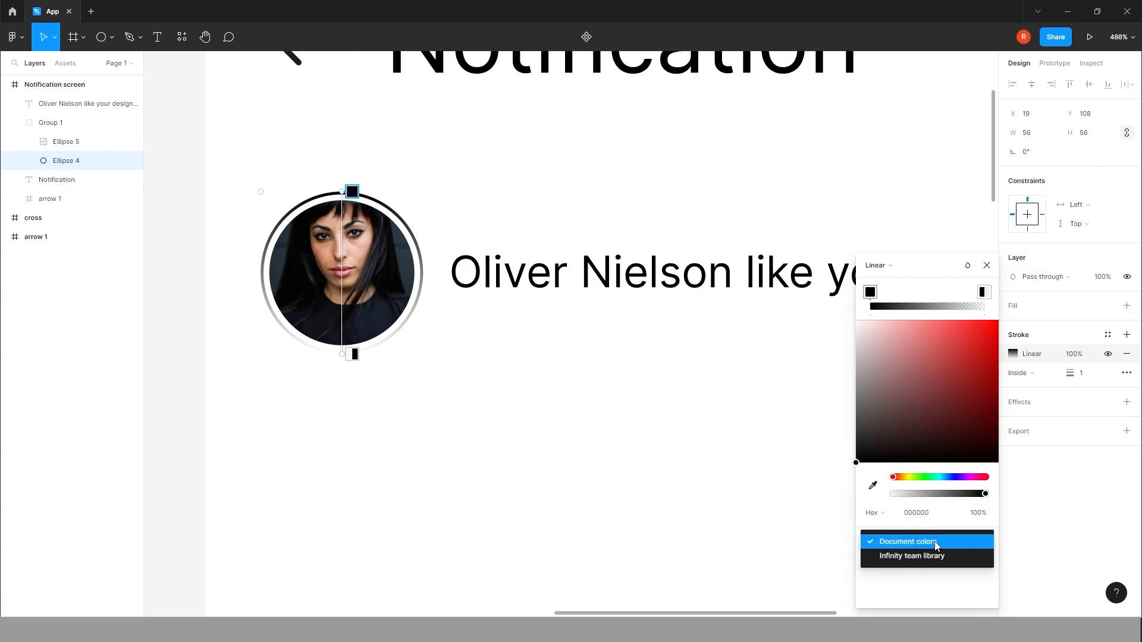
{"action": "left_click", "coordinate": [912, 556]}
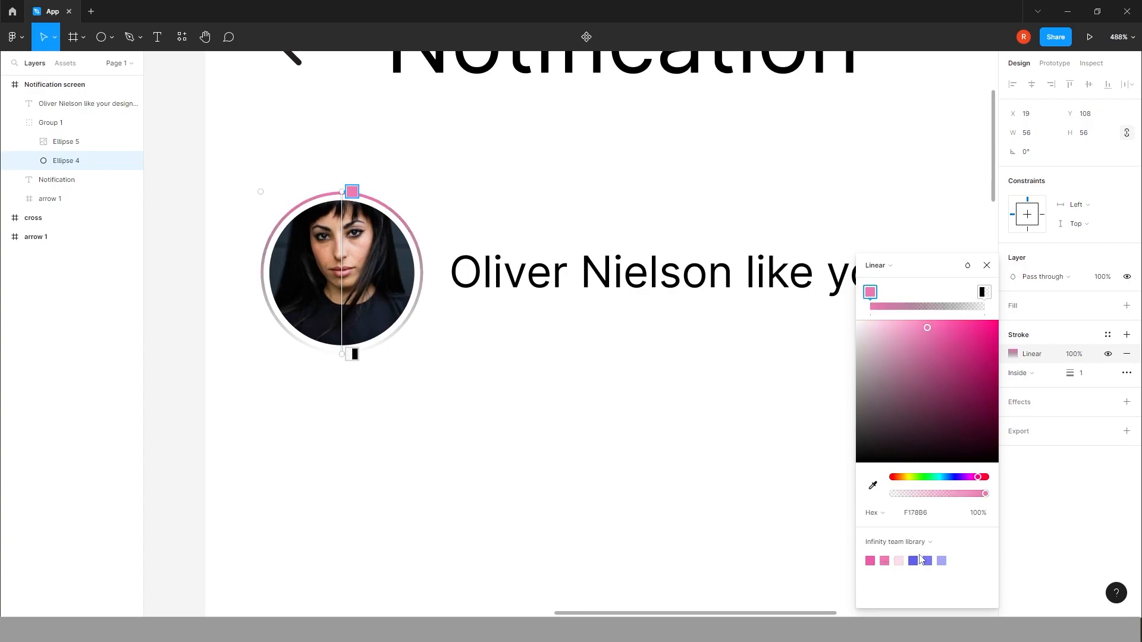
{"action": "left_click", "coordinate": [930, 512]}
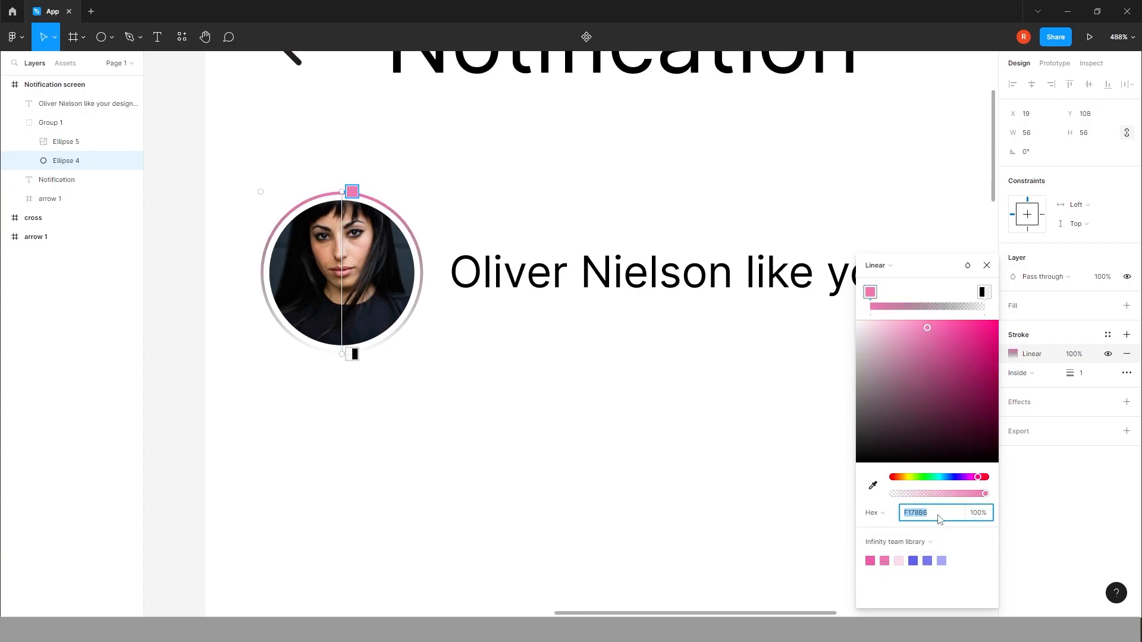
{"action": "type", "text": "f0a"}
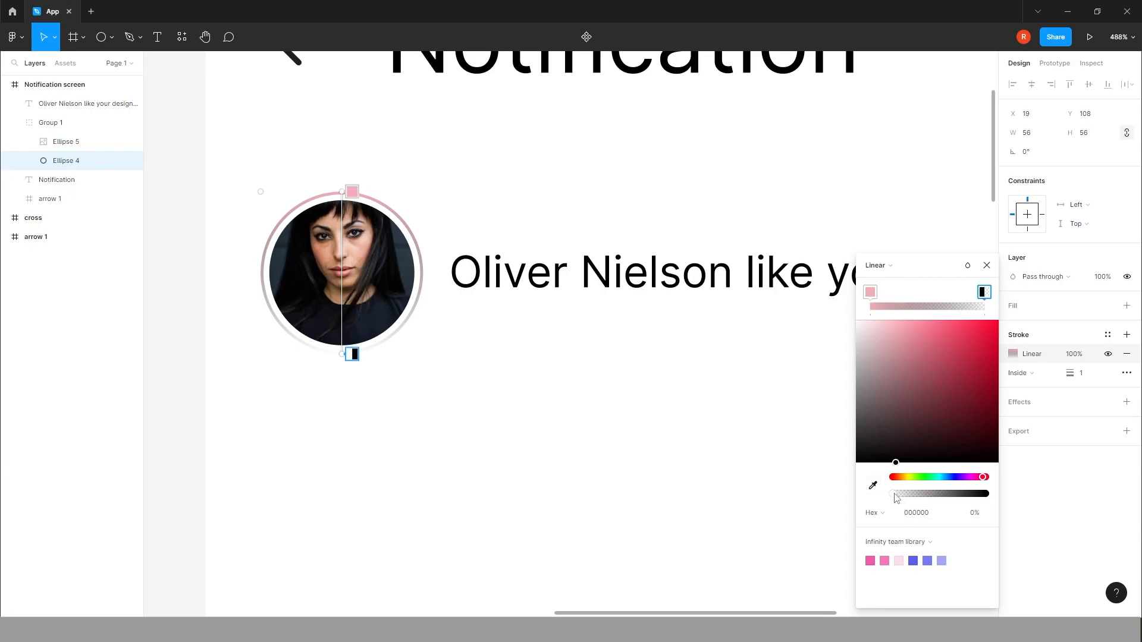
Step: Set the second gradient stop to blue 7A8DEC and finish the outline
{"action": "left_click_drag", "start_coordinate": [896, 495], "coordinate": [985, 495]}
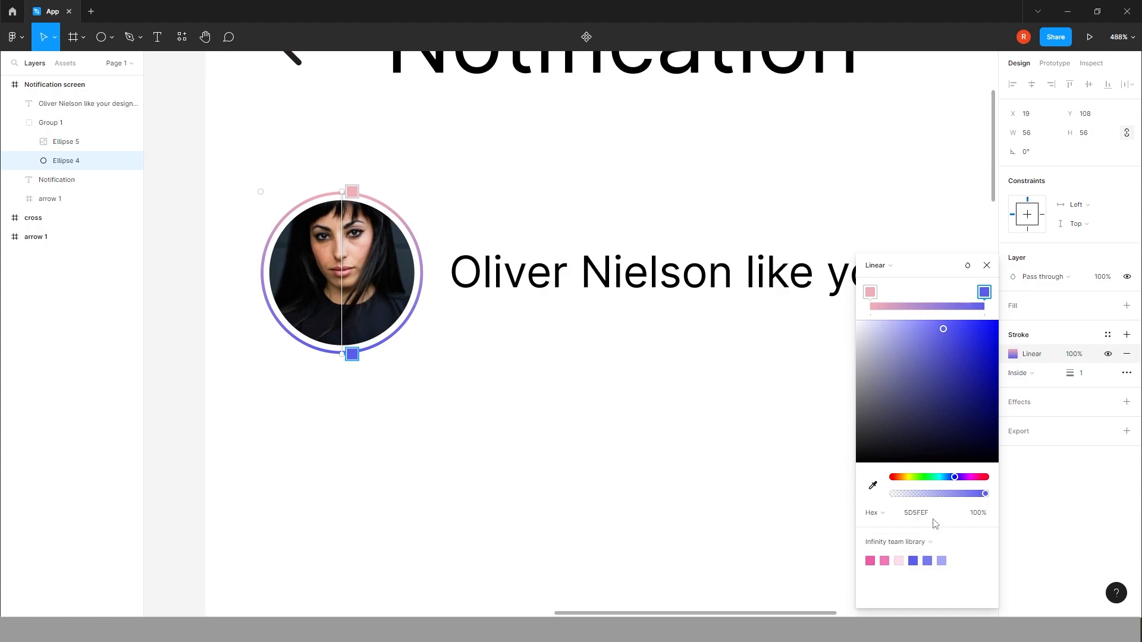
{"action": "type", "text": "7a8"}
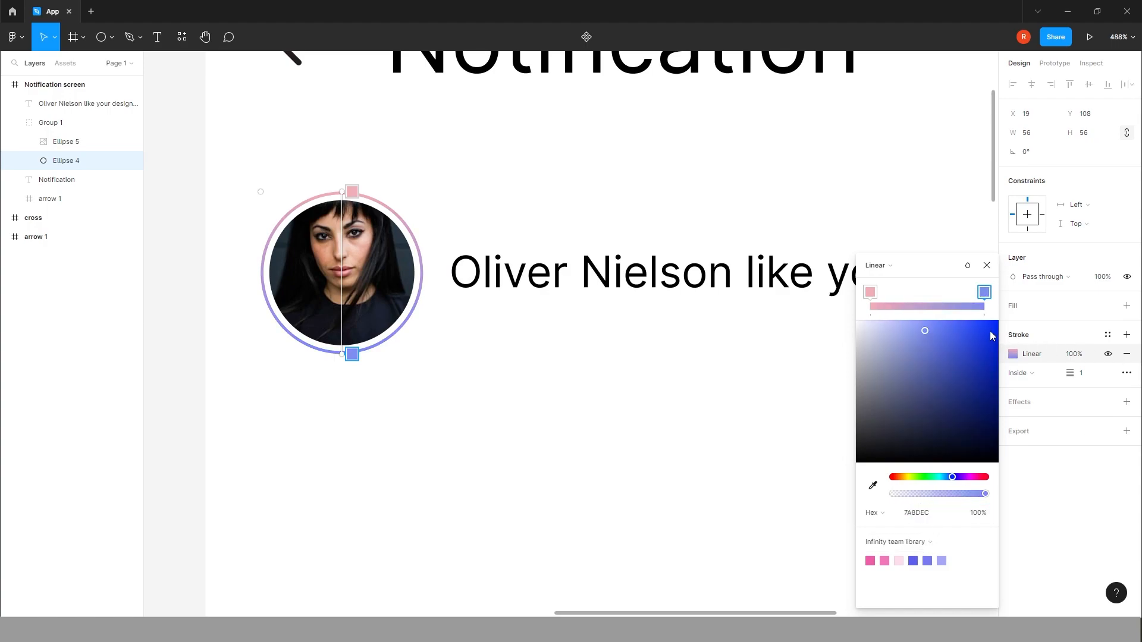
{"action": "left_click", "coordinate": [987, 265]}
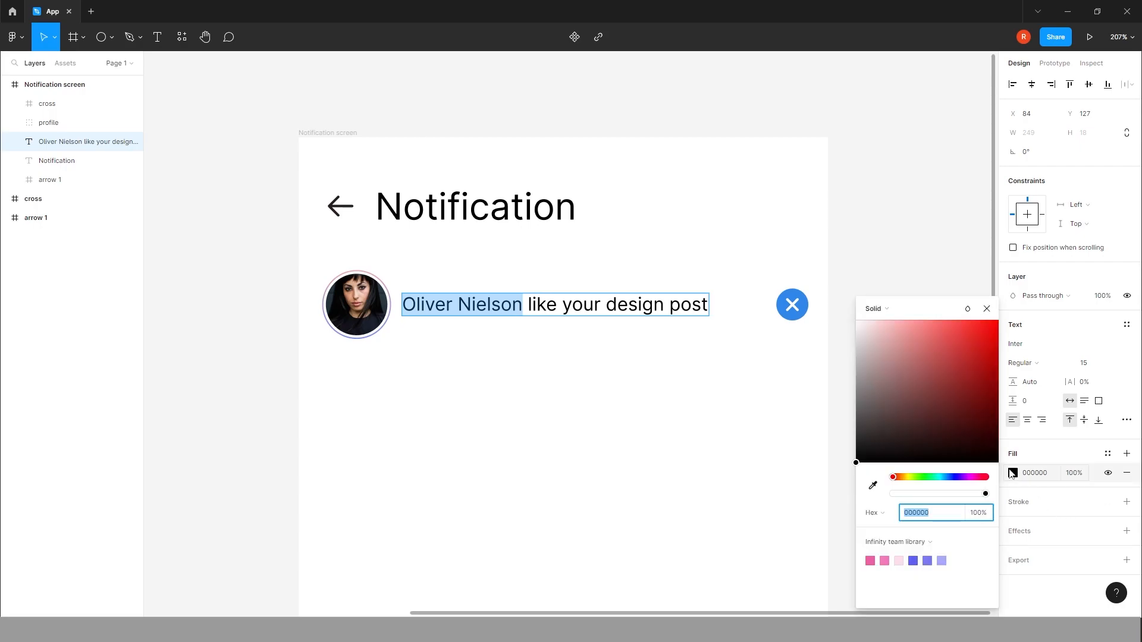
{"action": "left_click", "coordinate": [897, 543]}
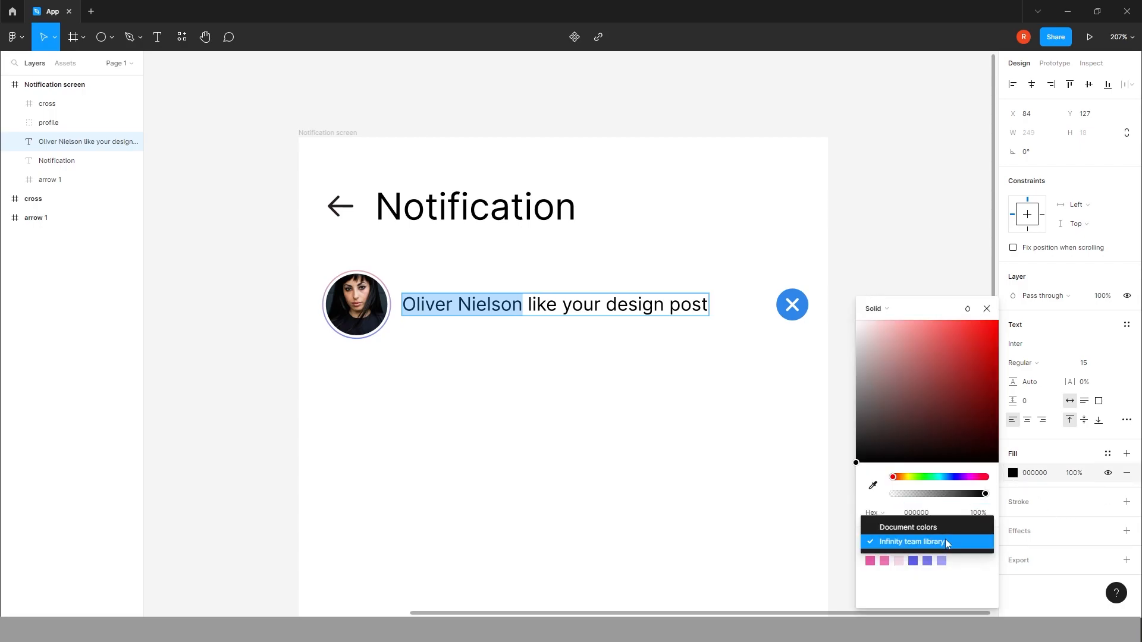
{"action": "mouse_move", "coordinate": [957, 407]}
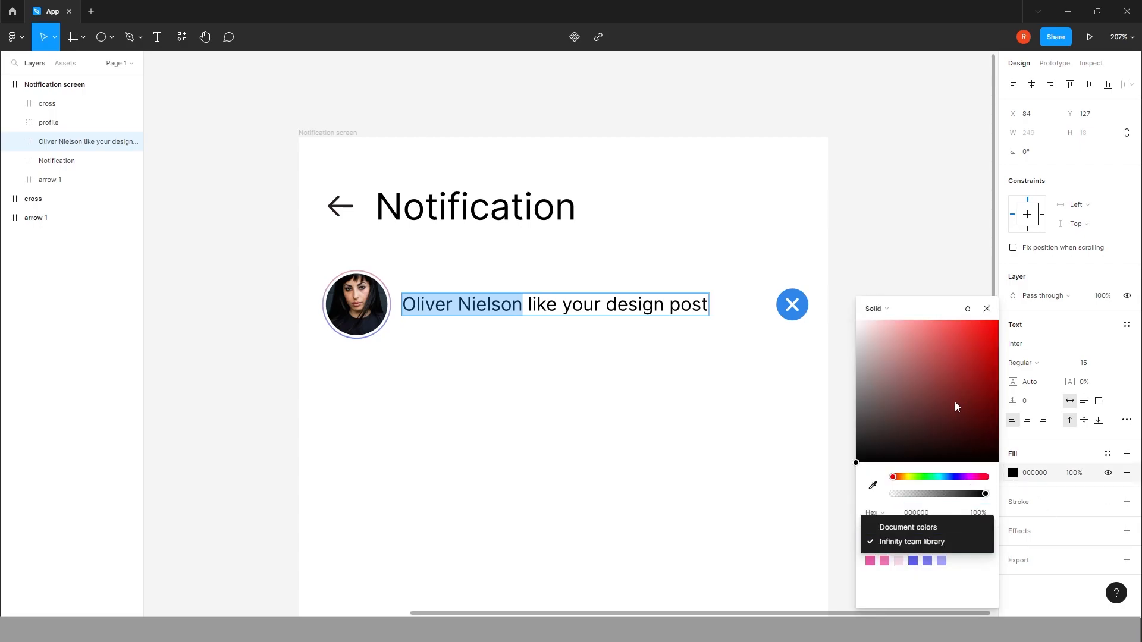
{"action": "left_click", "coordinate": [948, 321]}
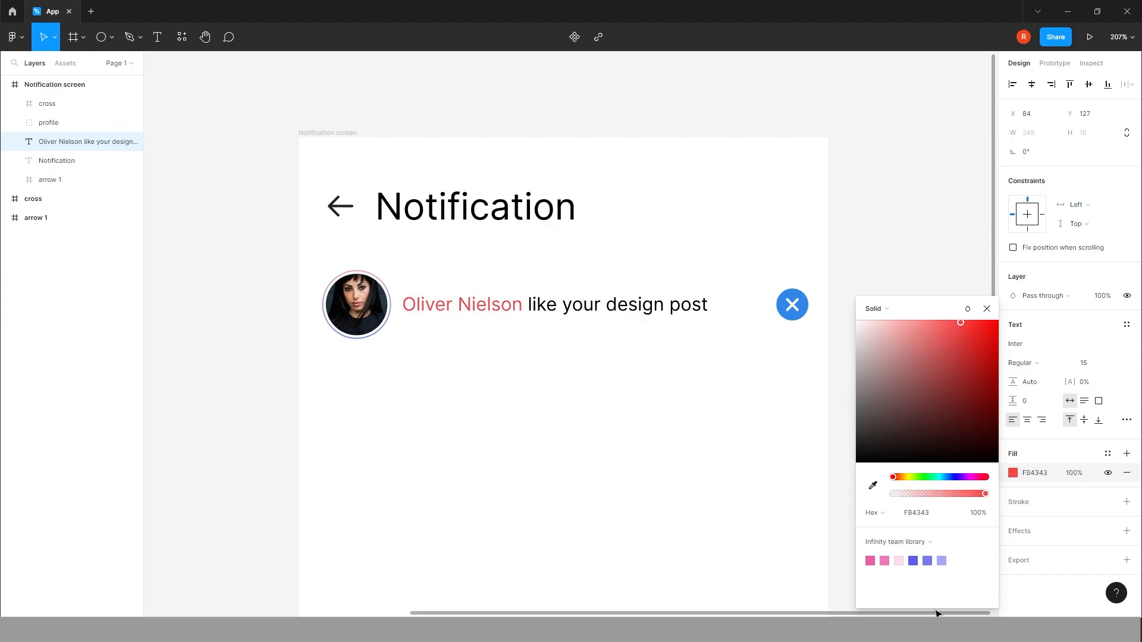
{"action": "left_click", "coordinate": [987, 308]}
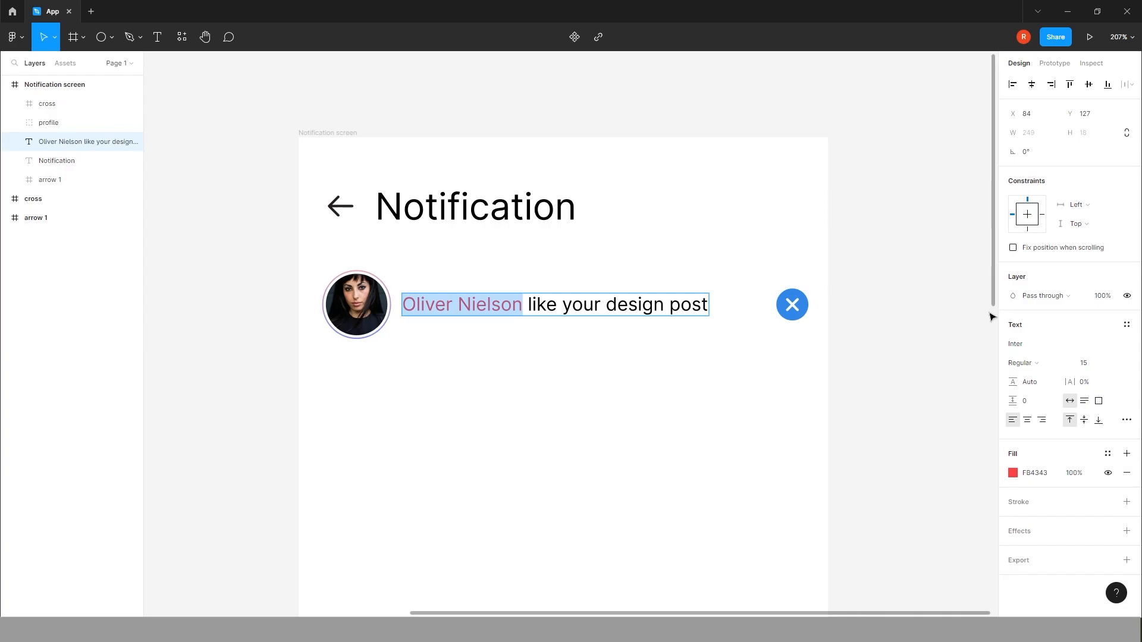
{"action": "left_click", "coordinate": [1023, 363]}
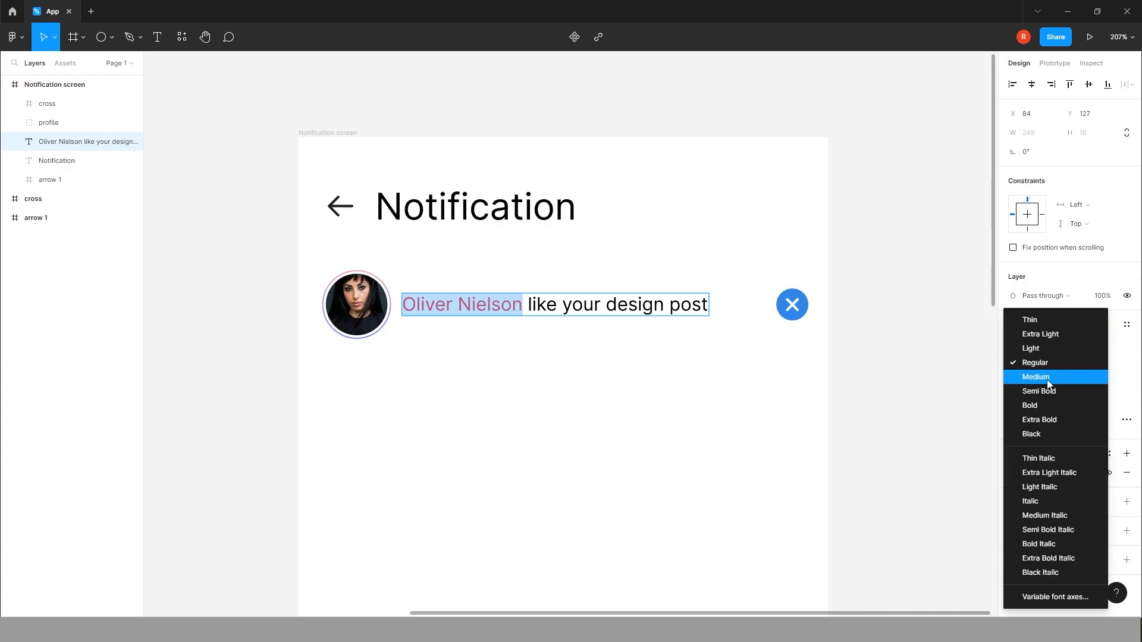
{"action": "left_click", "coordinate": [1036, 377]}
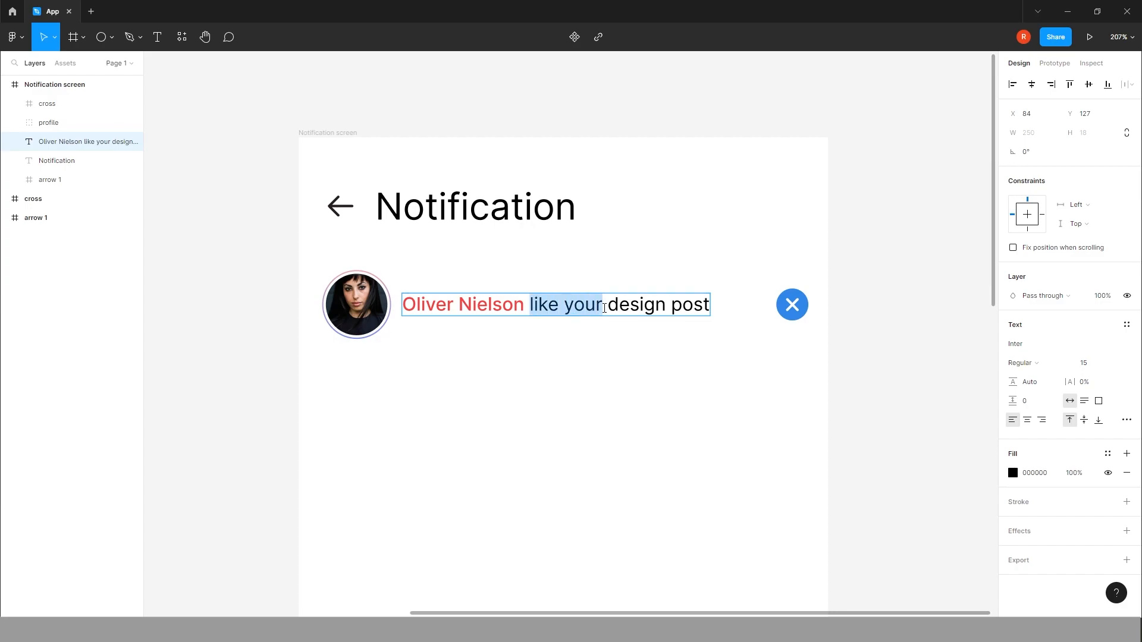
Step: Give 'like your' a grey fill and make 'design post' Medium weight
{"action": "left_click", "coordinate": [1013, 472]}
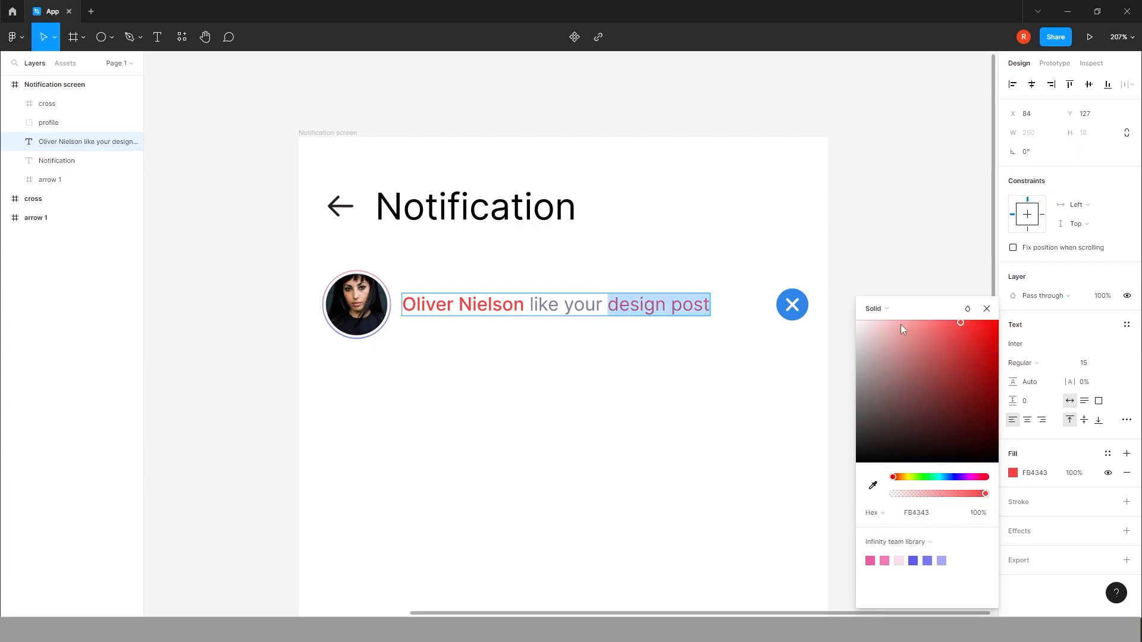
{"action": "left_click", "coordinate": [1025, 363]}
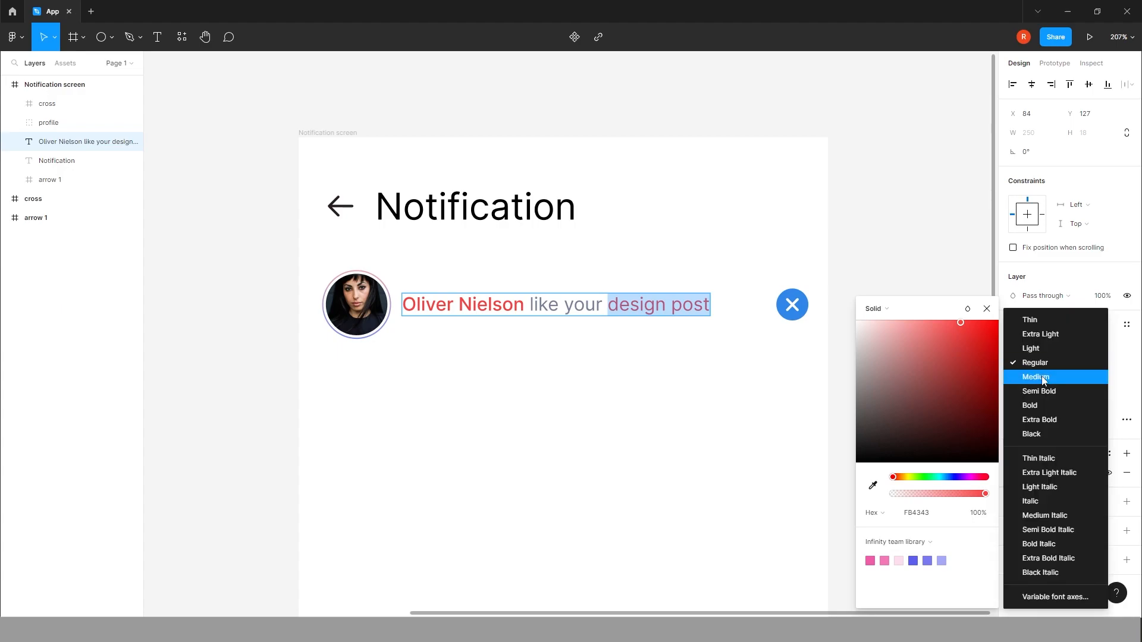
{"action": "left_click", "coordinate": [1035, 377]}
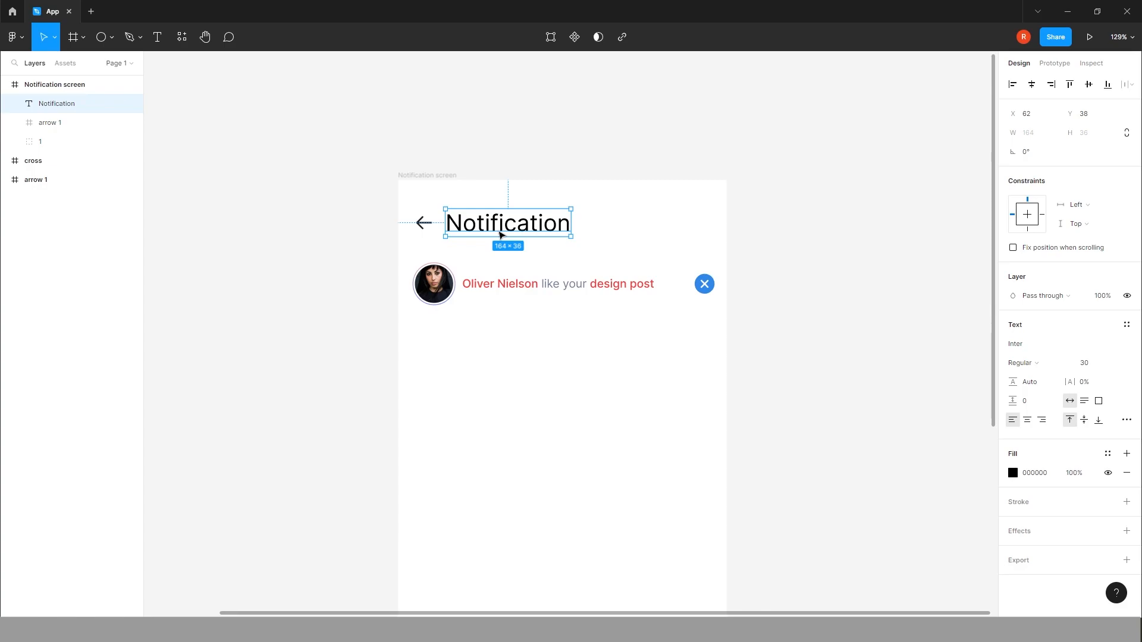
Step: Set the Notification title fill to 231F20
{"action": "left_click", "coordinate": [1013, 472]}
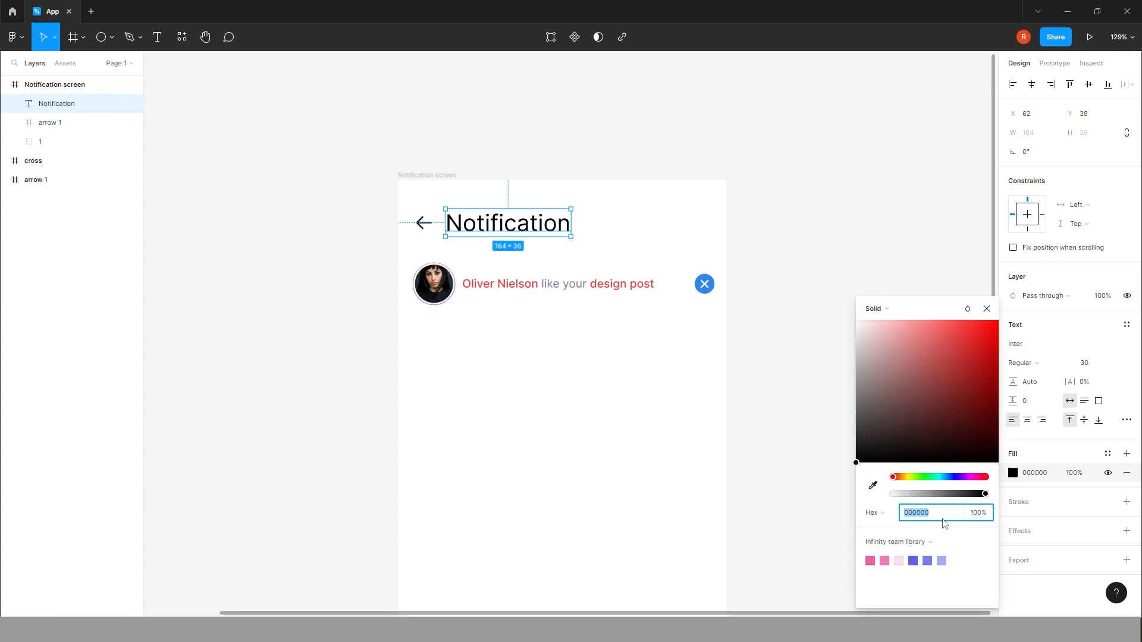
{"action": "type", "text": "231"}
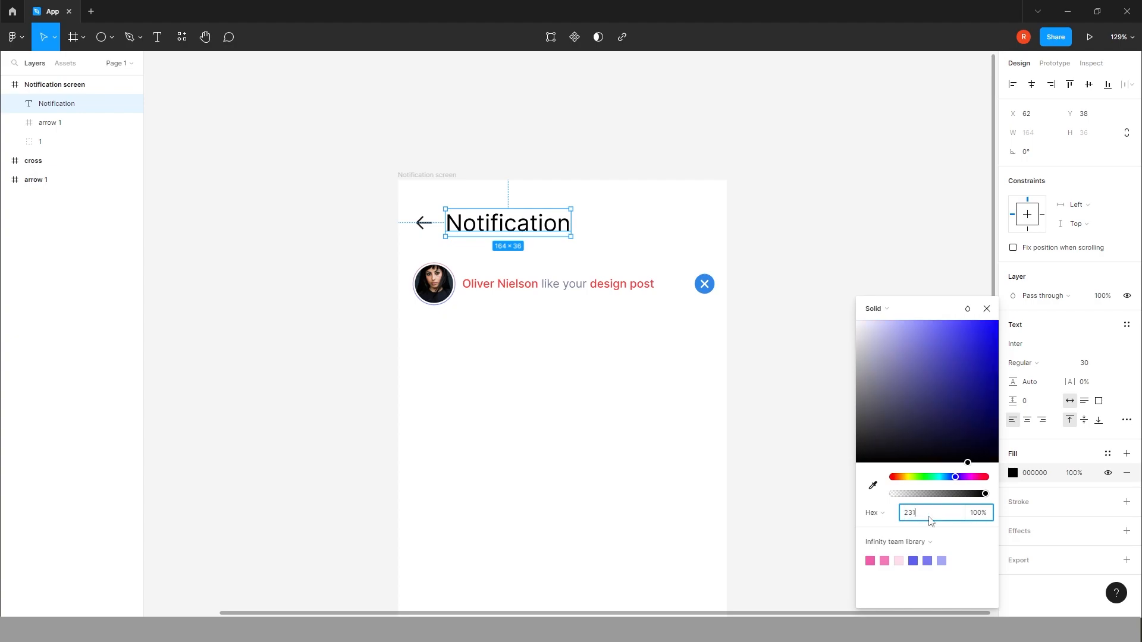
{"action": "type", "text": "231F20"}
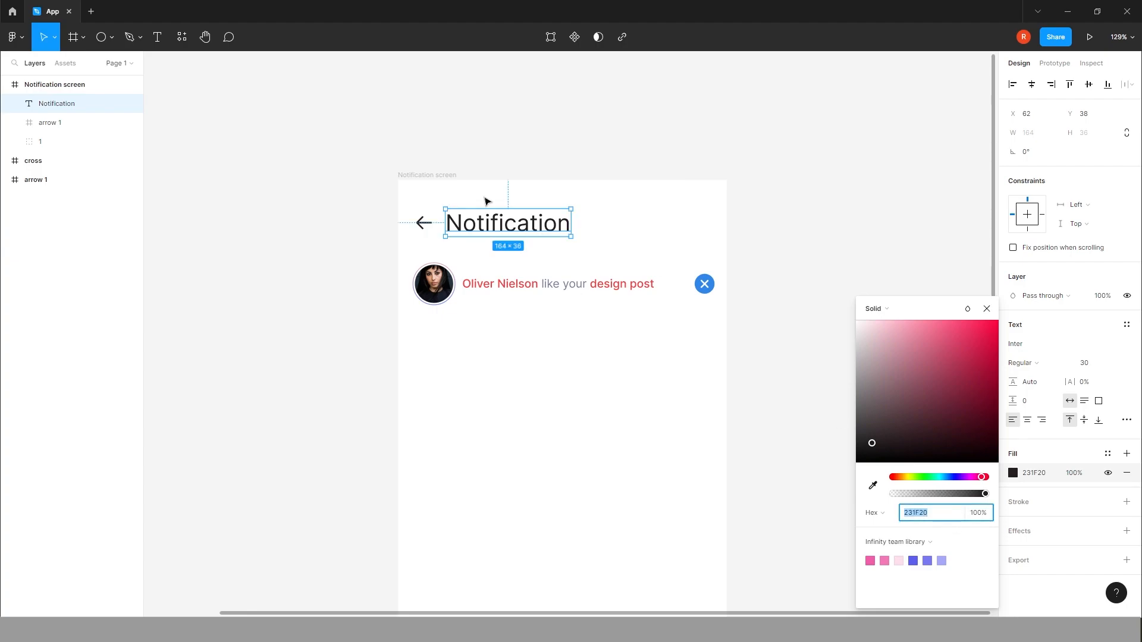
Step: Colour the back arrow 231F20 and rename the header group layer
{"action": "left_click", "coordinate": [52, 122]}
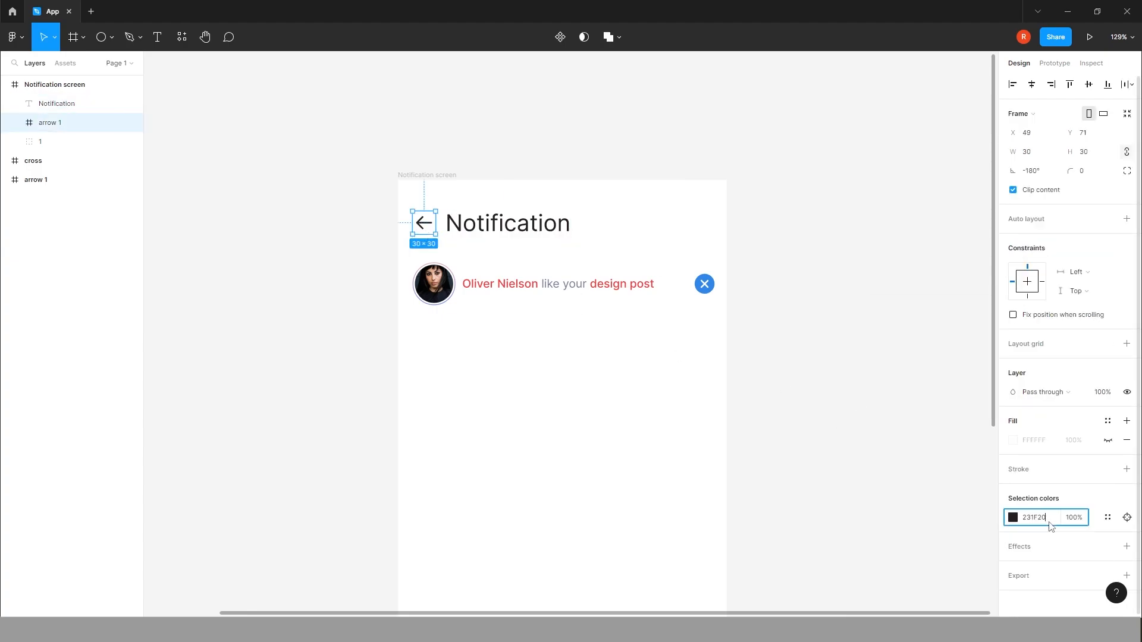
{"action": "left_click", "coordinate": [508, 223]}
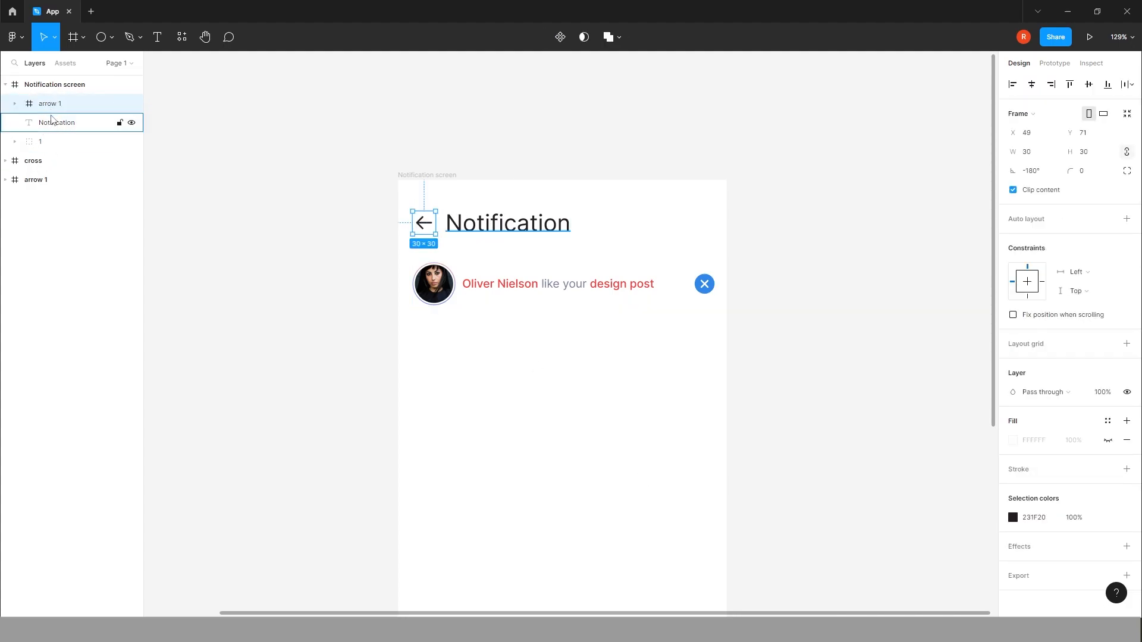
{"action": "double_click", "coordinate": [51, 104]}
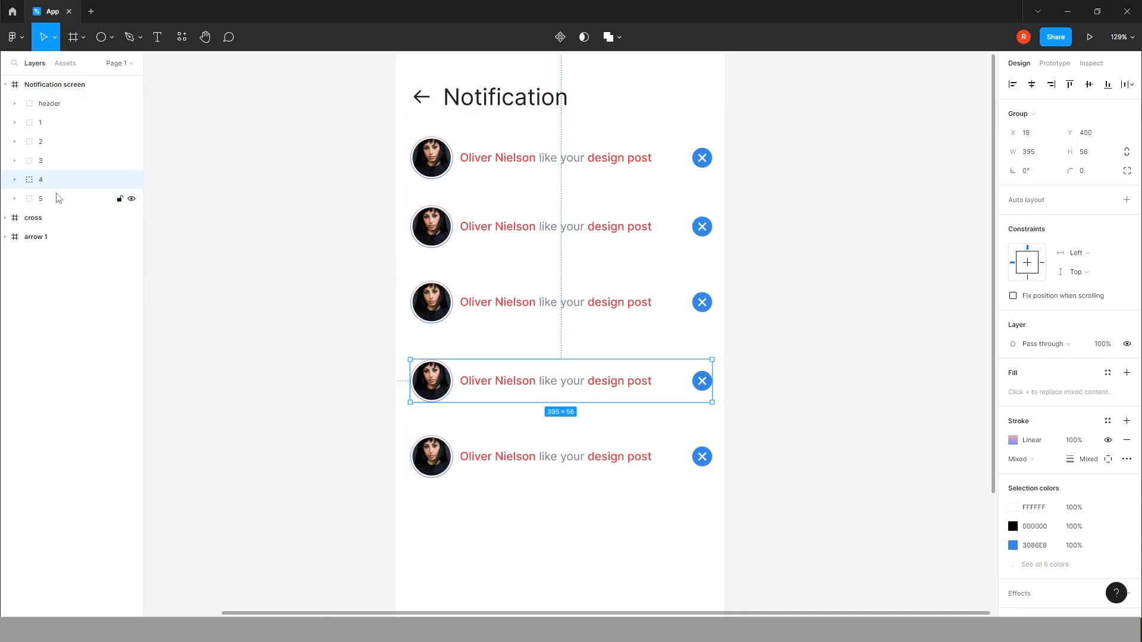
Step: Select the fourth notification row to distribute the five rows with equal vertical gaps
{"action": "left_click", "coordinate": [1131, 84]}
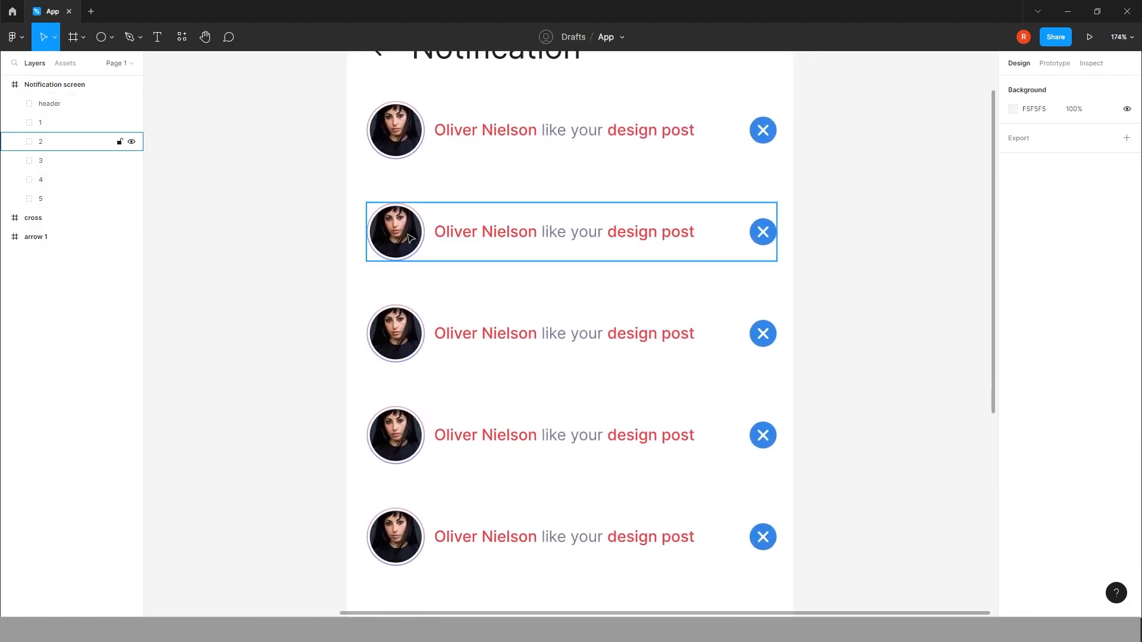
Step: Apply a stock face photo to the second row's Ellipse 5 via UI Faces and close the plugin
{"action": "right_click", "coordinate": [395, 232]}
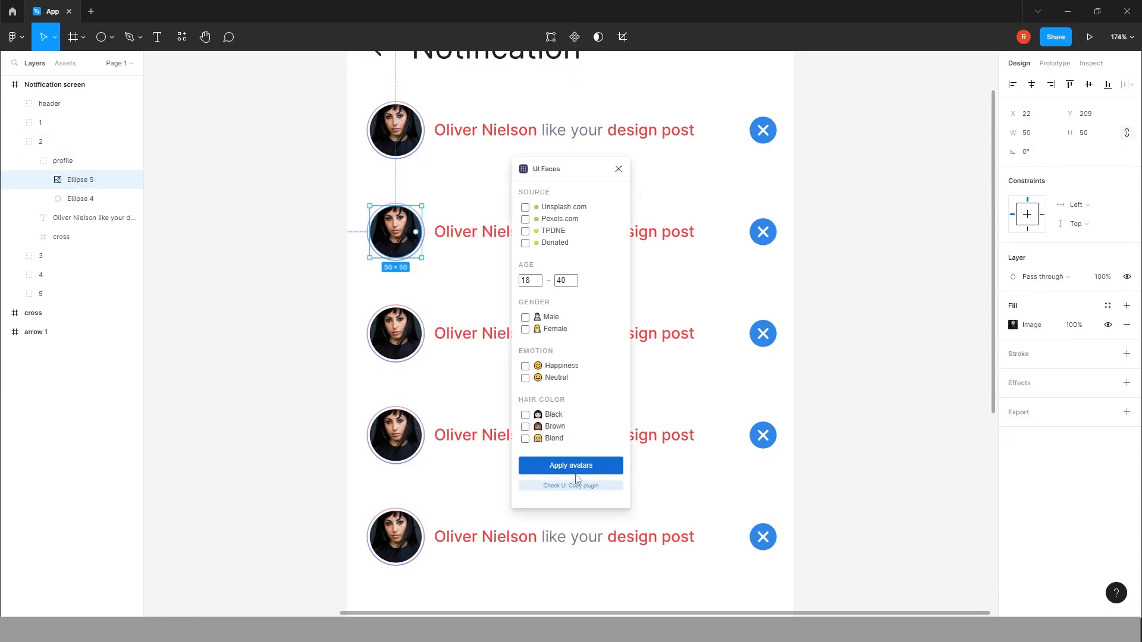
{"action": "left_click", "coordinate": [571, 465]}
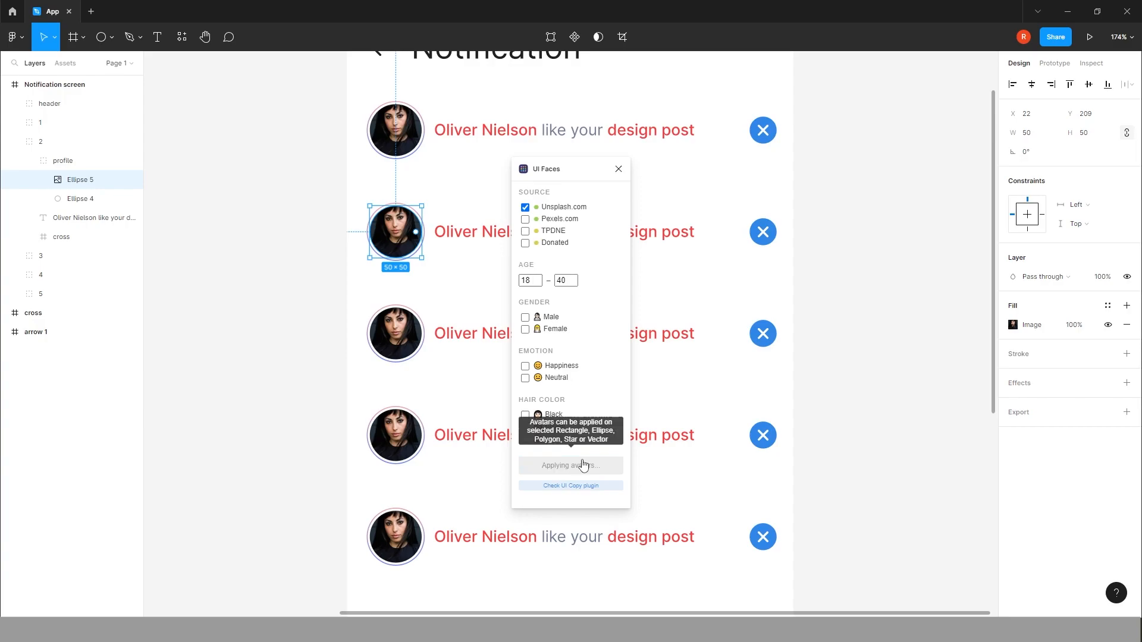
{"action": "left_click", "coordinate": [570, 465]}
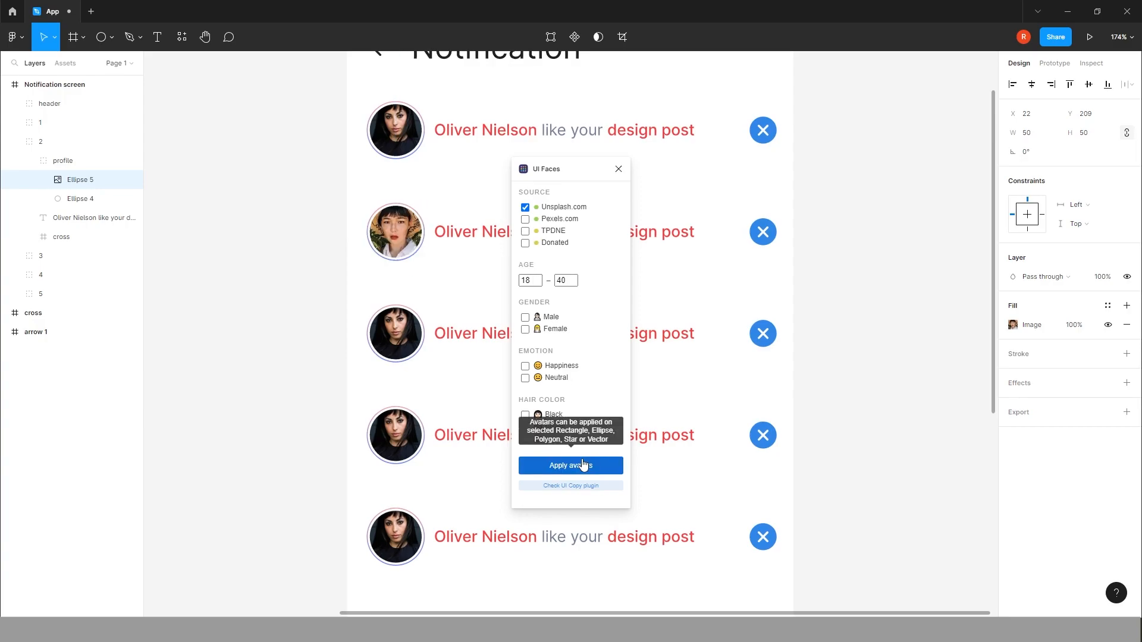
{"action": "left_click", "coordinate": [395, 232]}
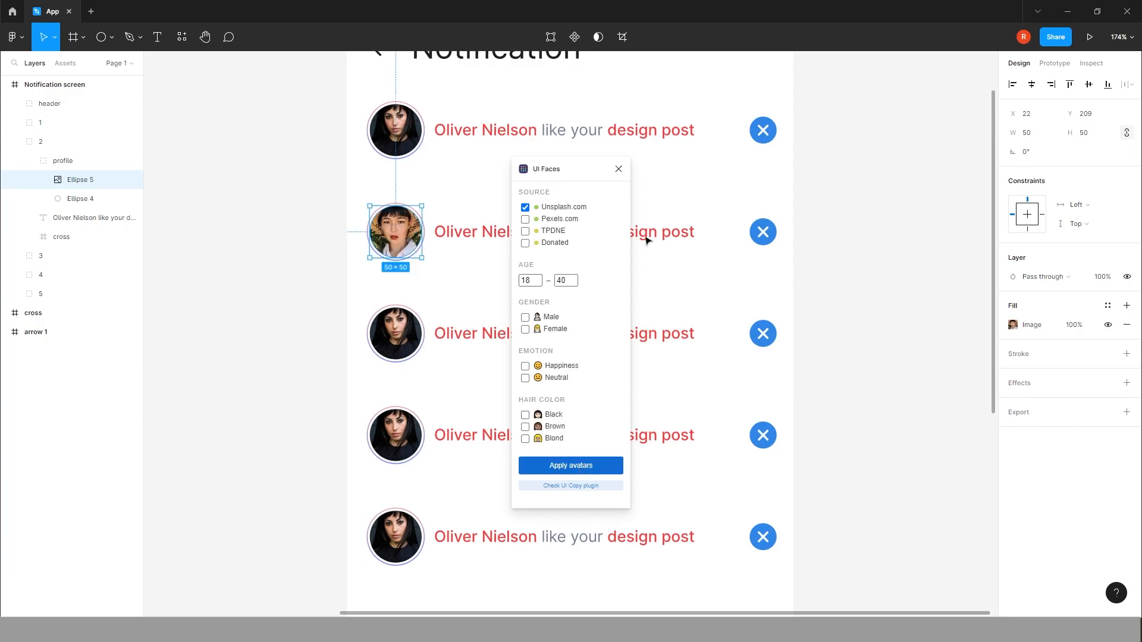
{"action": "left_click", "coordinate": [619, 168]}
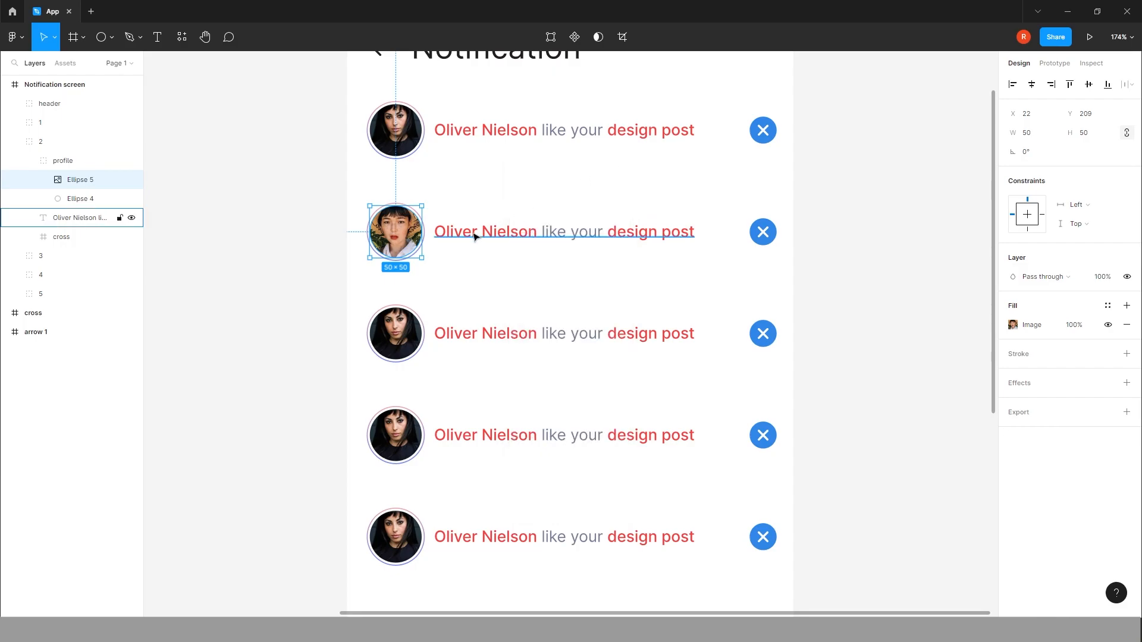
Step: Retype the second row's text as 'Briony smith want to follow you'
{"action": "double_click", "coordinate": [485, 232]}
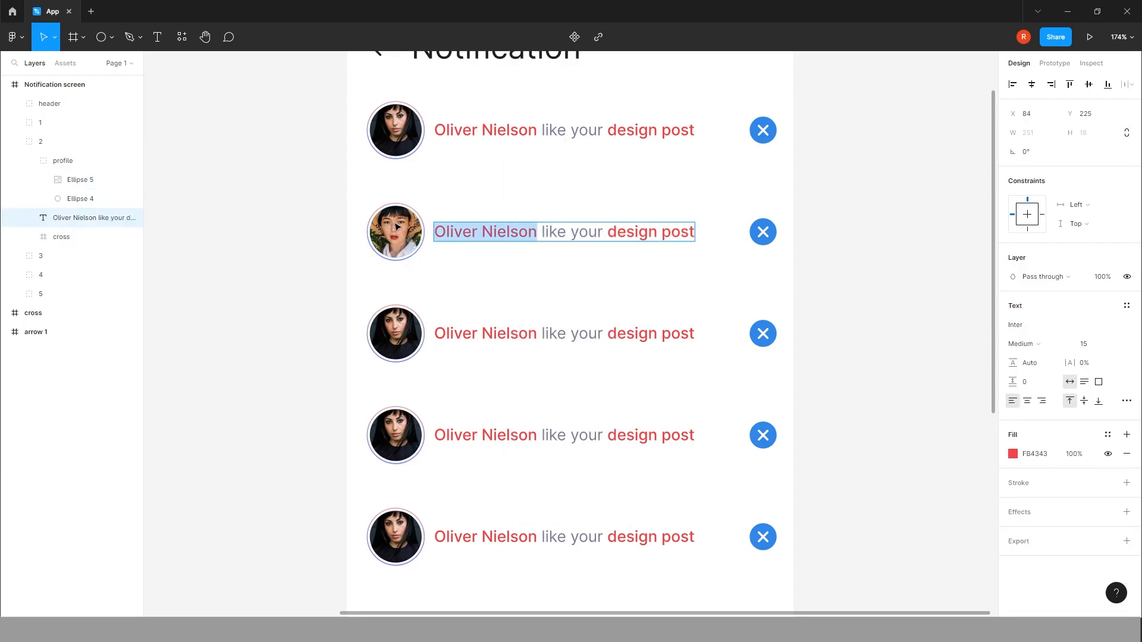
{"action": "type", "text": "Briony"}
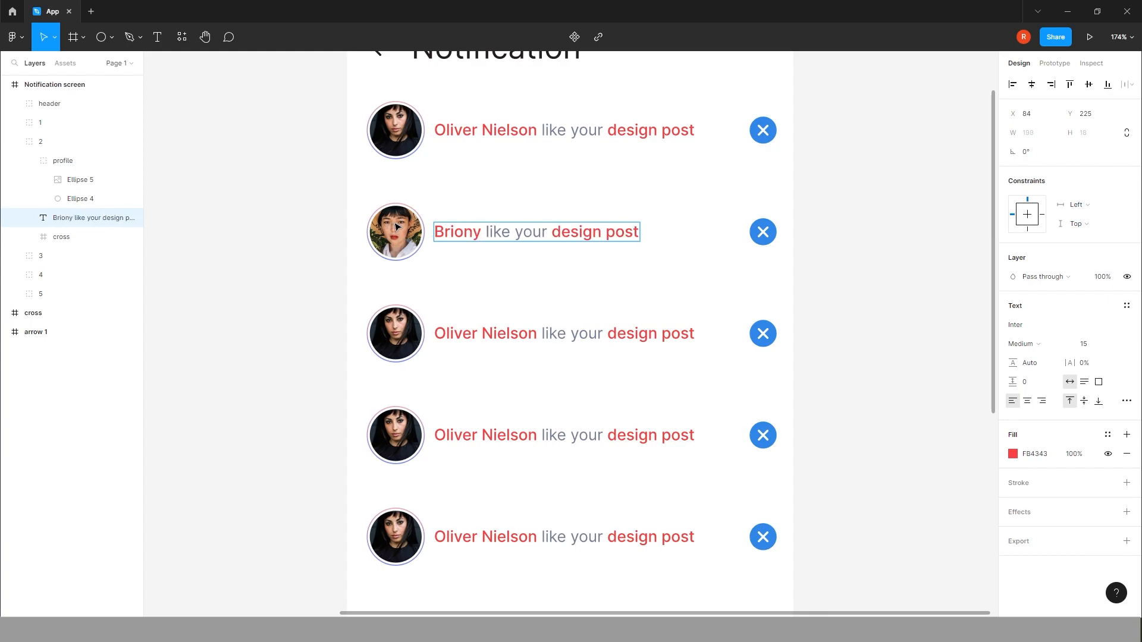
{"action": "type", "text": "smith"}
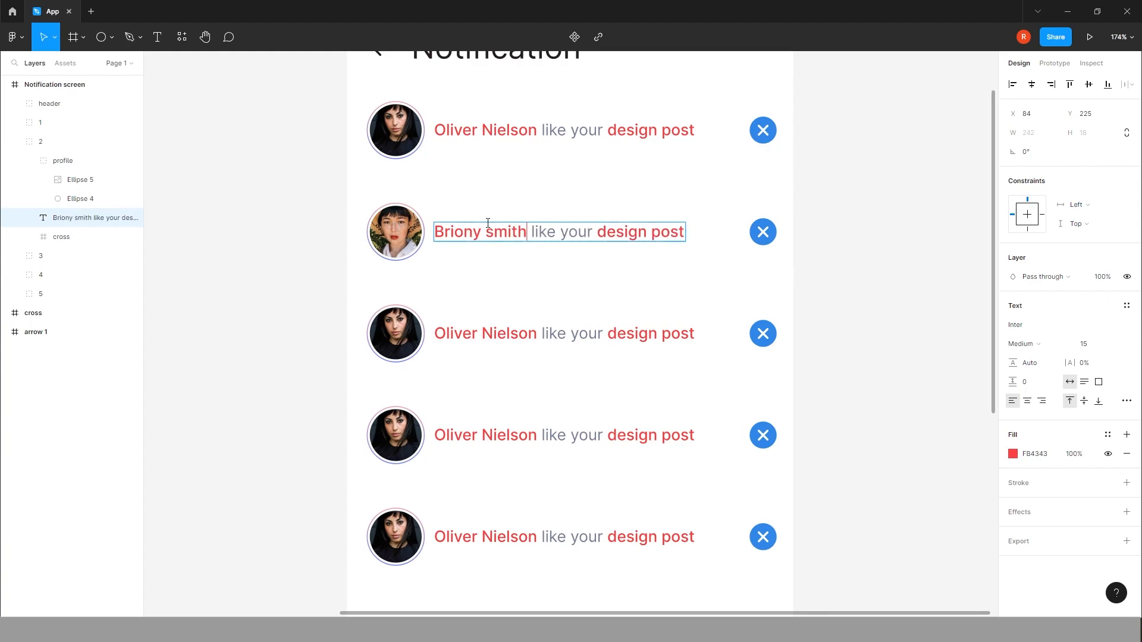
{"action": "left_click_drag", "start_coordinate": [508, 232], "coordinate": [685, 232]}
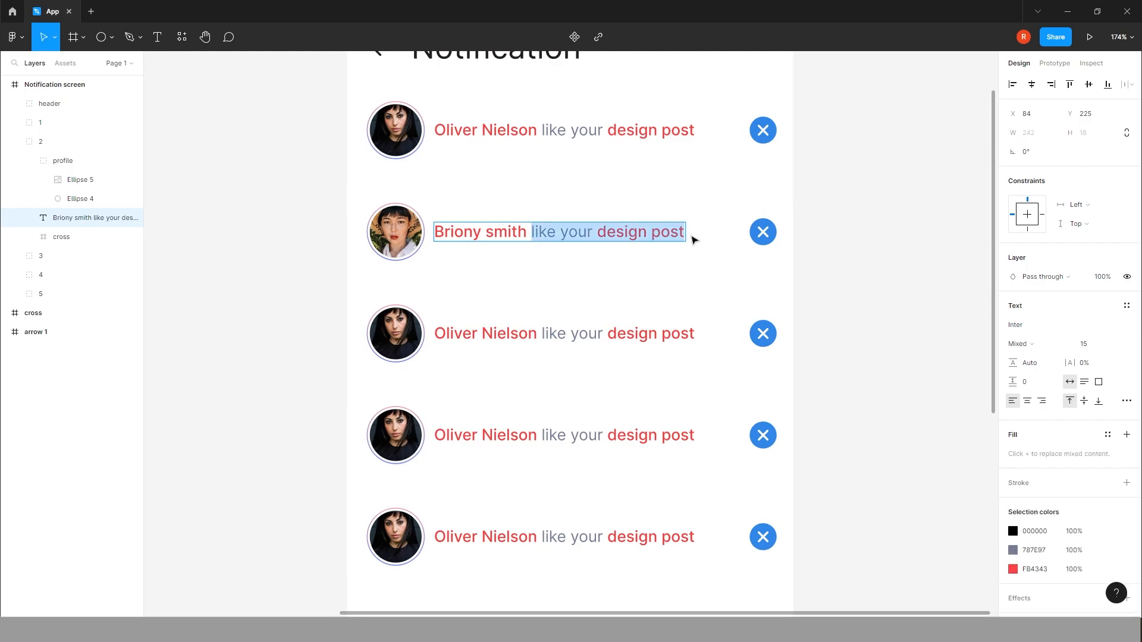
{"action": "type", "text": "want to"}
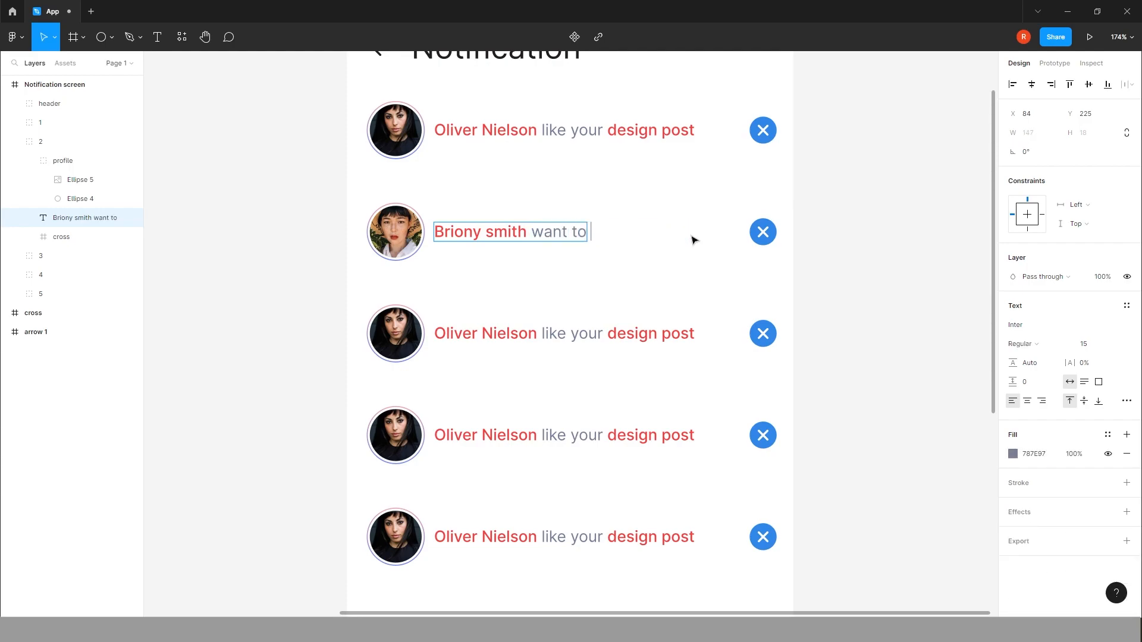
{"action": "type", "text": "follow"}
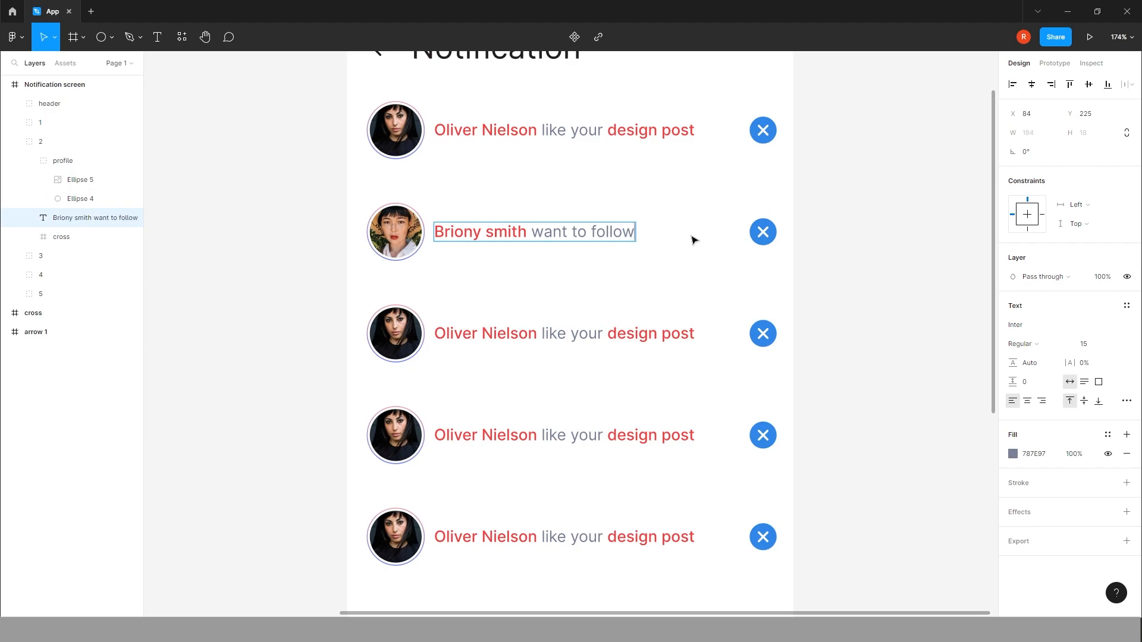
{"action": "type", "text": "you"}
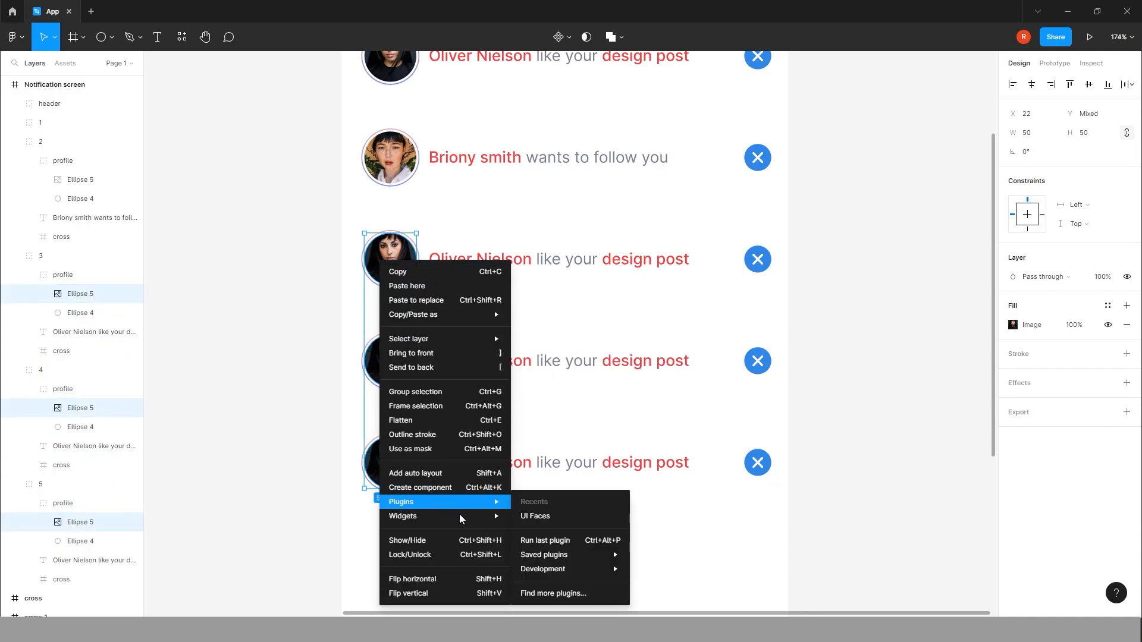
Step: Apply Unsplash.com stock faces to the three lower avatars with UI Faces and close the plugin
{"action": "left_click", "coordinate": [535, 515]}
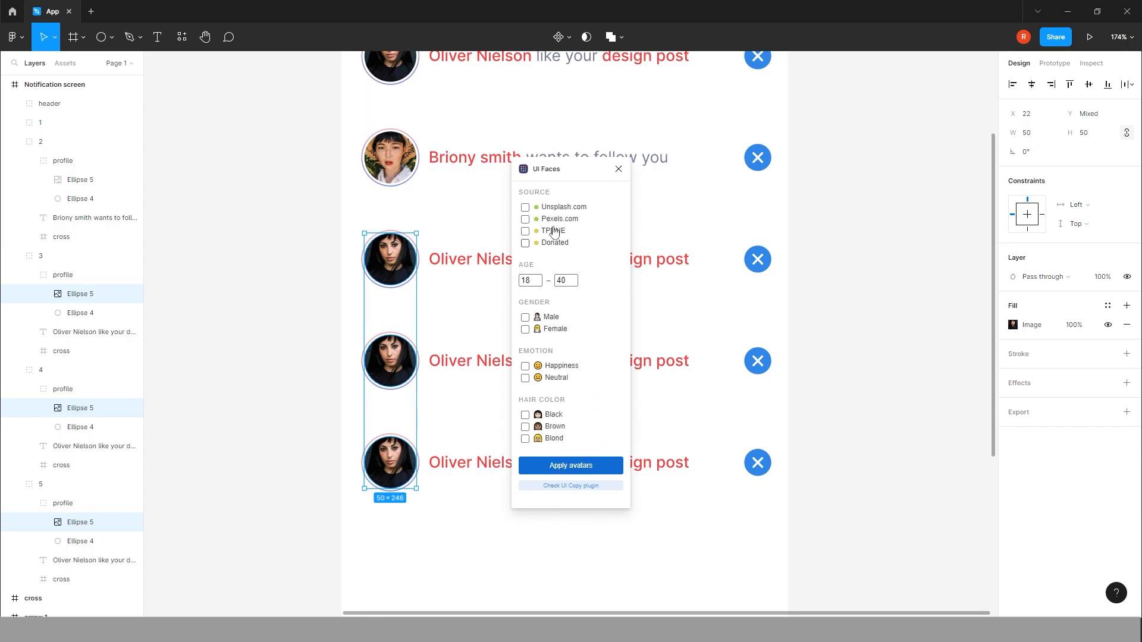
{"action": "left_click", "coordinate": [525, 207]}
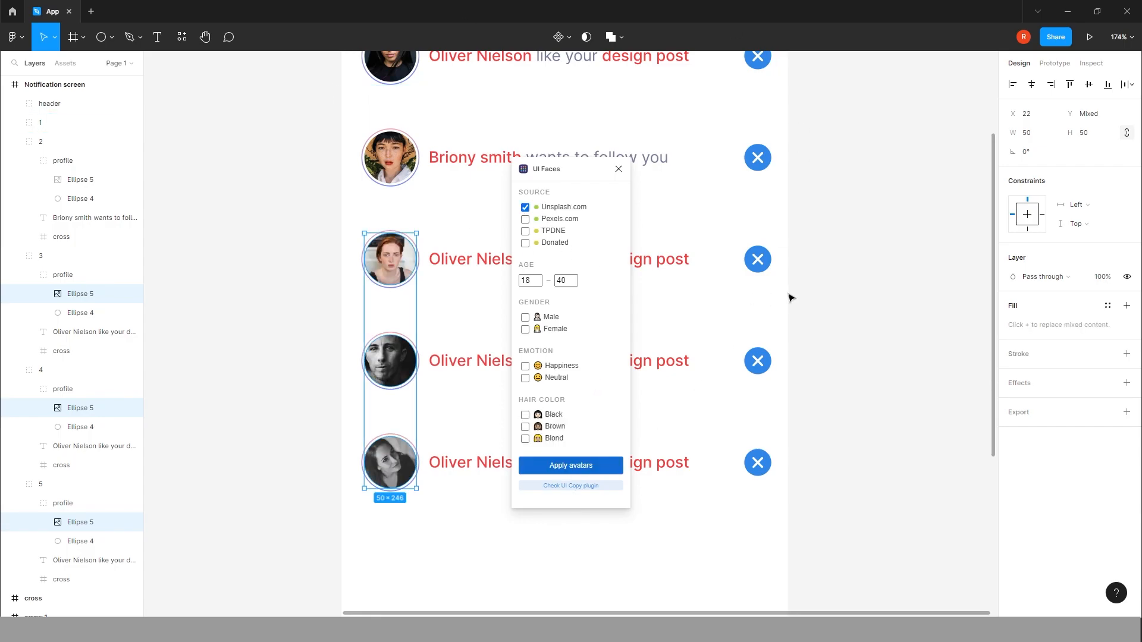
{"action": "mouse_move", "coordinate": [670, 288]}
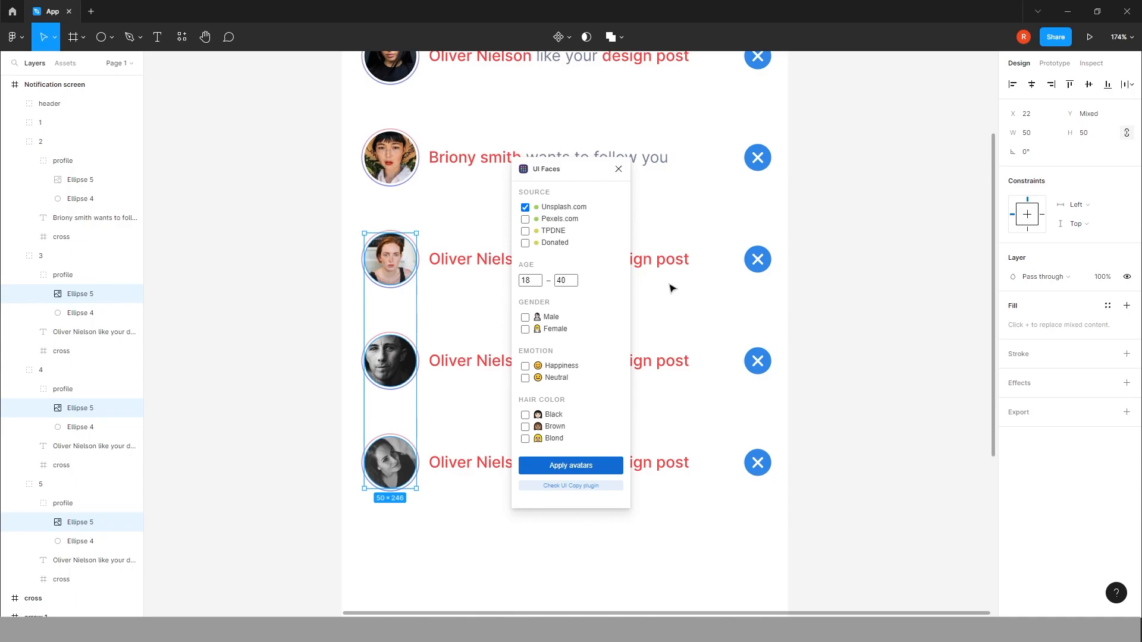
{"action": "left_click", "coordinate": [571, 466]}
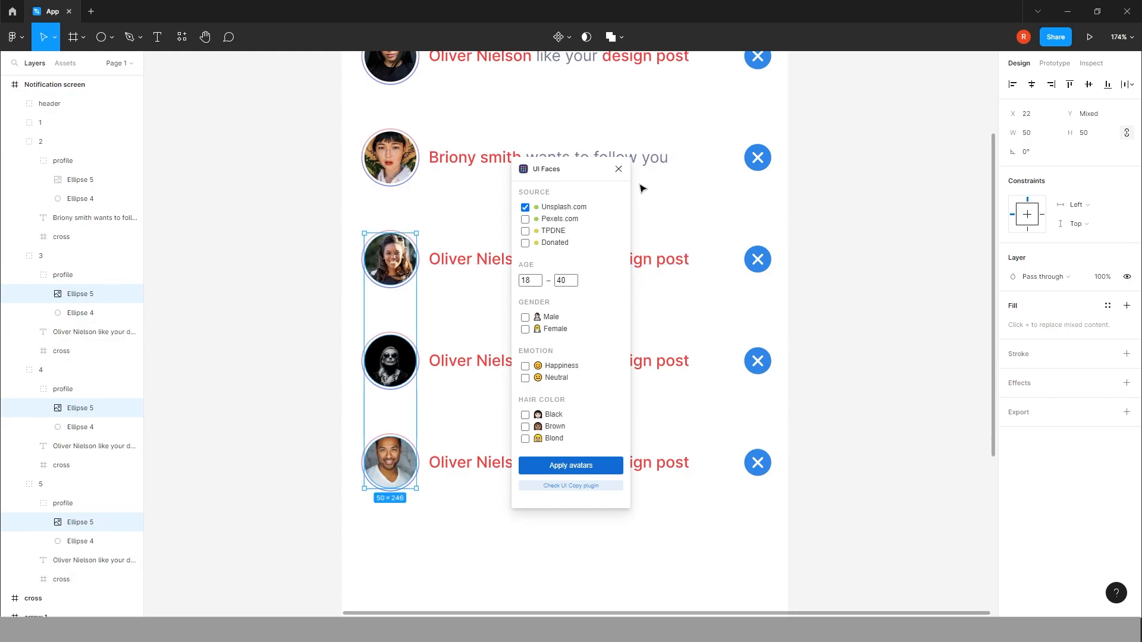
{"action": "left_click", "coordinate": [618, 169]}
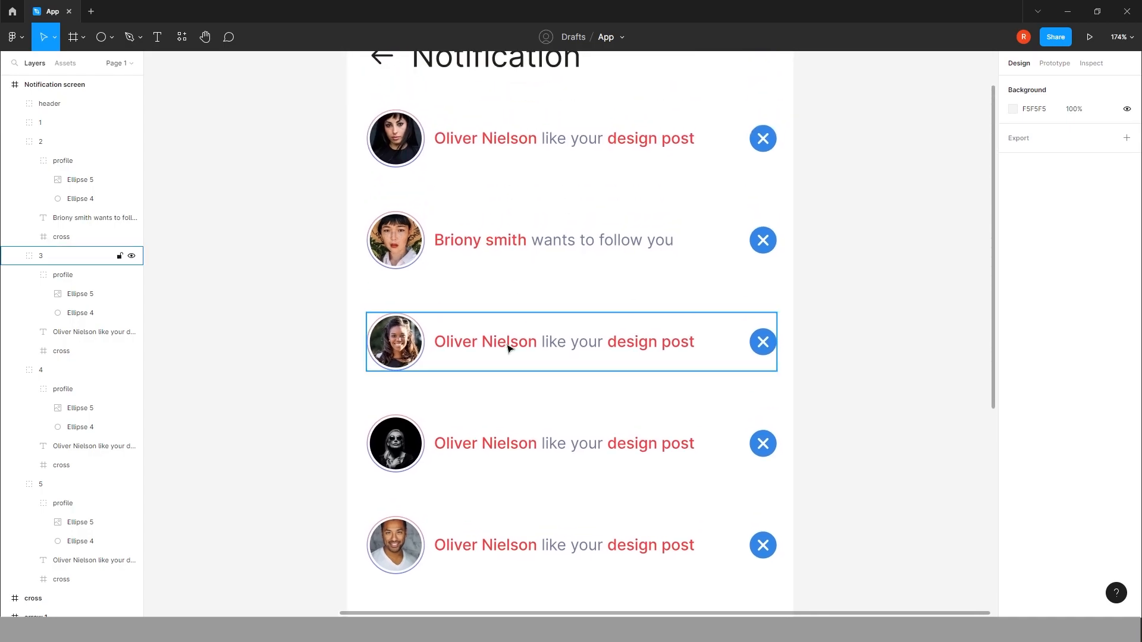
{"action": "double_click", "coordinate": [563, 342]}
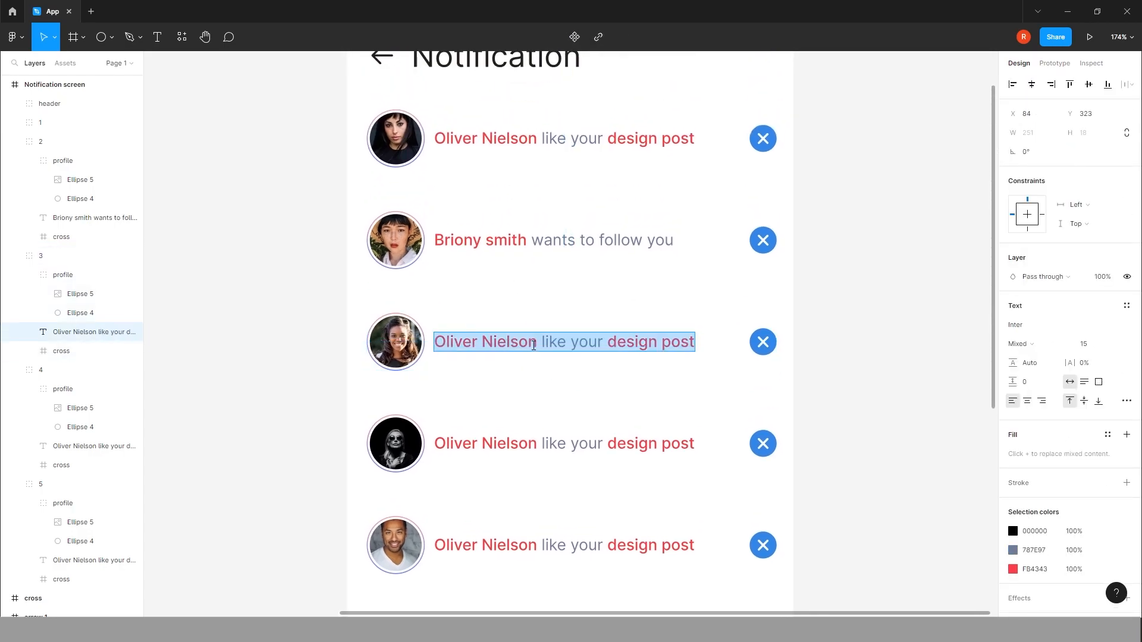
{"action": "type", "text": "Flor"}
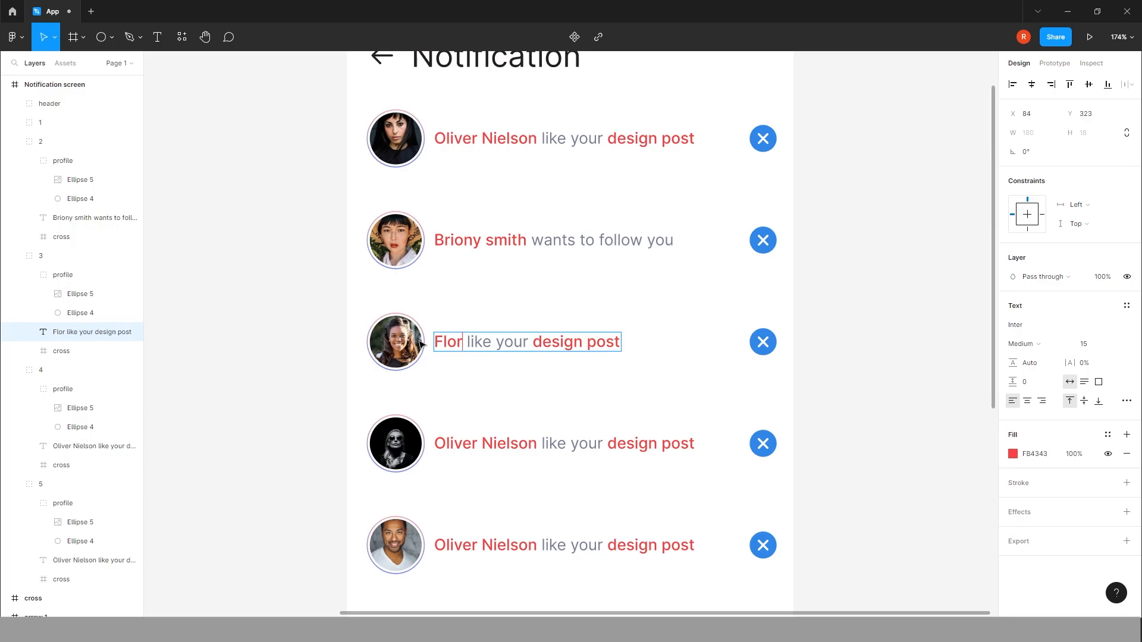
{"action": "type", "text": "Florence Hayes"}
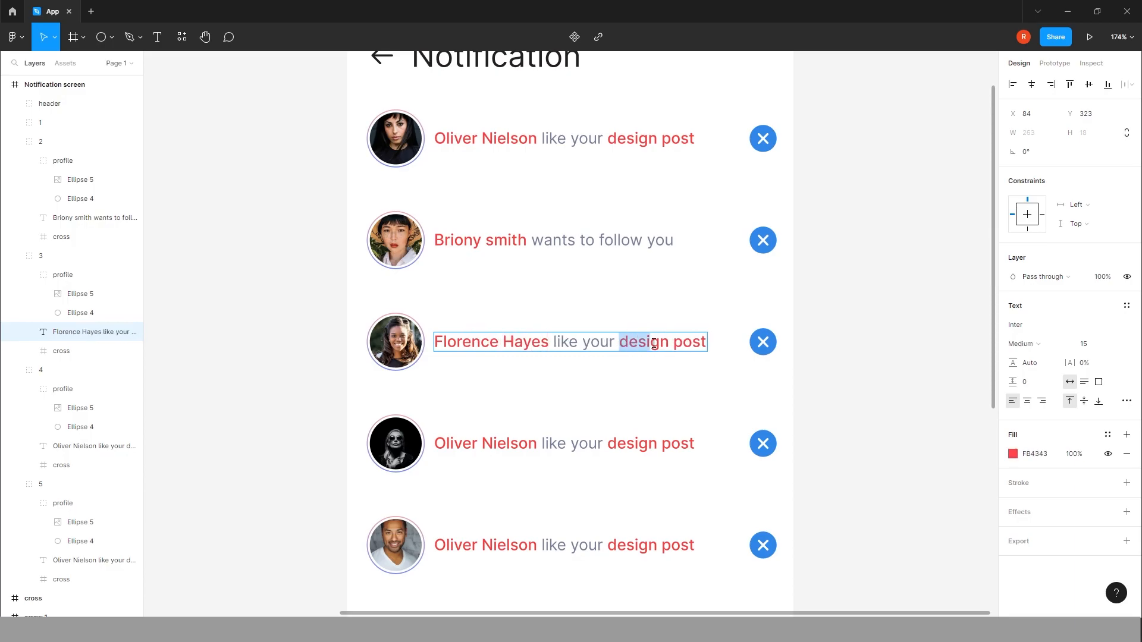
{"action": "type", "text": "Mobile App post"}
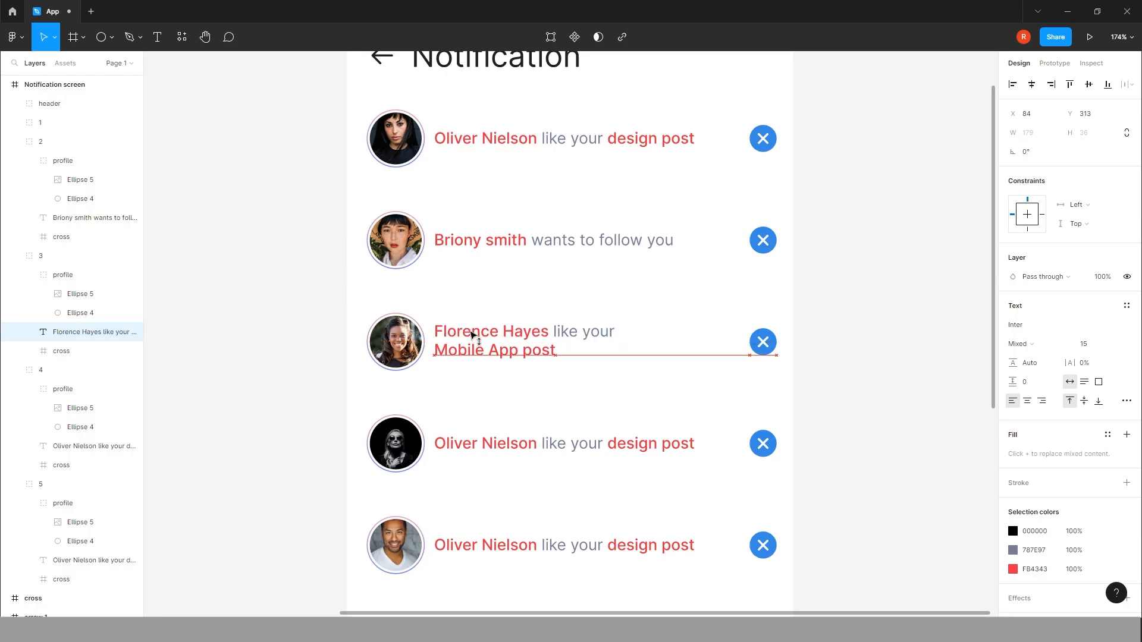
{"action": "left_click", "coordinate": [493, 340]}
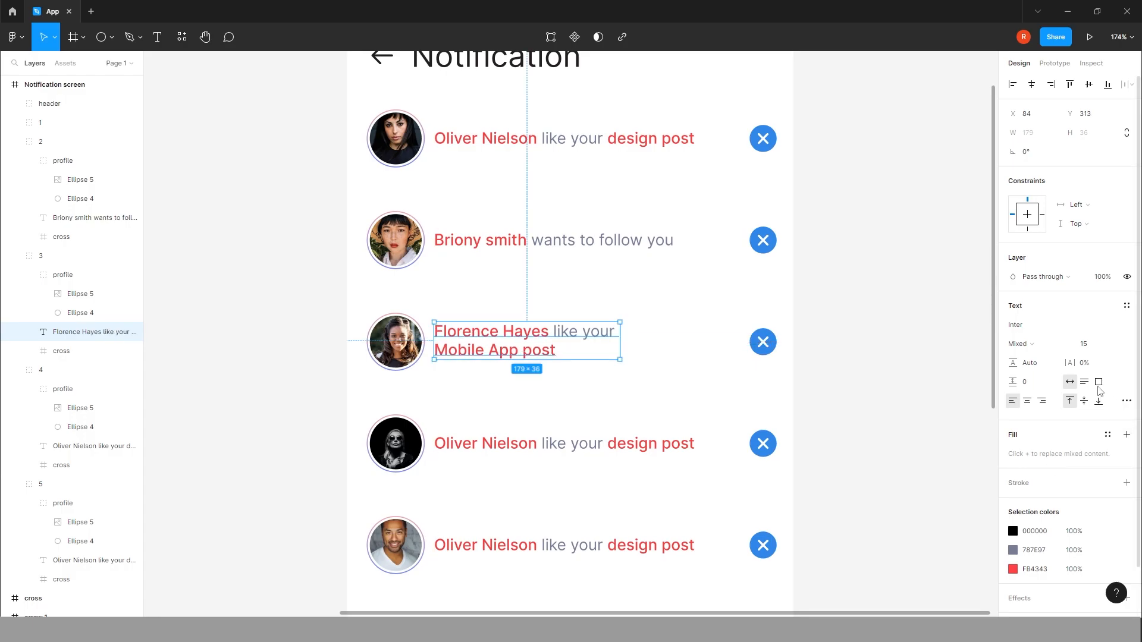
Step: Raise the third text's line height to about 134% to loosen its two lines
{"action": "left_click", "coordinate": [1028, 362]}
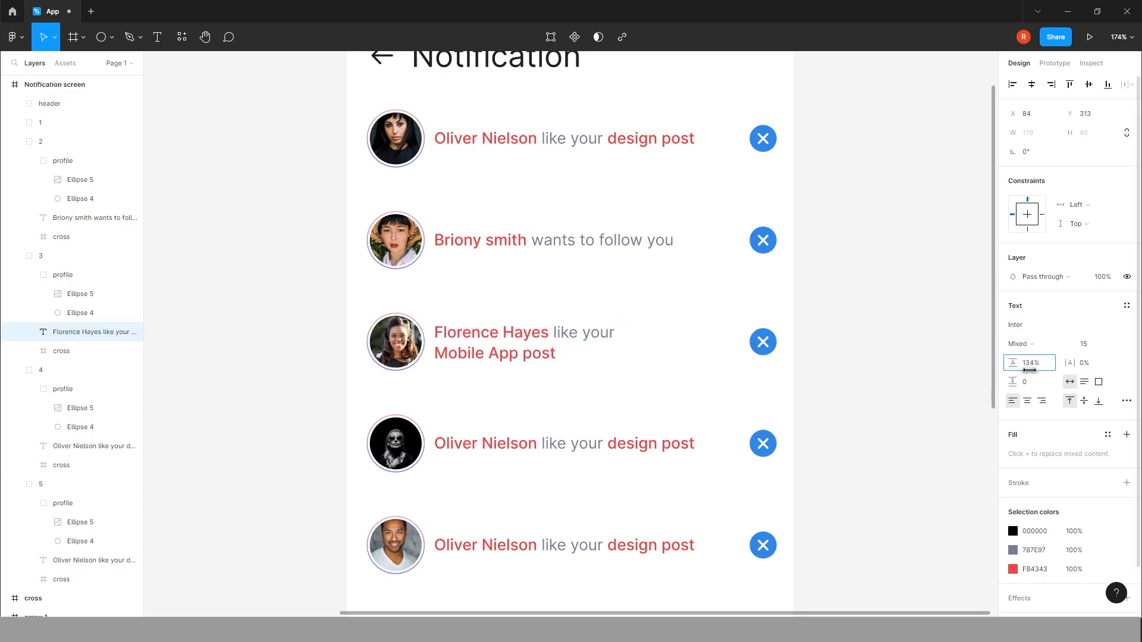
{"action": "left_click_drag", "start_coordinate": [1031, 363], "coordinate": [1053, 372]}
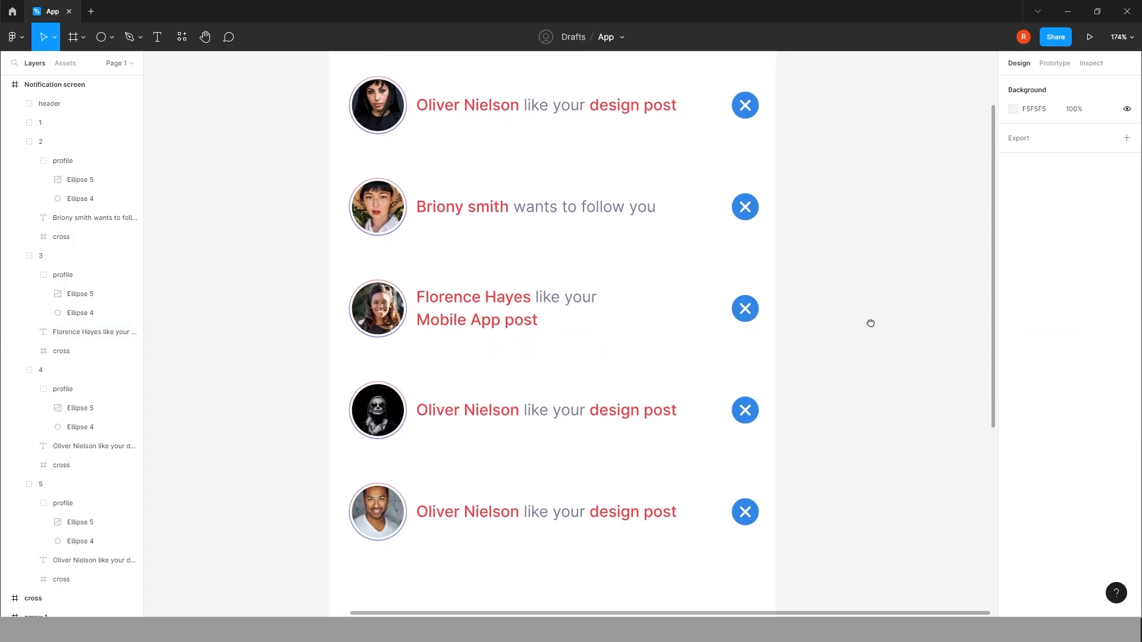
{"action": "double_click", "coordinate": [546, 408]}
{"action": "type", "text": "F"}
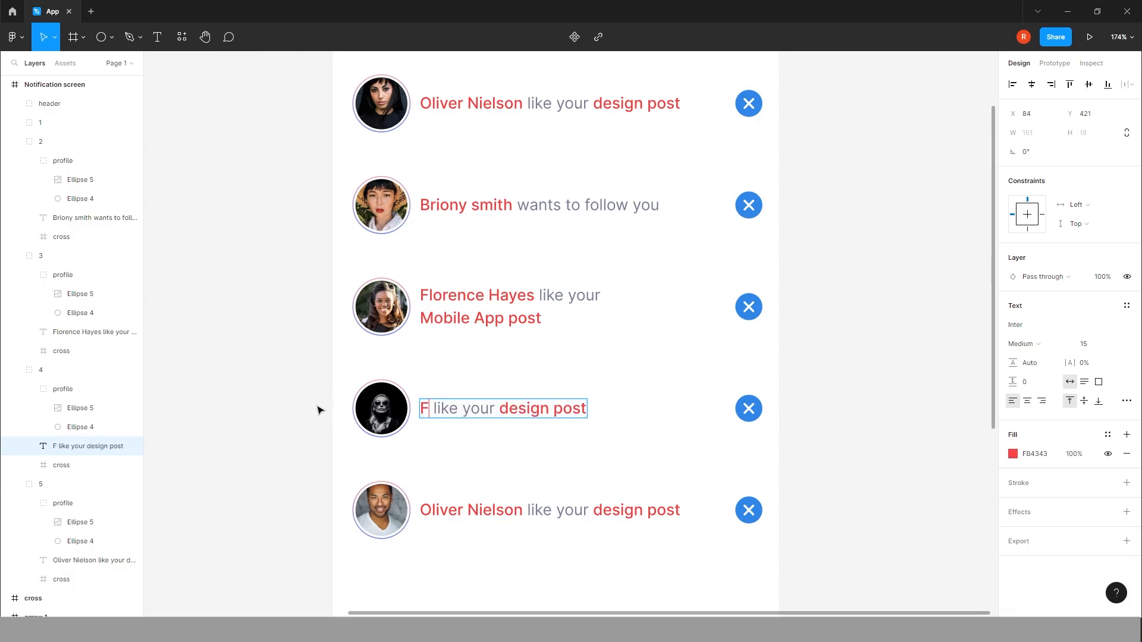
{"action": "type", "text": "reya Clar"}
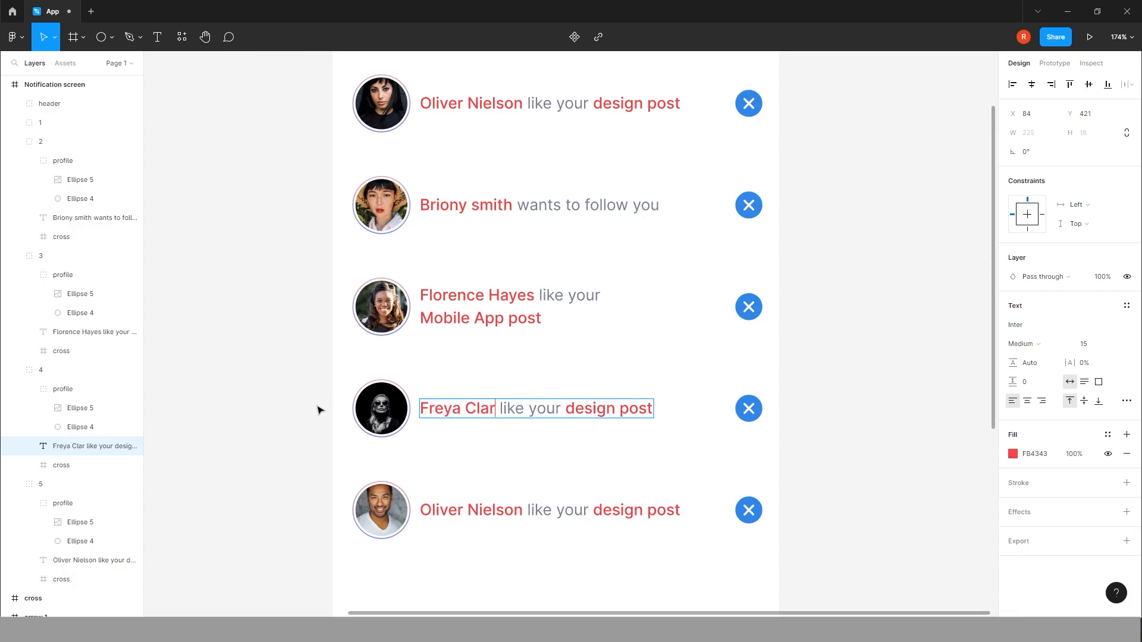
{"action": "type", "text": "ke"}
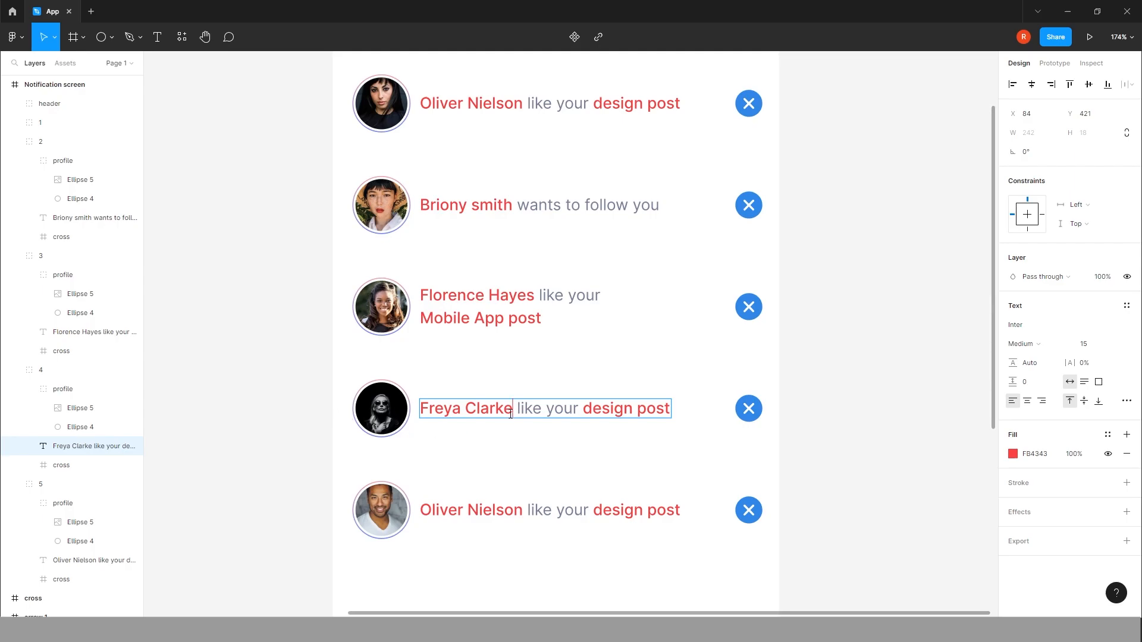
{"action": "type", "text": "want to follow"}
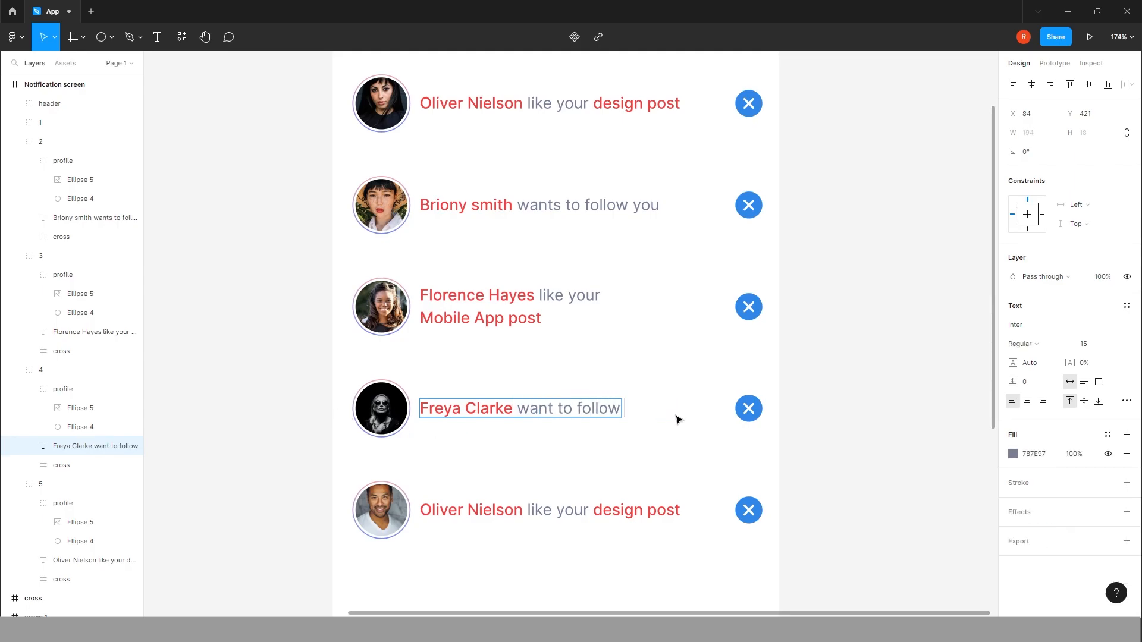
{"action": "type", "text": "you"}
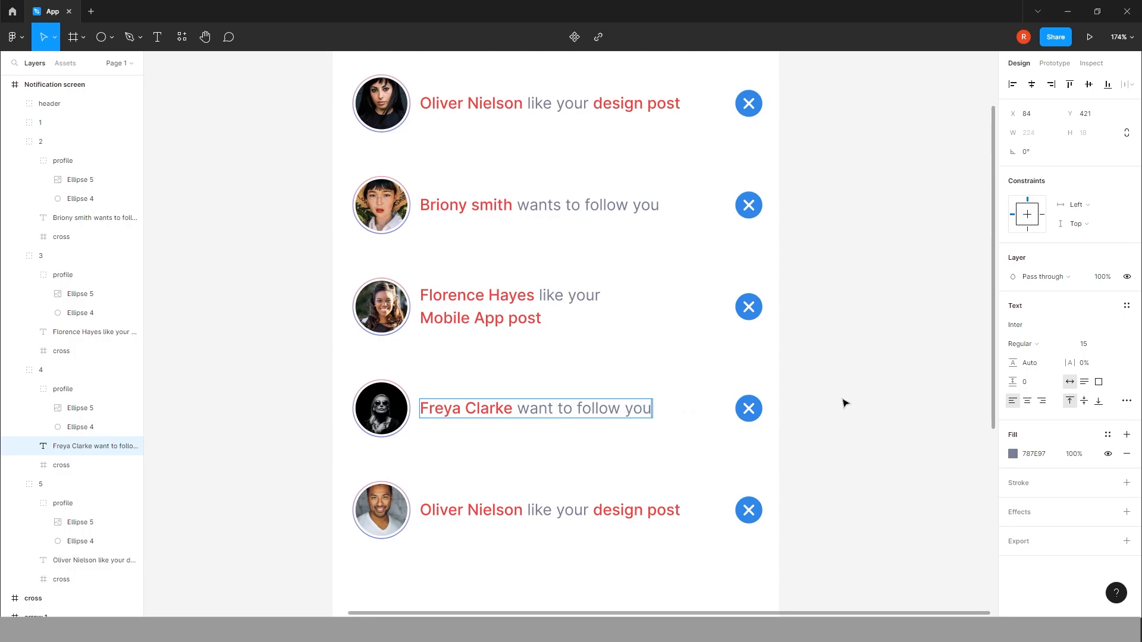
{"action": "scroll", "scroll_direction": "down", "scroll_amount": 3}
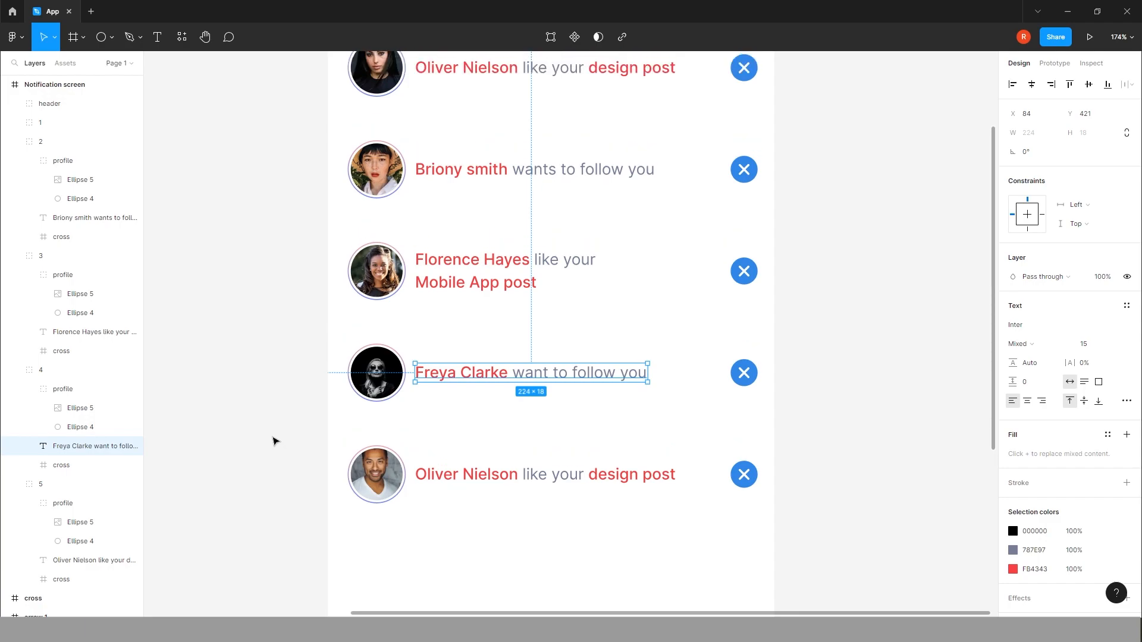
Step: Retype row five as 'Harvey Johnson joined to Final Presentation' and realign its text box
{"action": "left_click", "coordinate": [543, 474]}
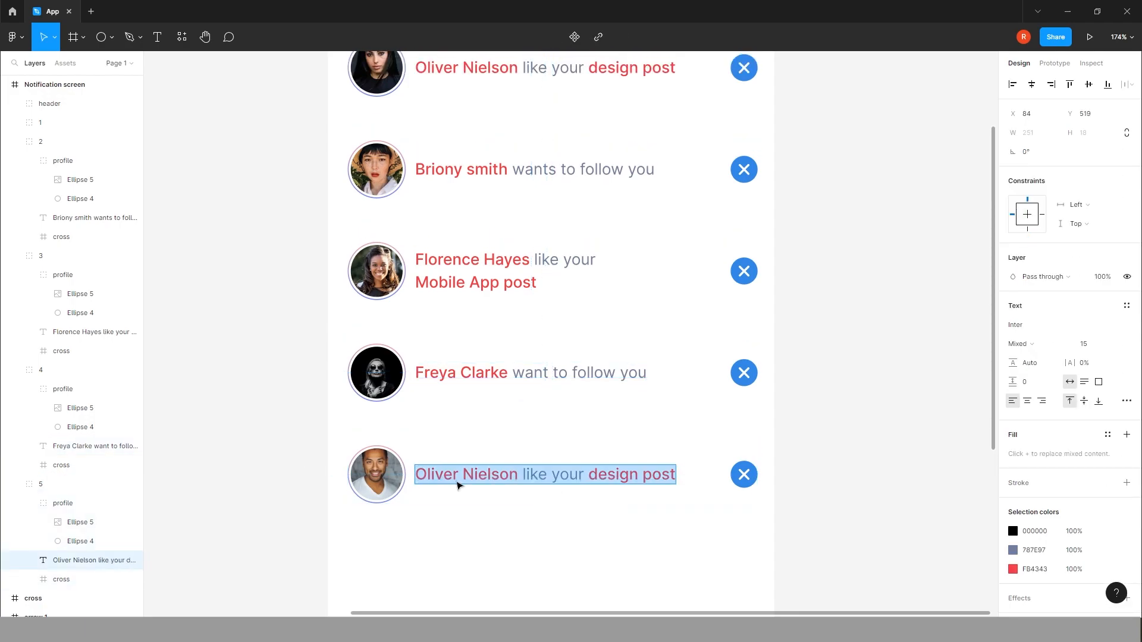
{"action": "type", "text": "Harvey"}
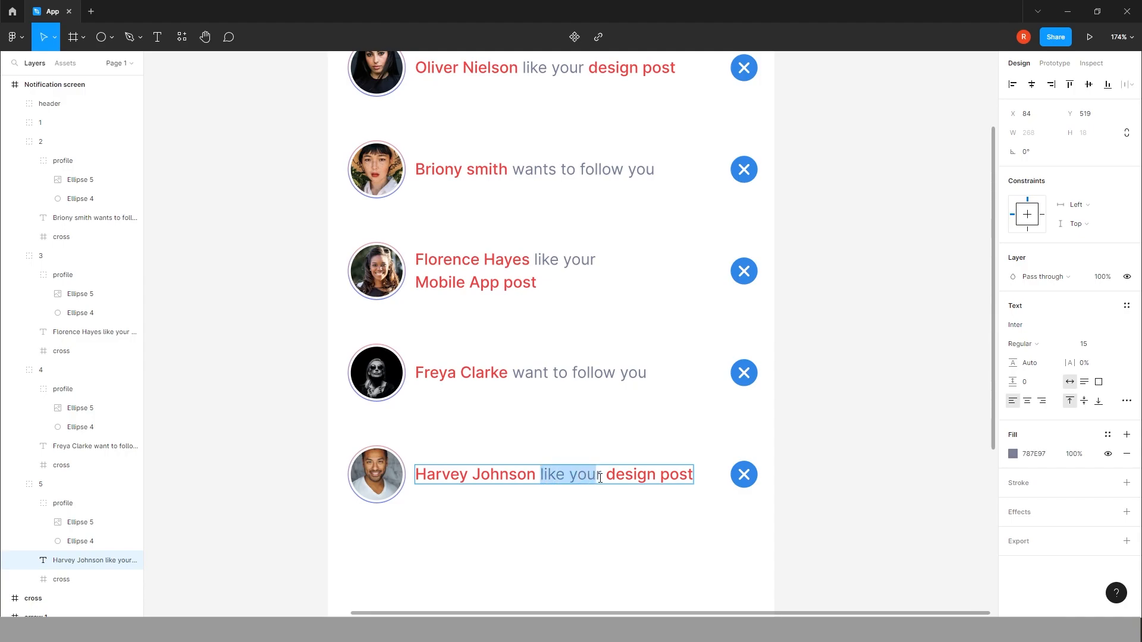
{"action": "type", "text": "joined"}
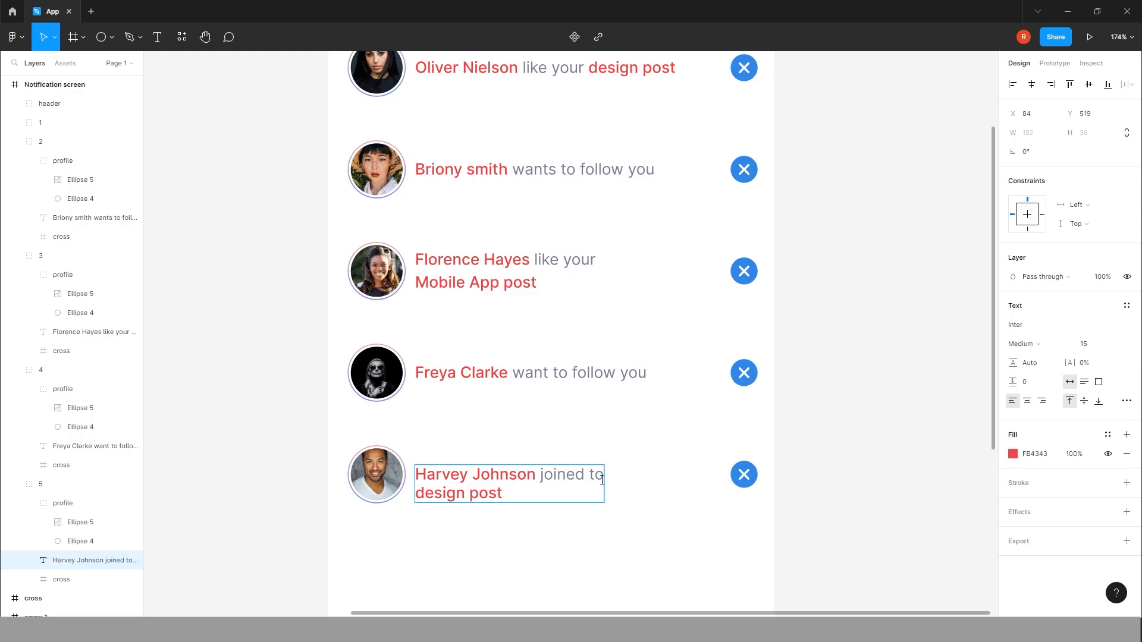
{"action": "type", "text": "Final"}
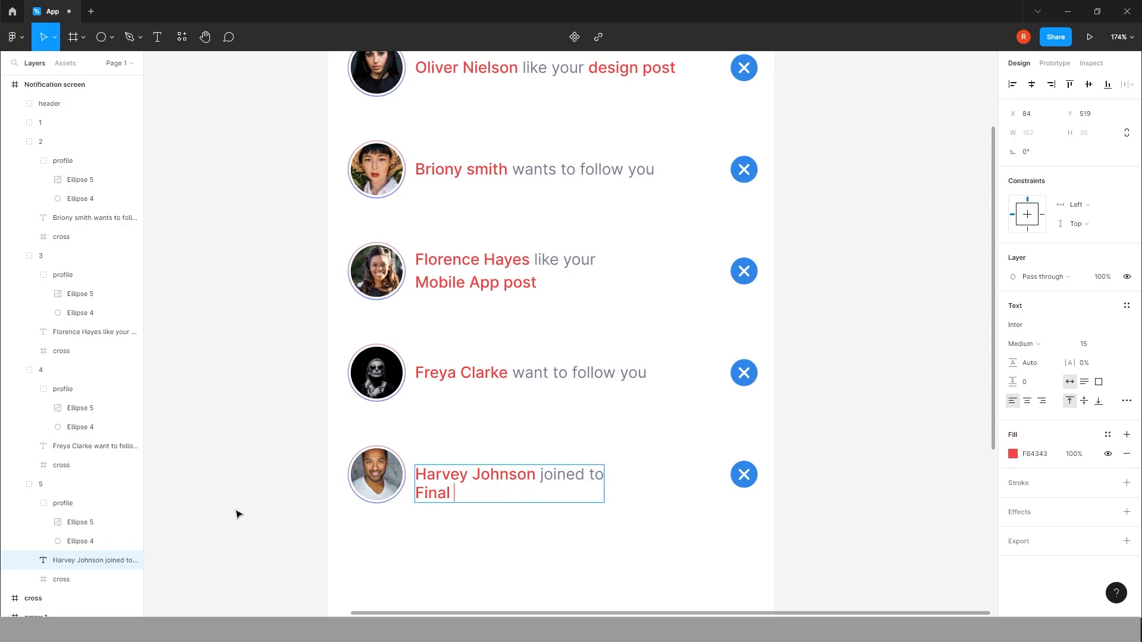
{"action": "type", "text": "Prese"}
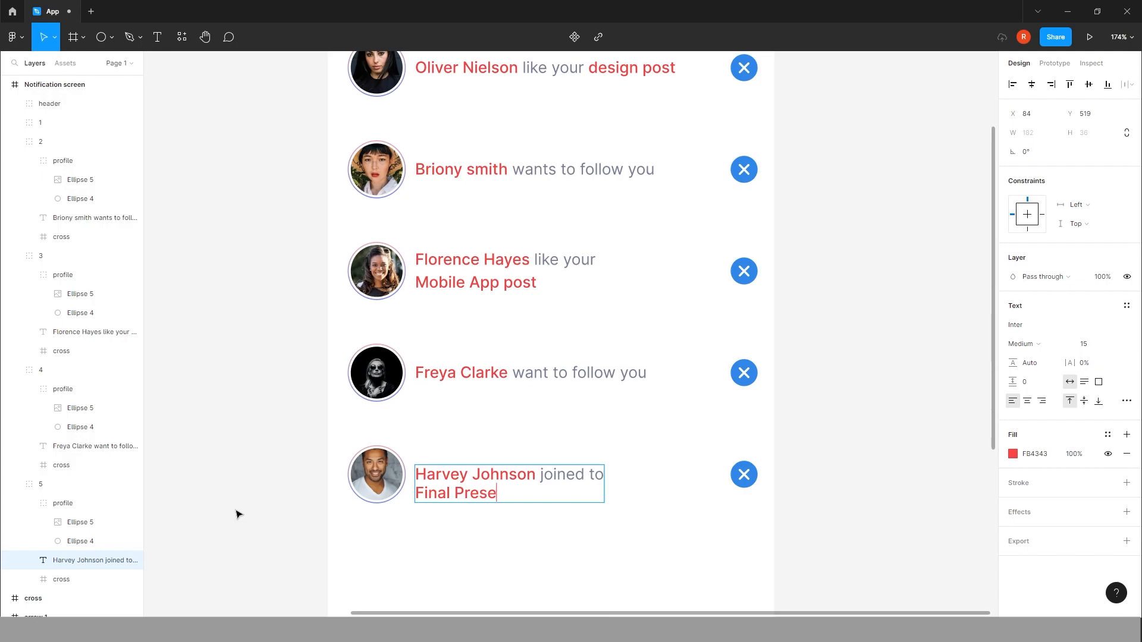
{"action": "type", "text": "ntation"}
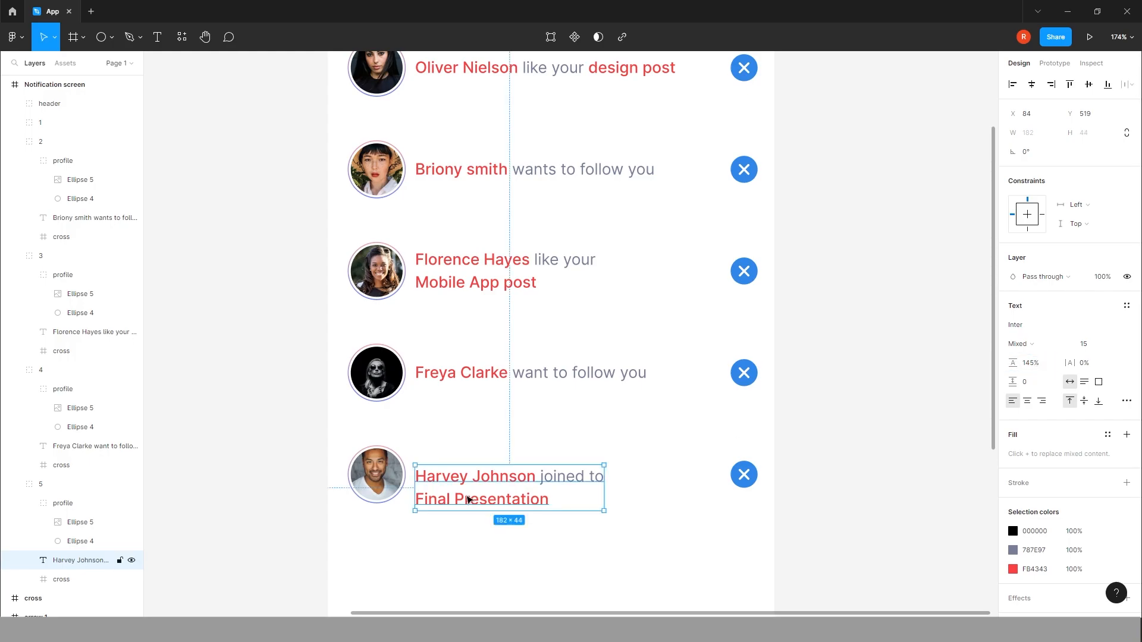
{"action": "left_click_drag", "start_coordinate": [510, 498], "coordinate": [510, 473]}
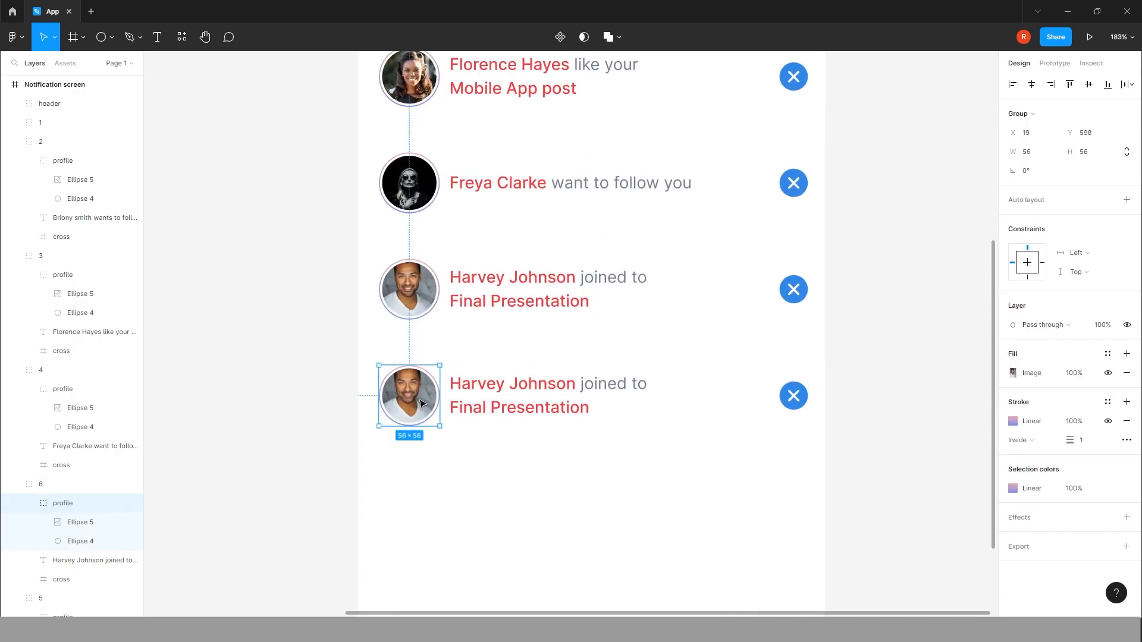
{"action": "right_click", "coordinate": [409, 395]}
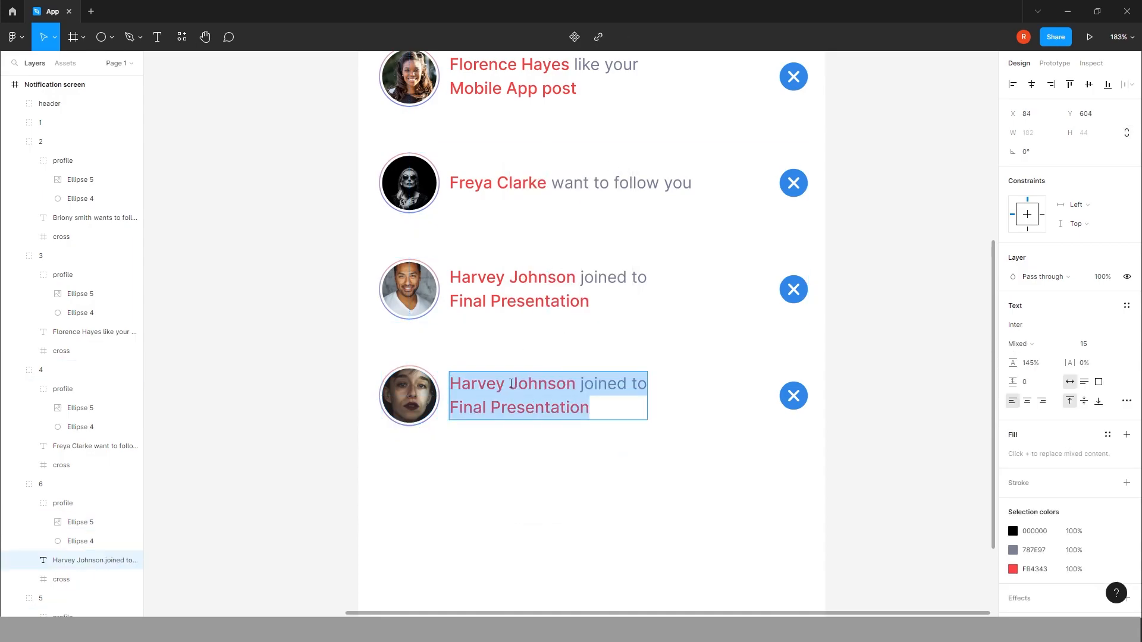
{"action": "type", "text": "Sandra Raddon want to f"}
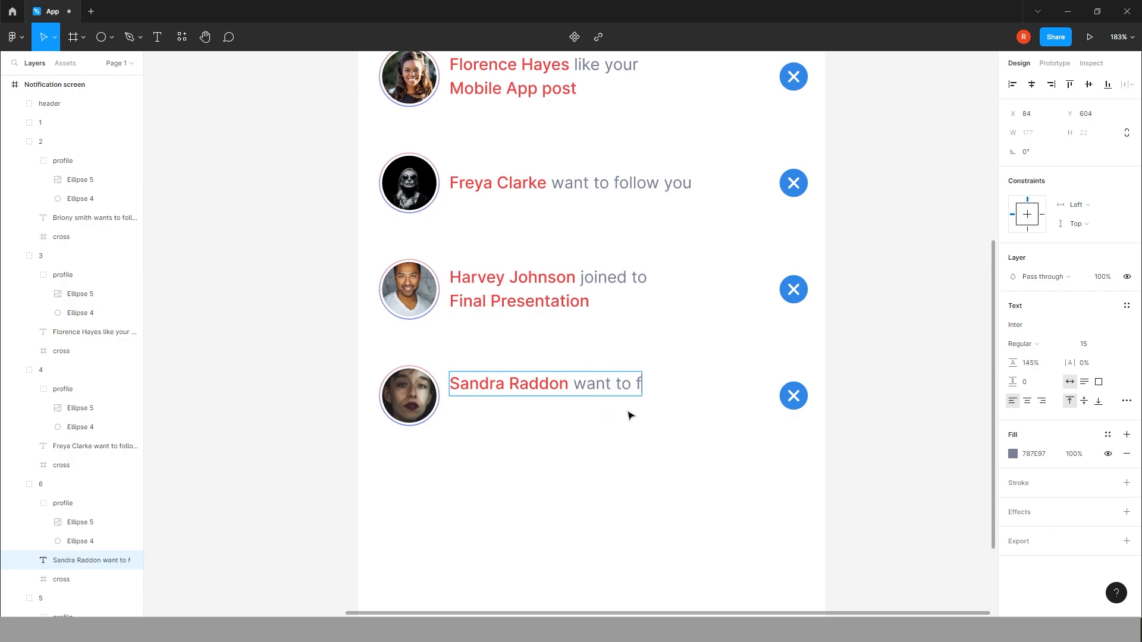
{"action": "type", "text": "ollow you"}
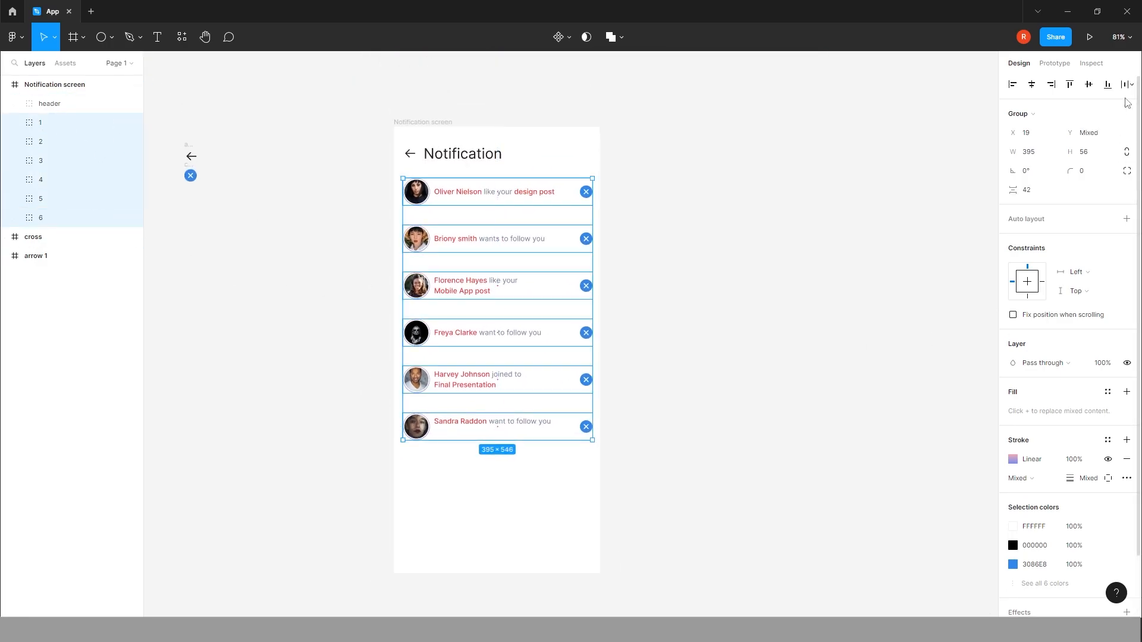
{"action": "mouse_move", "coordinate": [758, 293]}
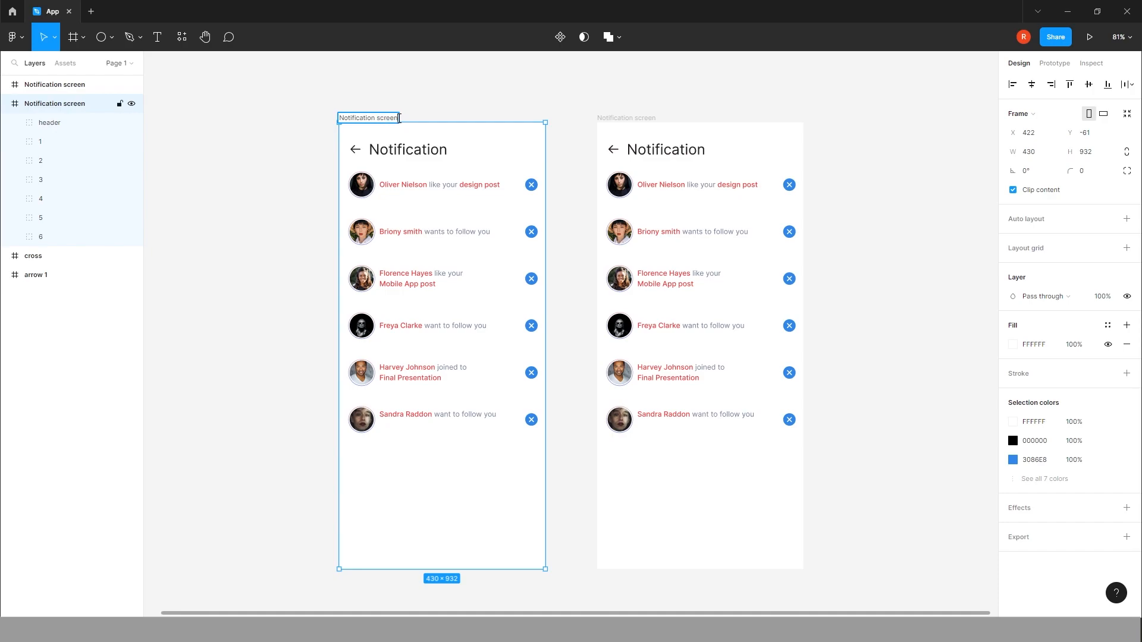
Step: Rename the original frame Notification screen-1 and the copy Notification screen-2
{"action": "left_click", "coordinate": [627, 117]}
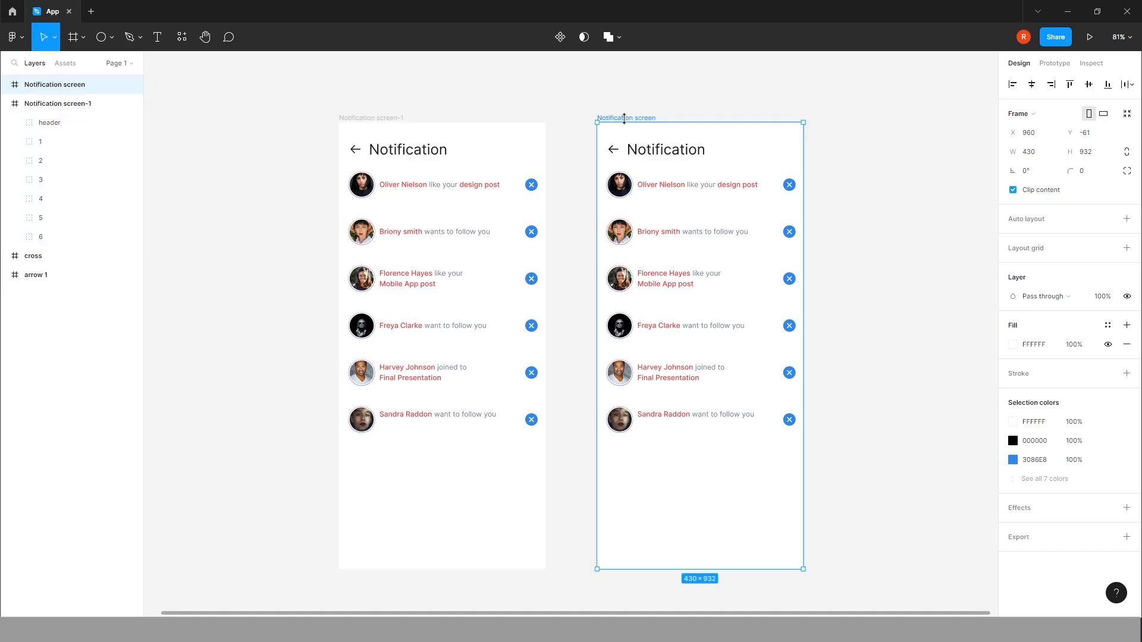
{"action": "double_click", "coordinate": [627, 118]}
{"action": "type", "text": "-2"}
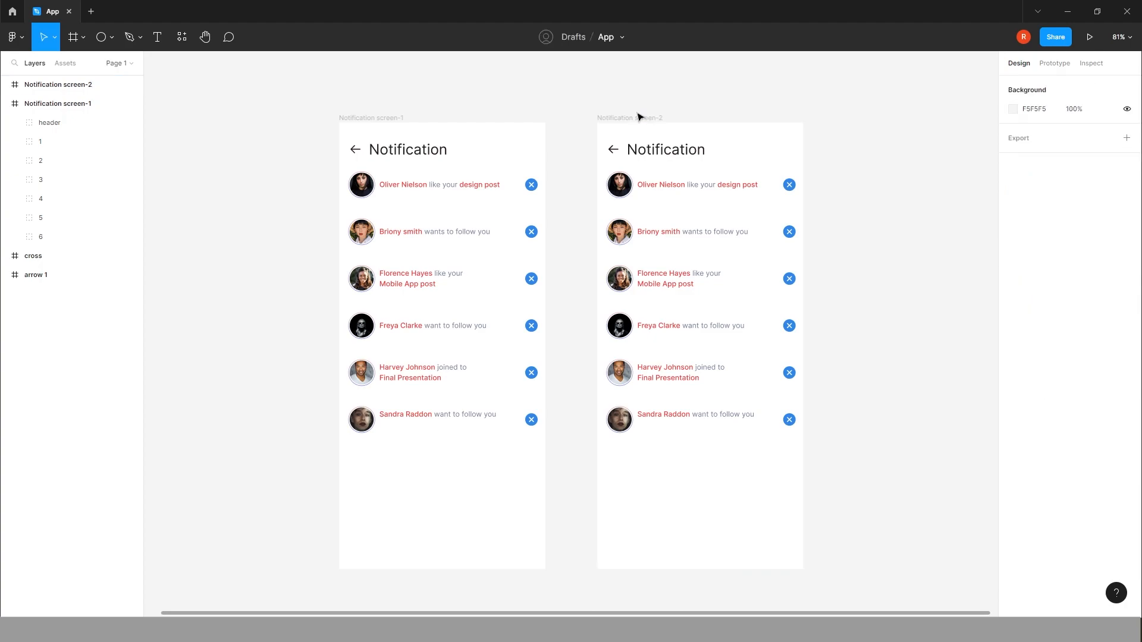
{"action": "left_click", "coordinate": [630, 118]}
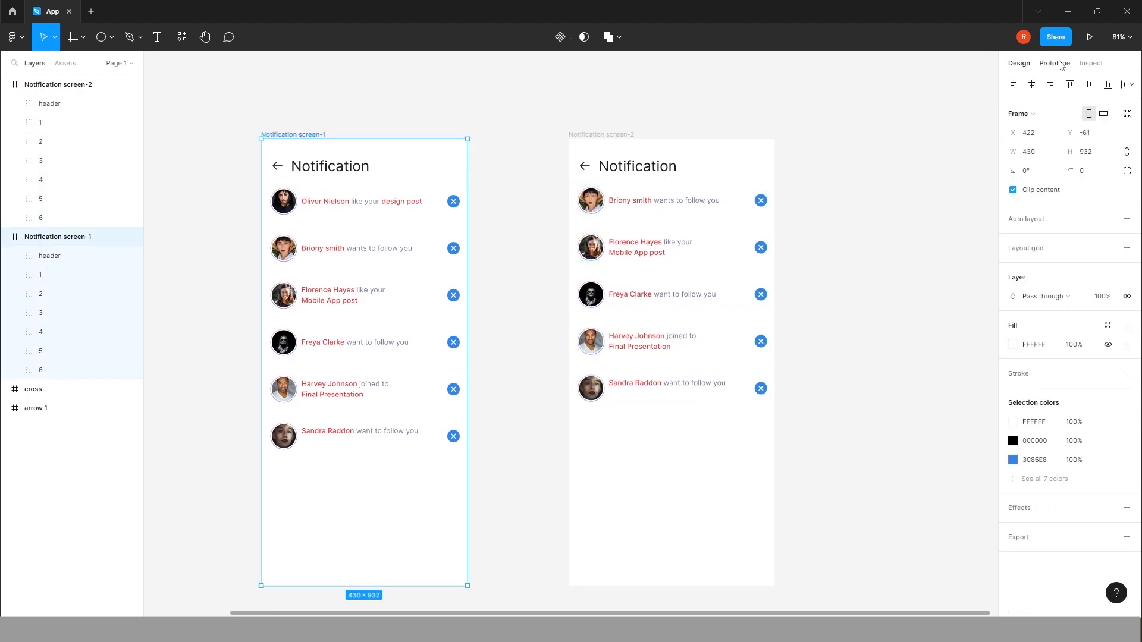
Step: Link the Oliver Nielson row to Notification screen-2 with Smart animate, custom curve, 1500ms, and preview it
{"action": "left_click", "coordinate": [1053, 63]}
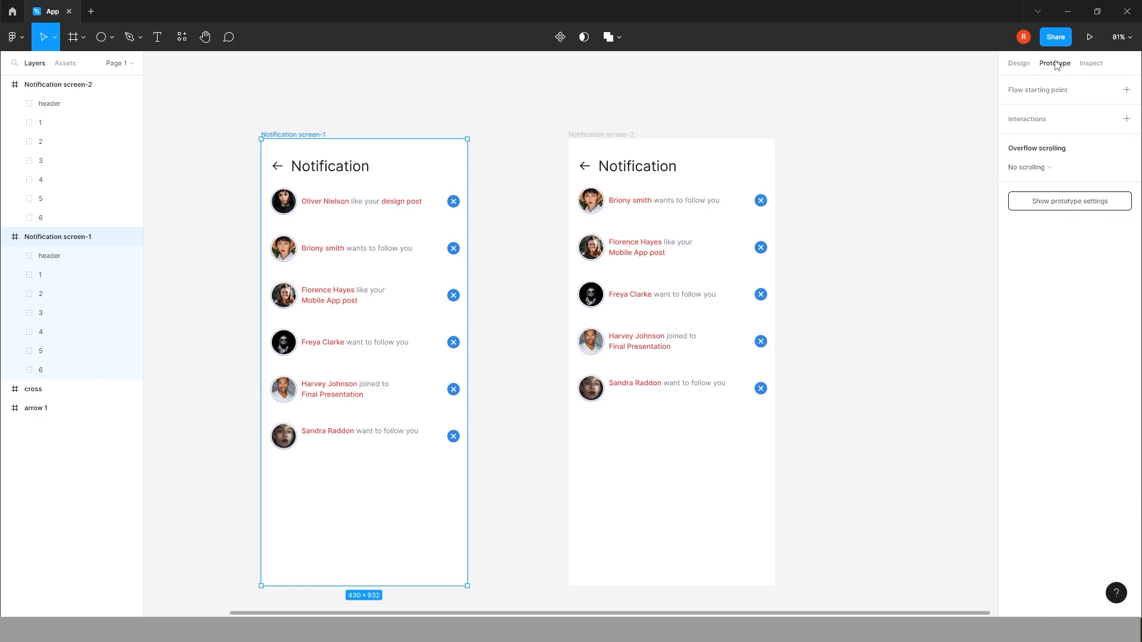
{"action": "left_click", "coordinate": [357, 201]}
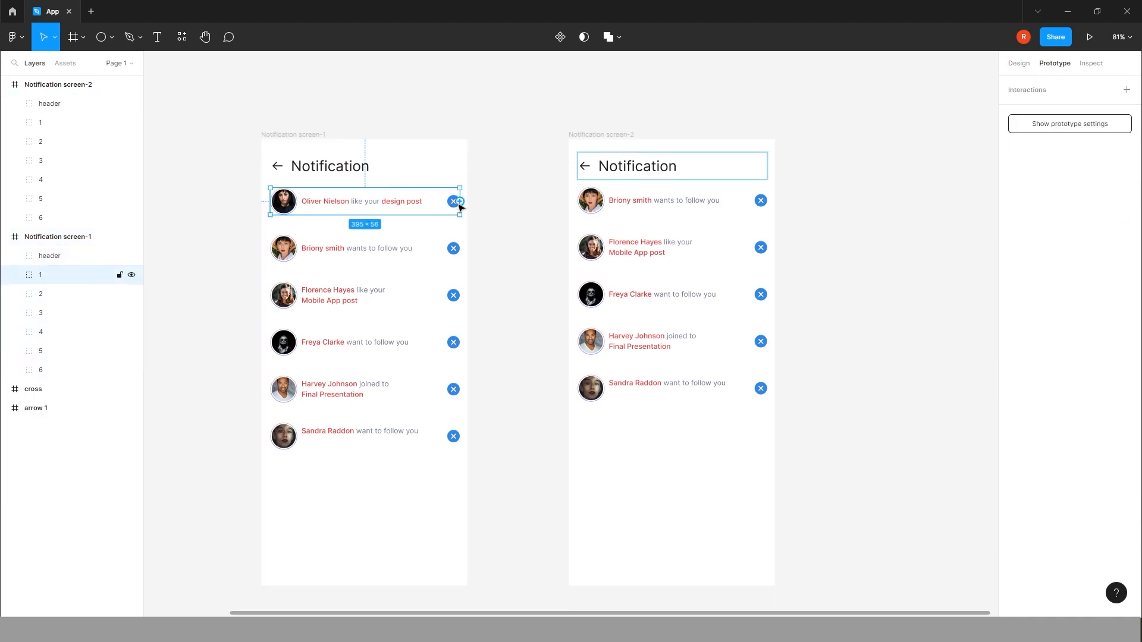
{"action": "left_click", "coordinate": [459, 201]}
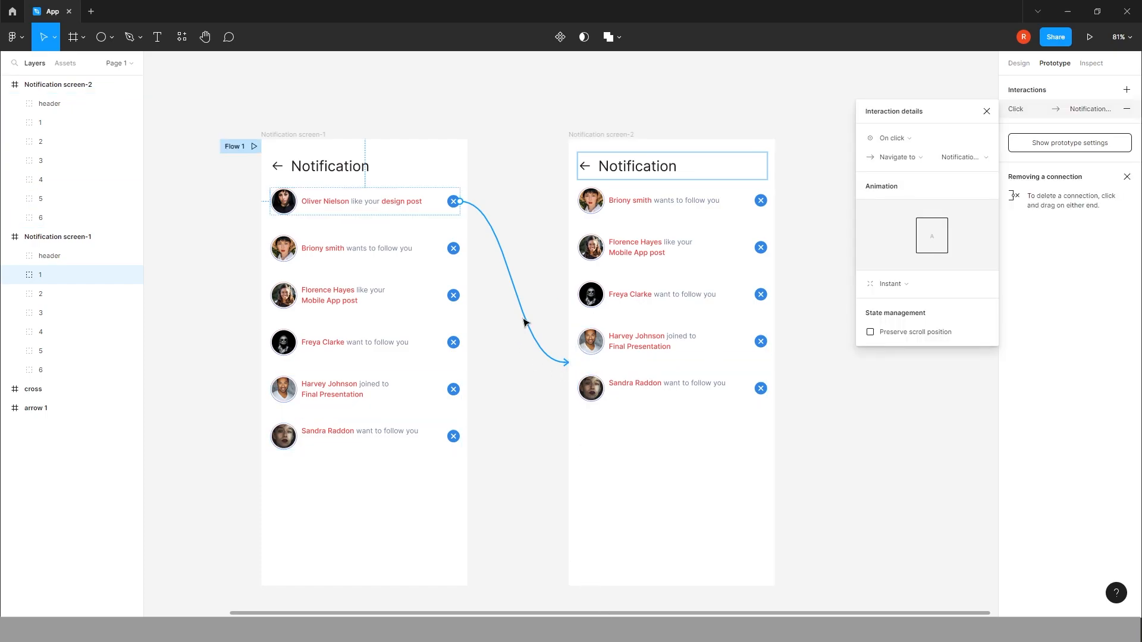
{"action": "left_click", "coordinate": [889, 283]}
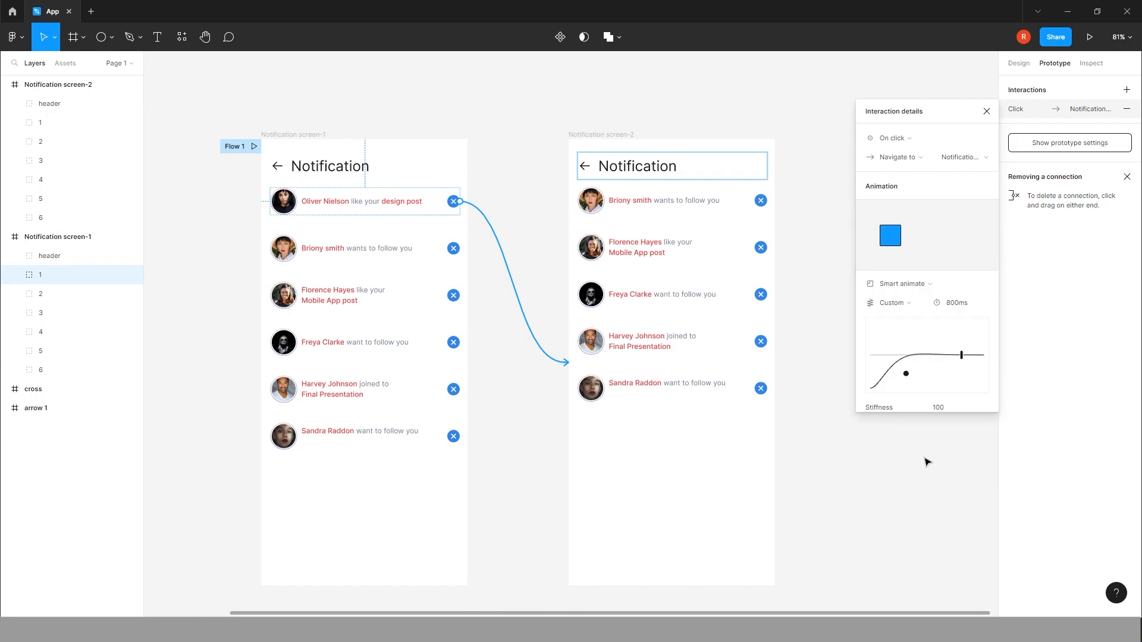
{"action": "left_click", "coordinate": [957, 304]}
{"action": "type", "text": "1500"}
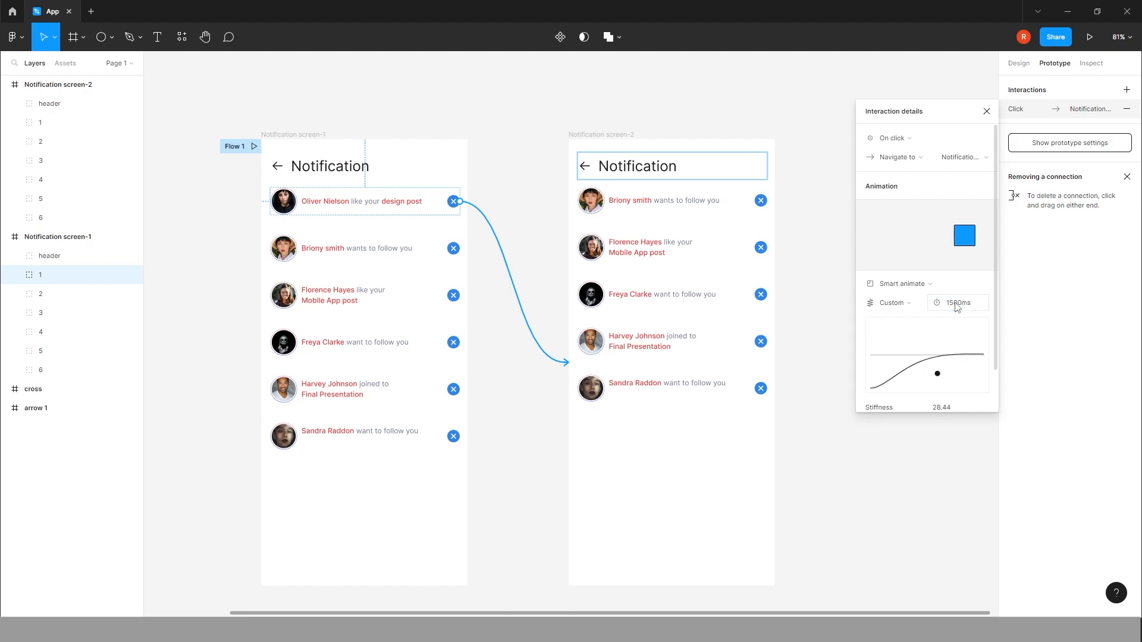
{"action": "left_click", "coordinate": [1089, 37]}
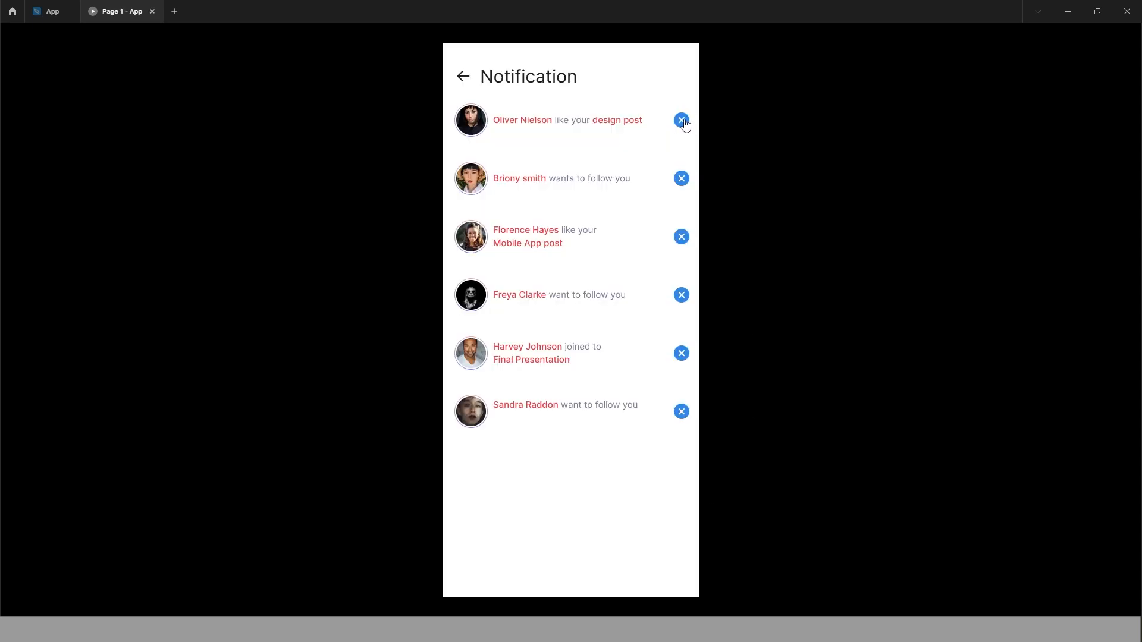
Step: Dismiss the Oliver Nielson notification in the prototype preview so the rows slide up
{"action": "left_click", "coordinate": [681, 121]}
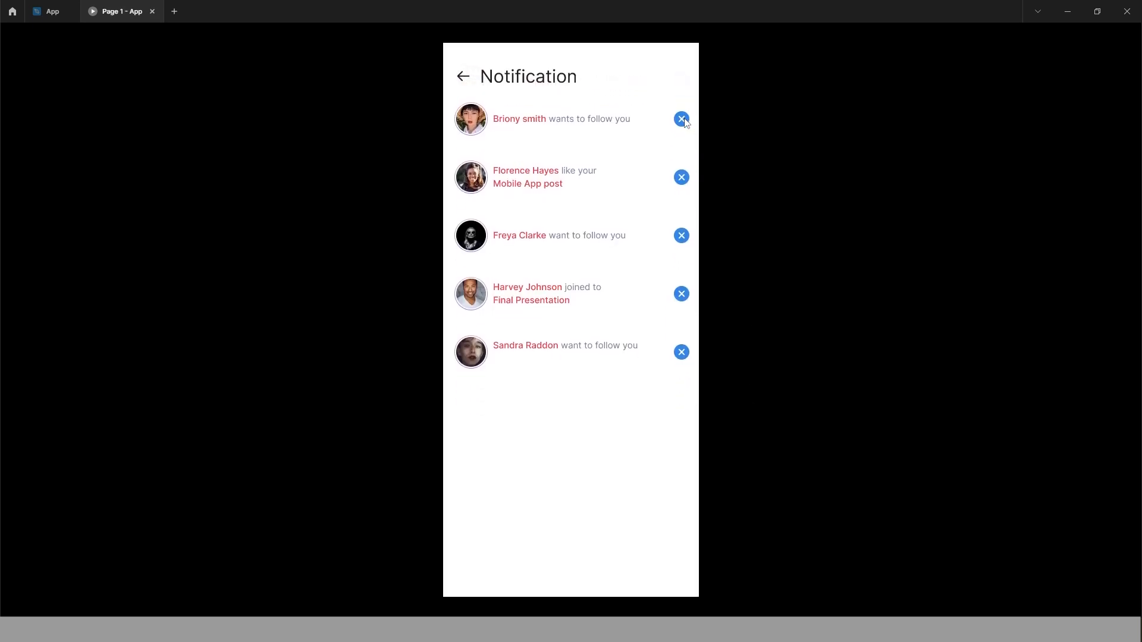
{"action": "mouse_move", "coordinate": [608, 141]}
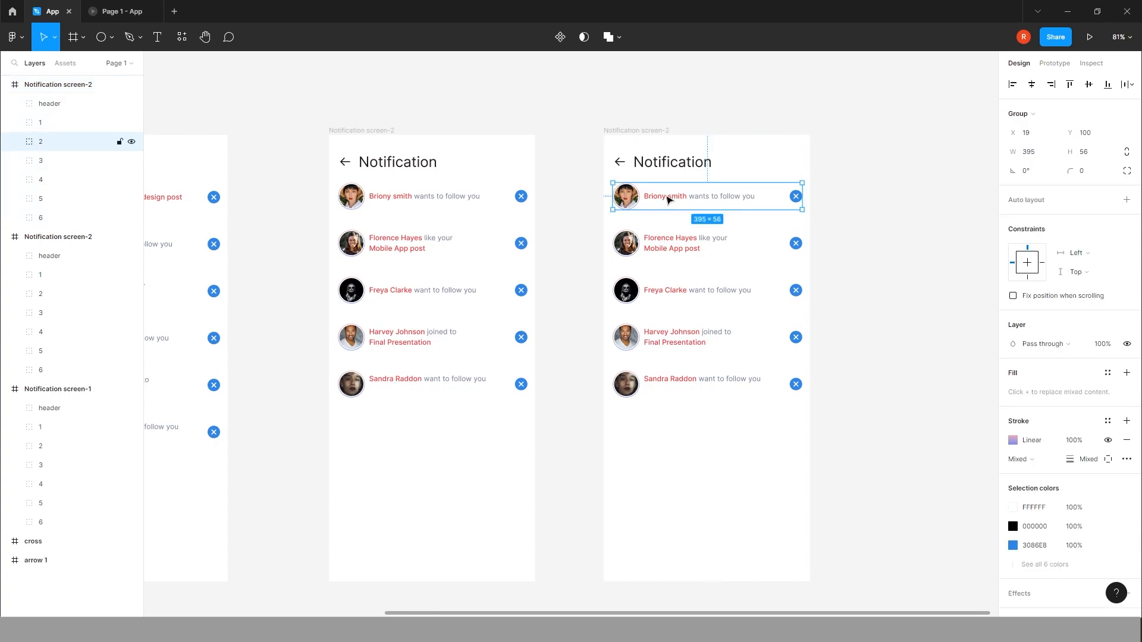
{"action": "left_click", "coordinate": [40, 217]}
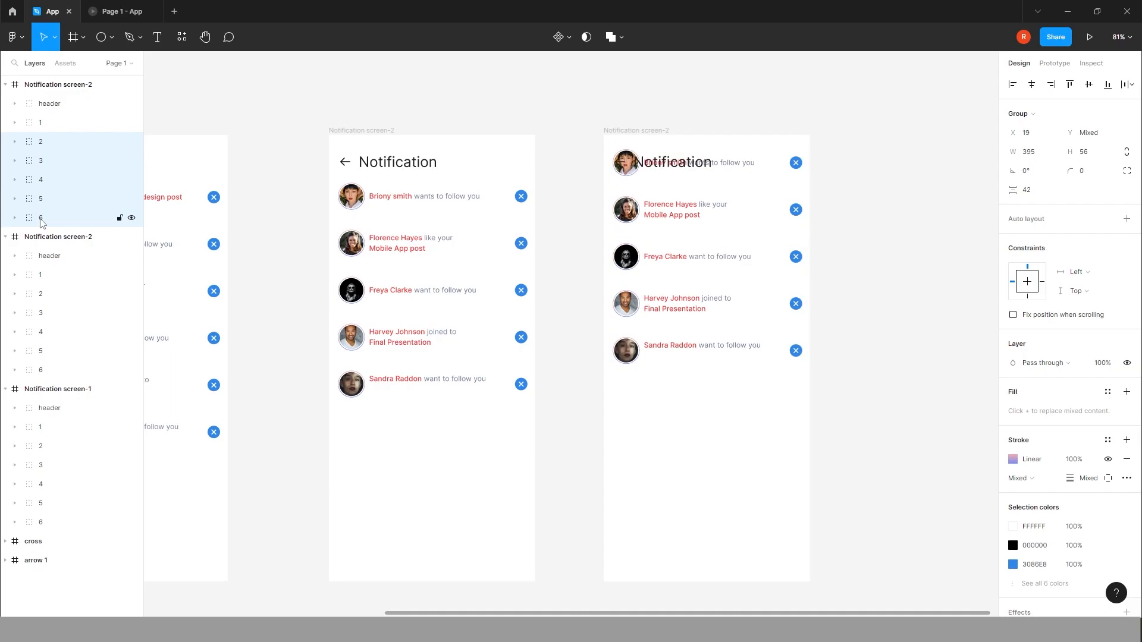
{"action": "left_click", "coordinate": [41, 141]}
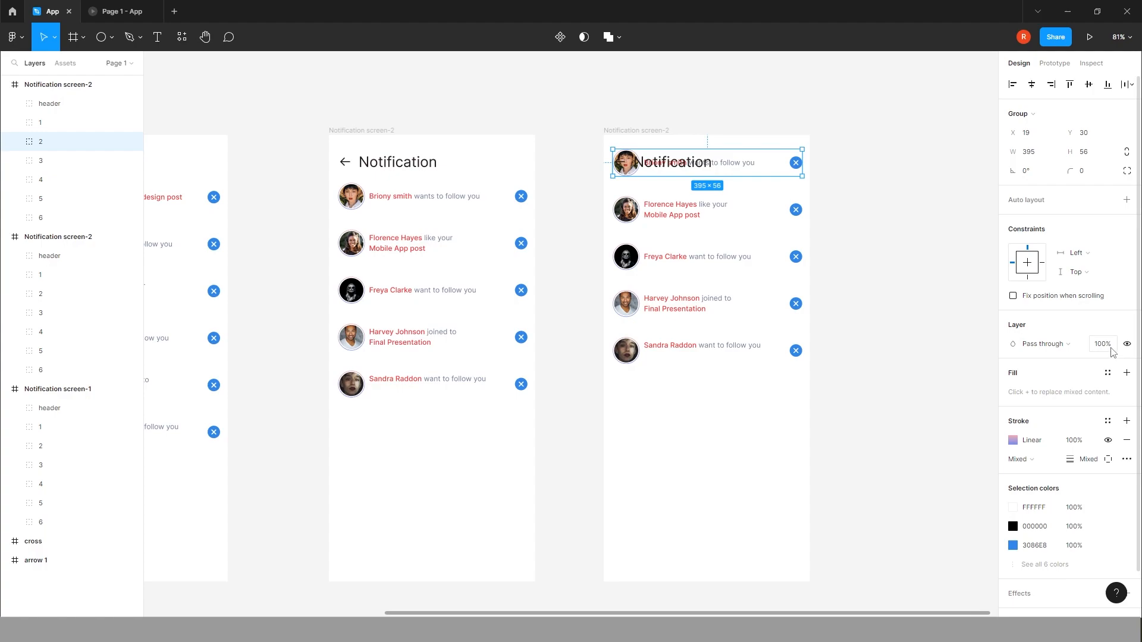
{"action": "left_click", "coordinate": [1103, 344]}
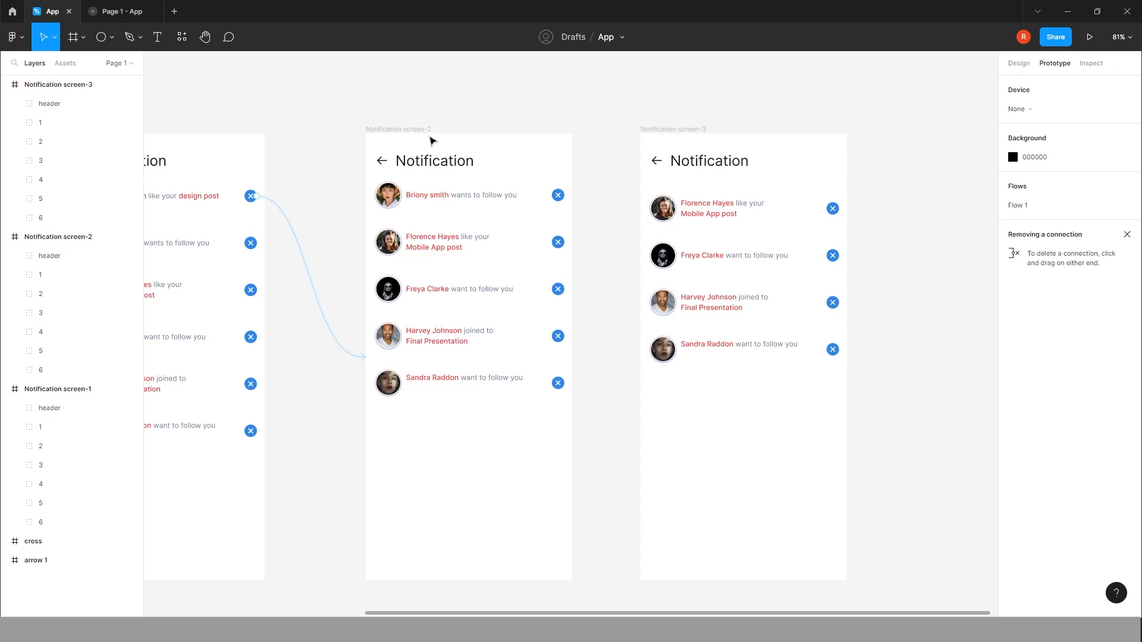
{"action": "left_click", "coordinate": [469, 242]}
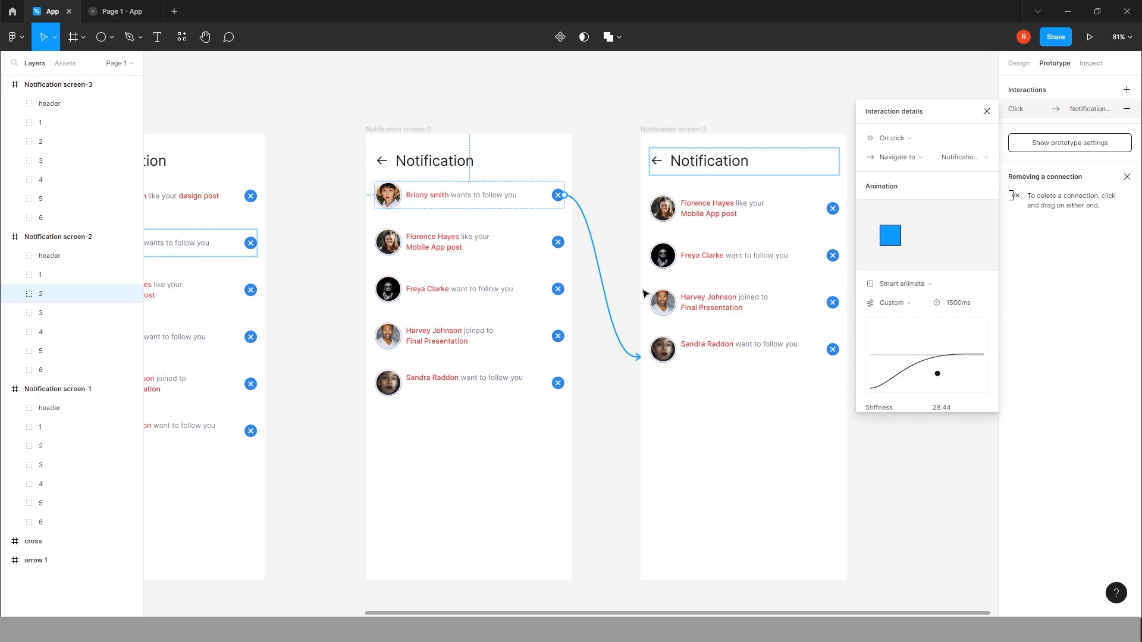
{"action": "mouse_move", "coordinate": [777, 247]}
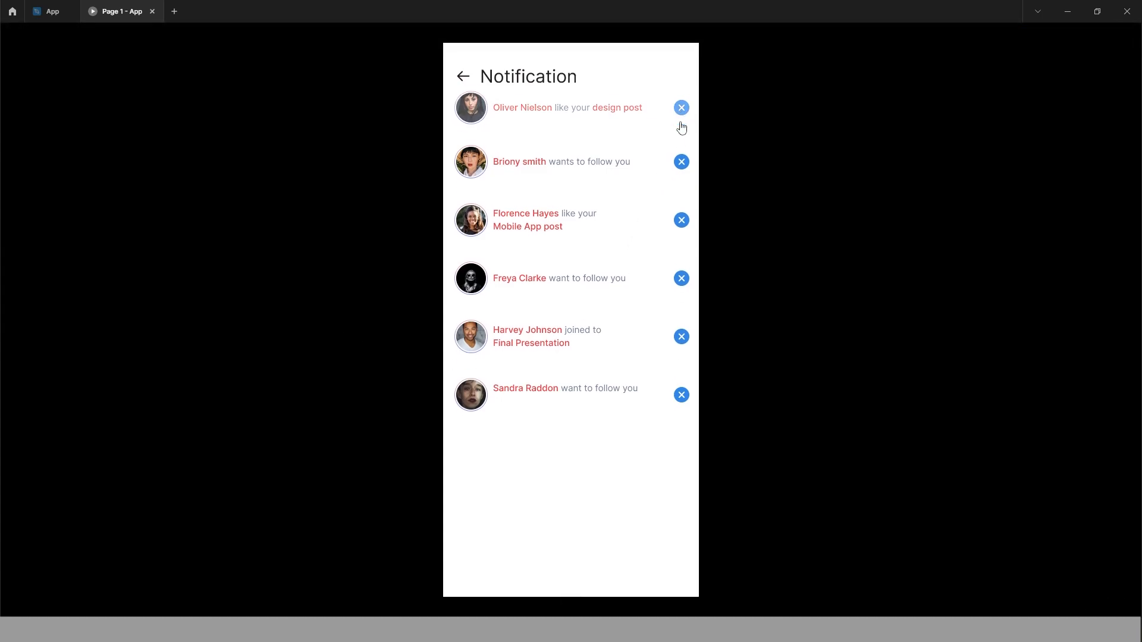
{"action": "left_click", "coordinate": [680, 107]}
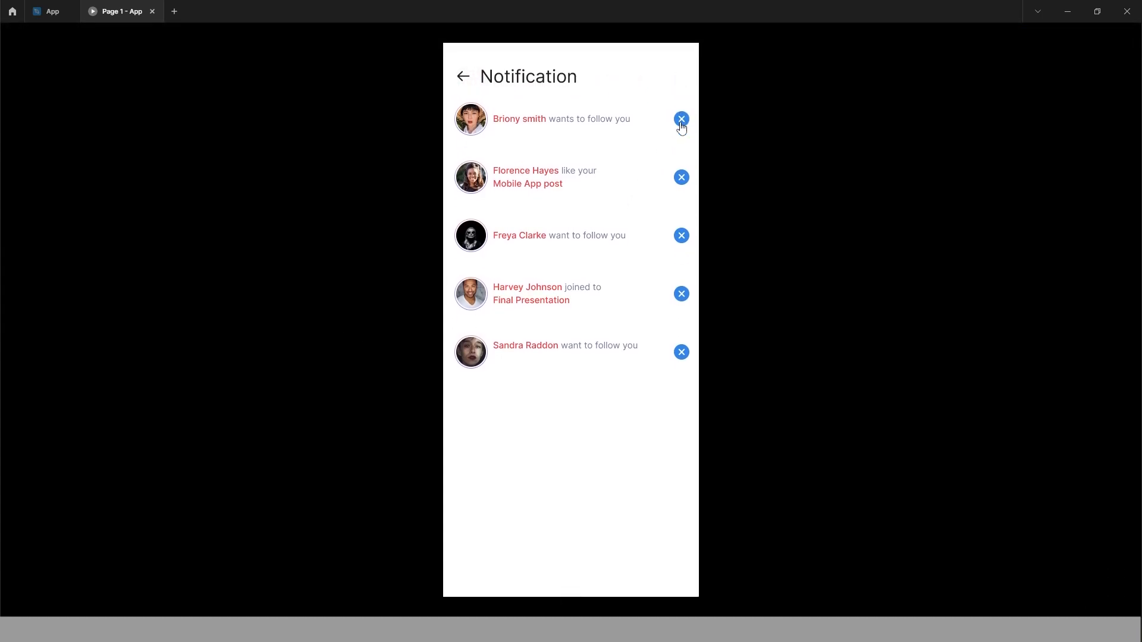
{"action": "left_click", "coordinate": [681, 119]}
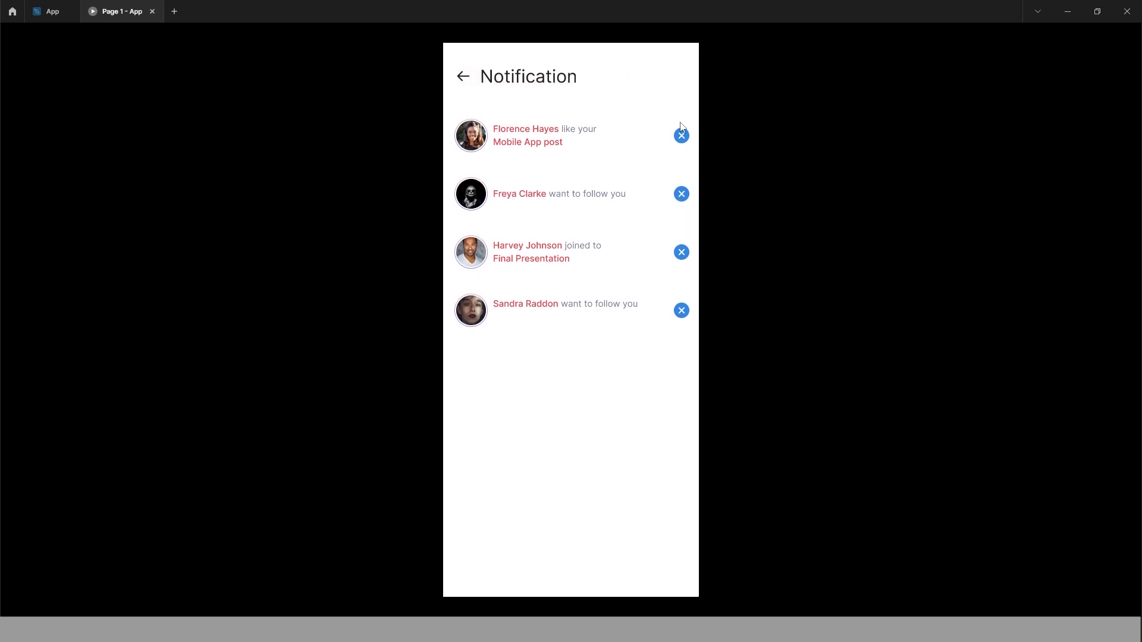
{"action": "left_click", "coordinate": [46, 11]}
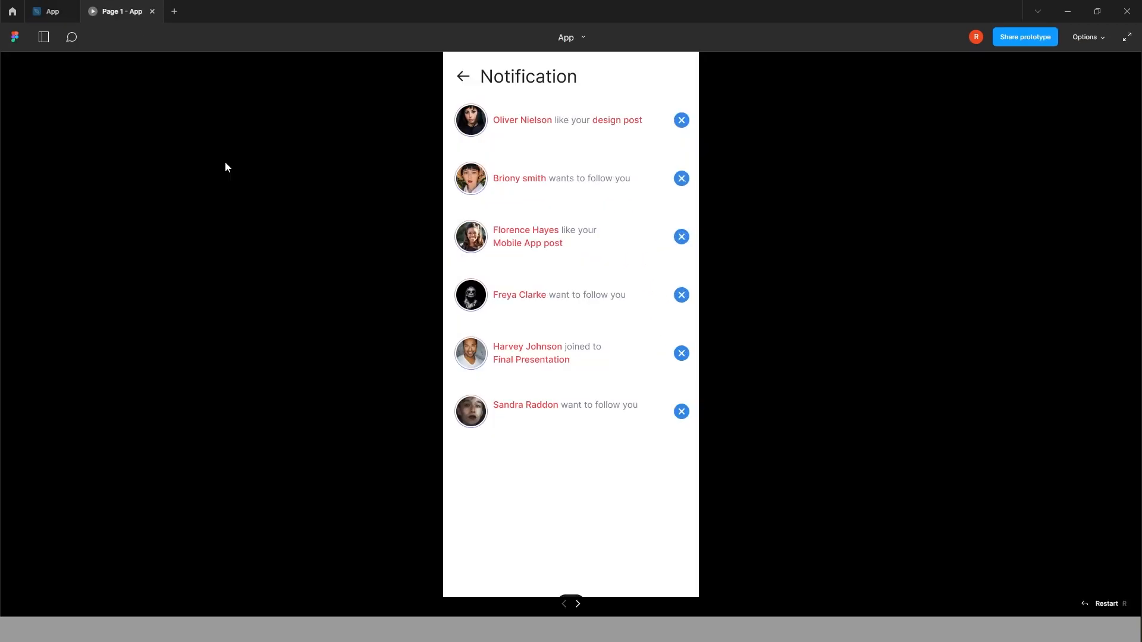
{"action": "left_click", "coordinate": [680, 120]}
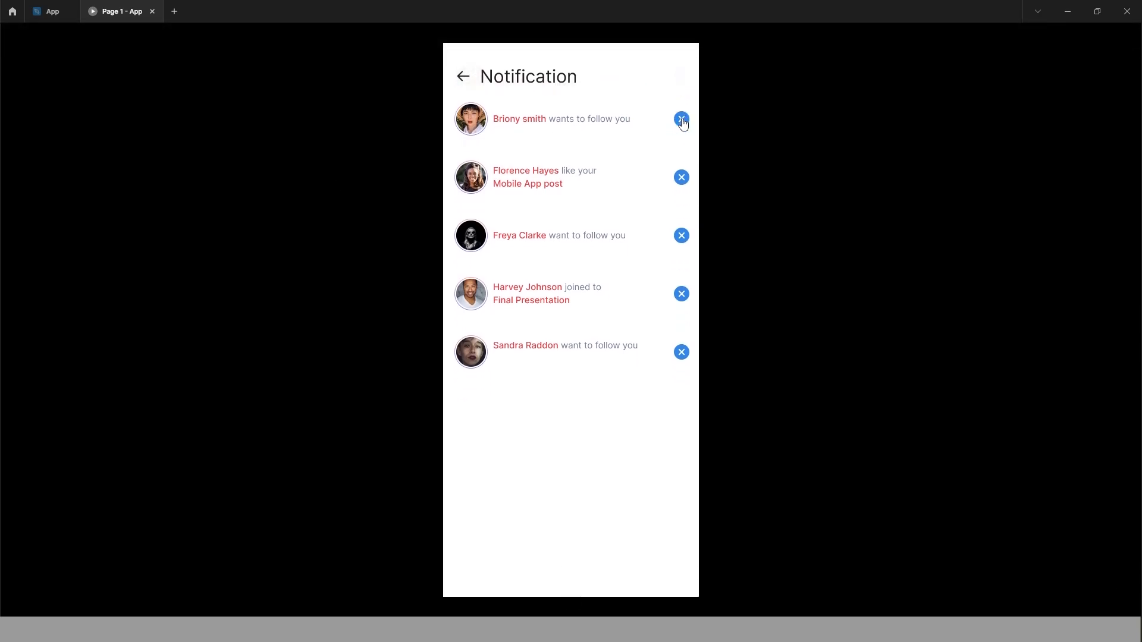
{"action": "left_click", "coordinate": [680, 119]}
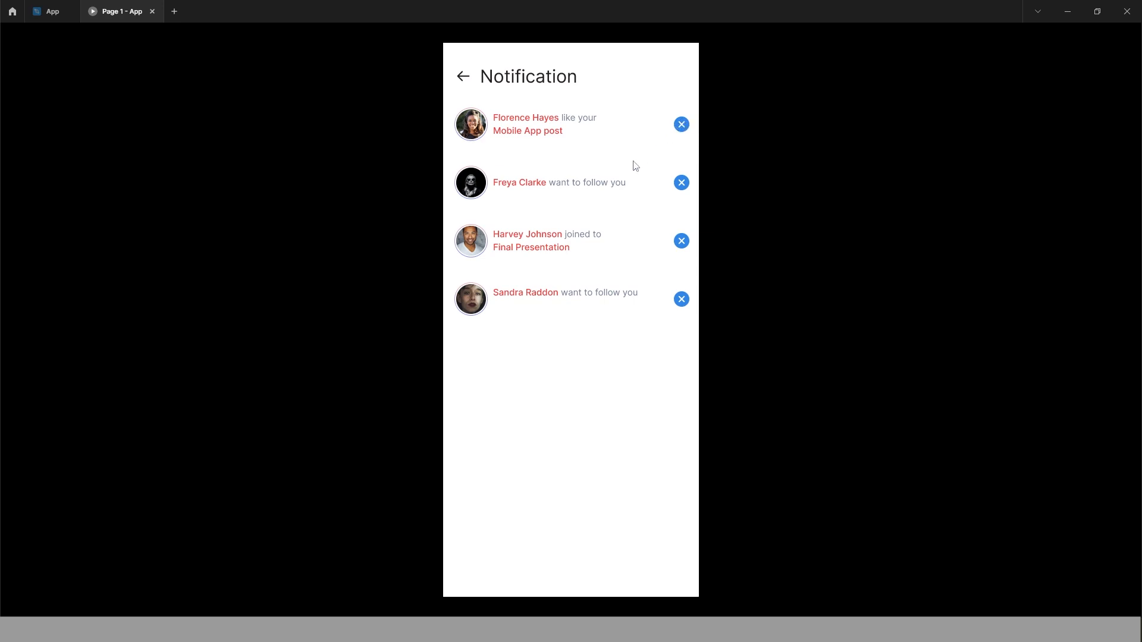
{"action": "mouse_move", "coordinate": [586, 434]}
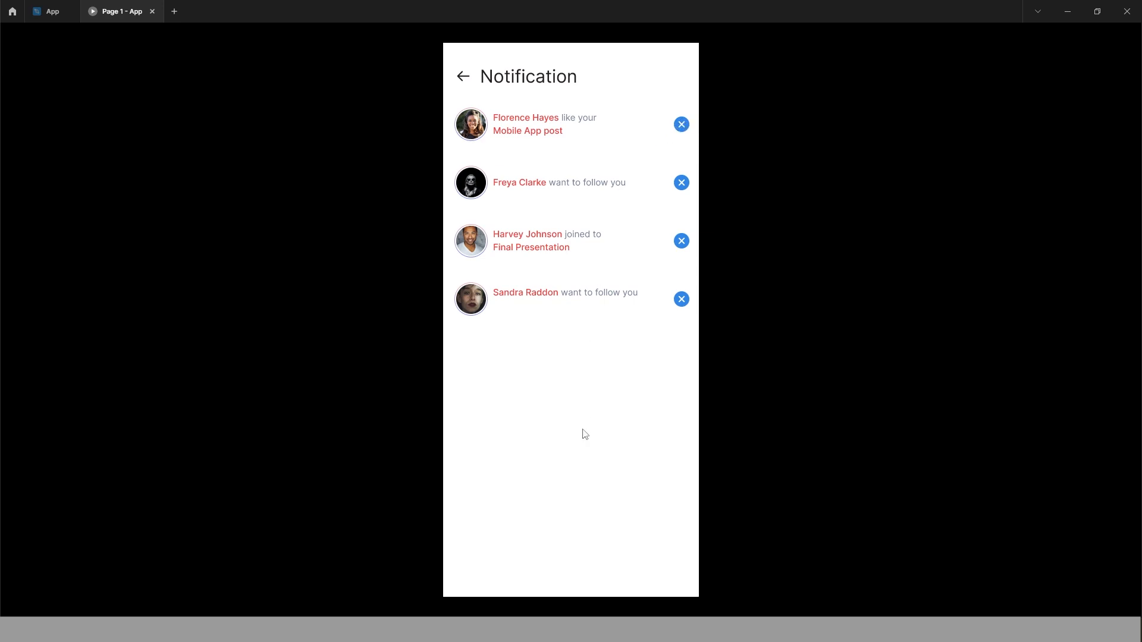